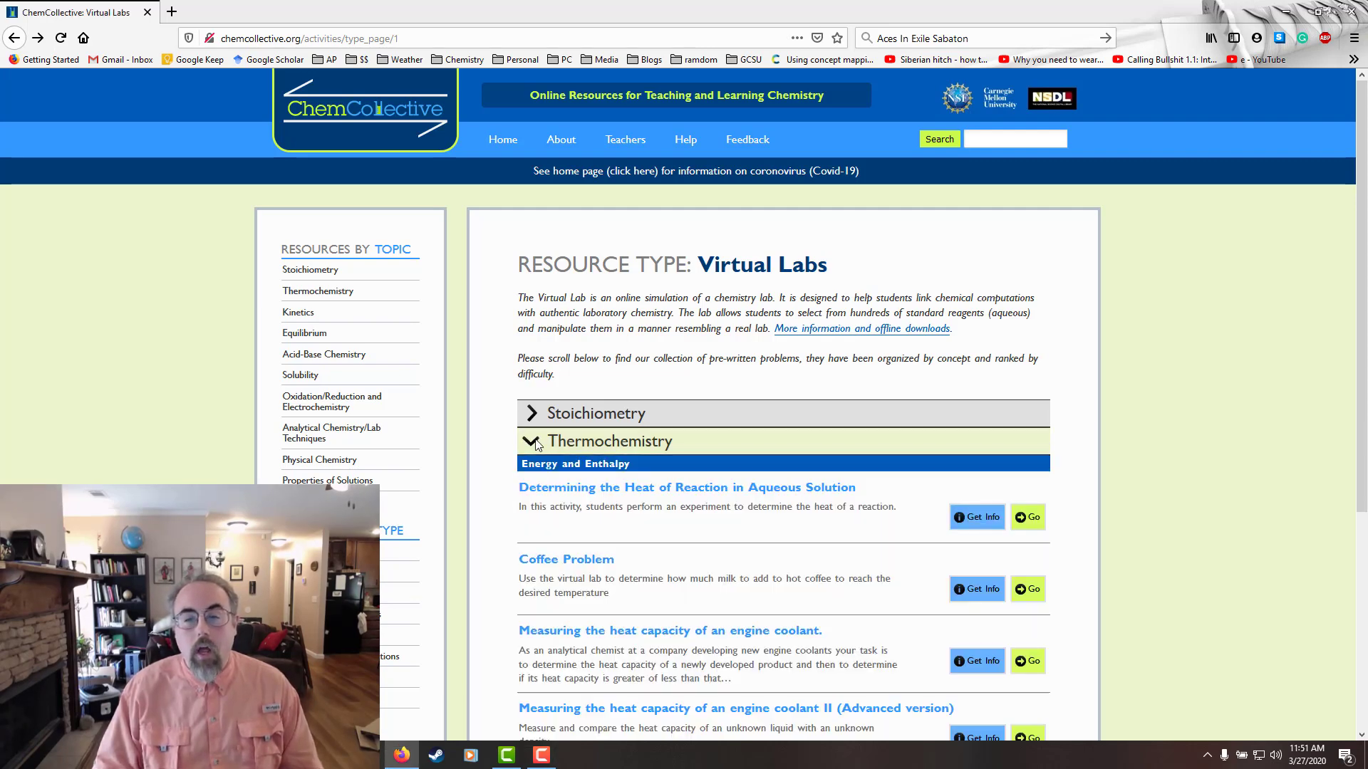
# Launch 'Measuring the heat capacity of an engine coolant II (Advanced version)' and bring the lab applet into view.
pyautogui.scroll(-3)
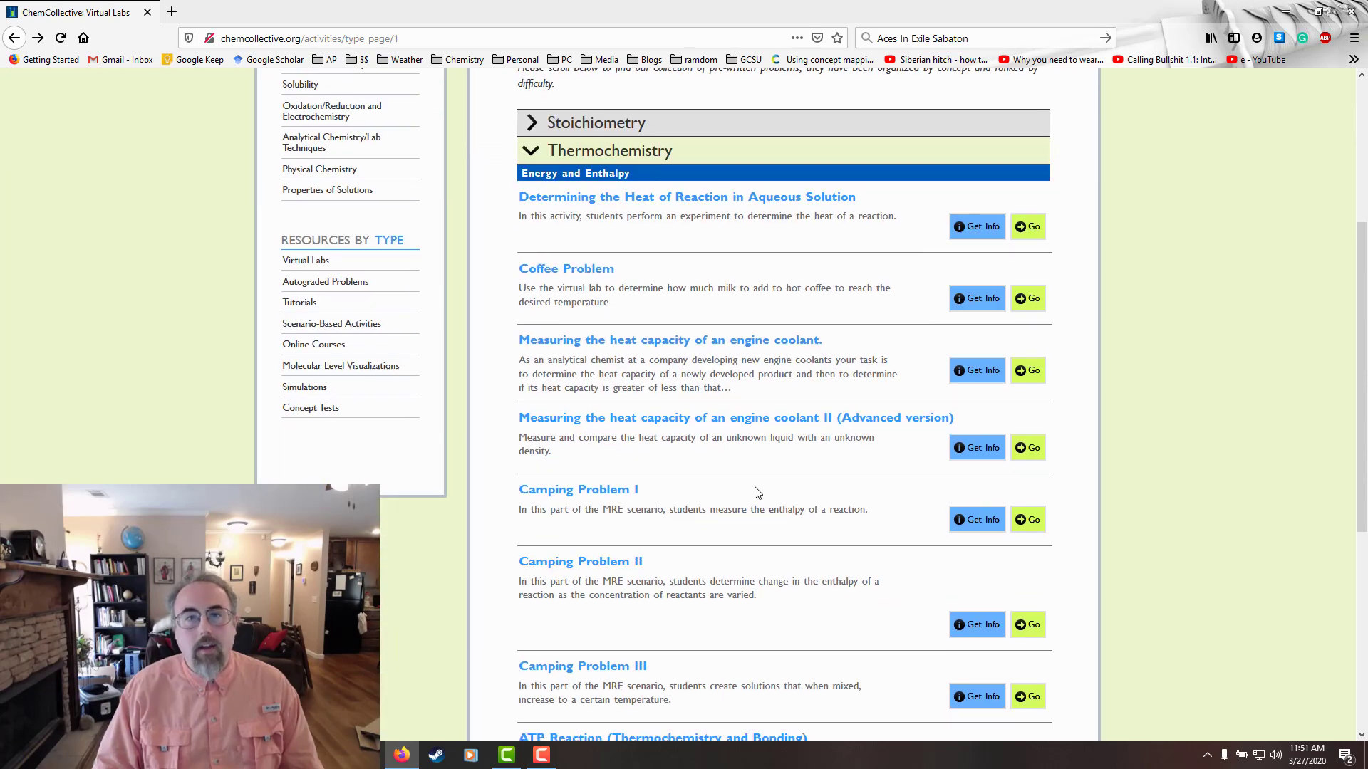
pyautogui.scroll(-3)
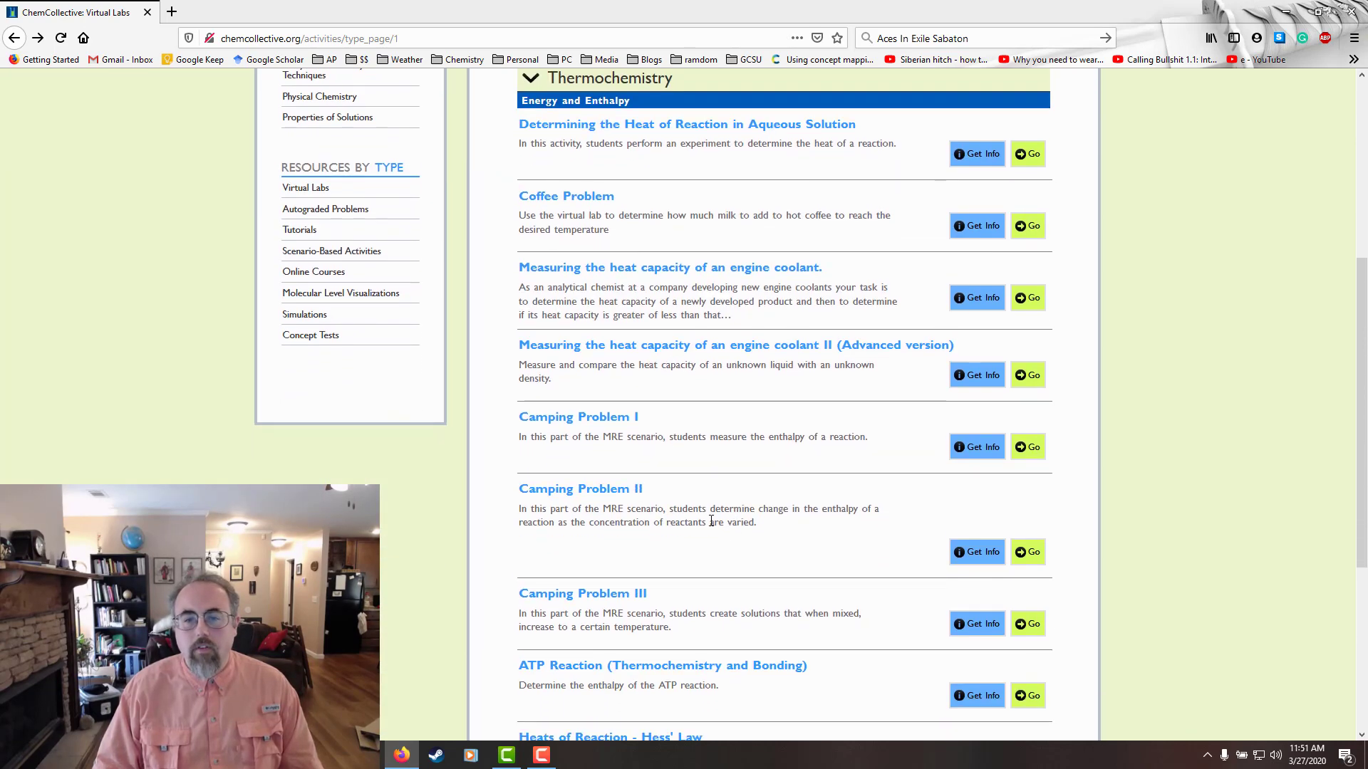
pyautogui.scroll(-3)
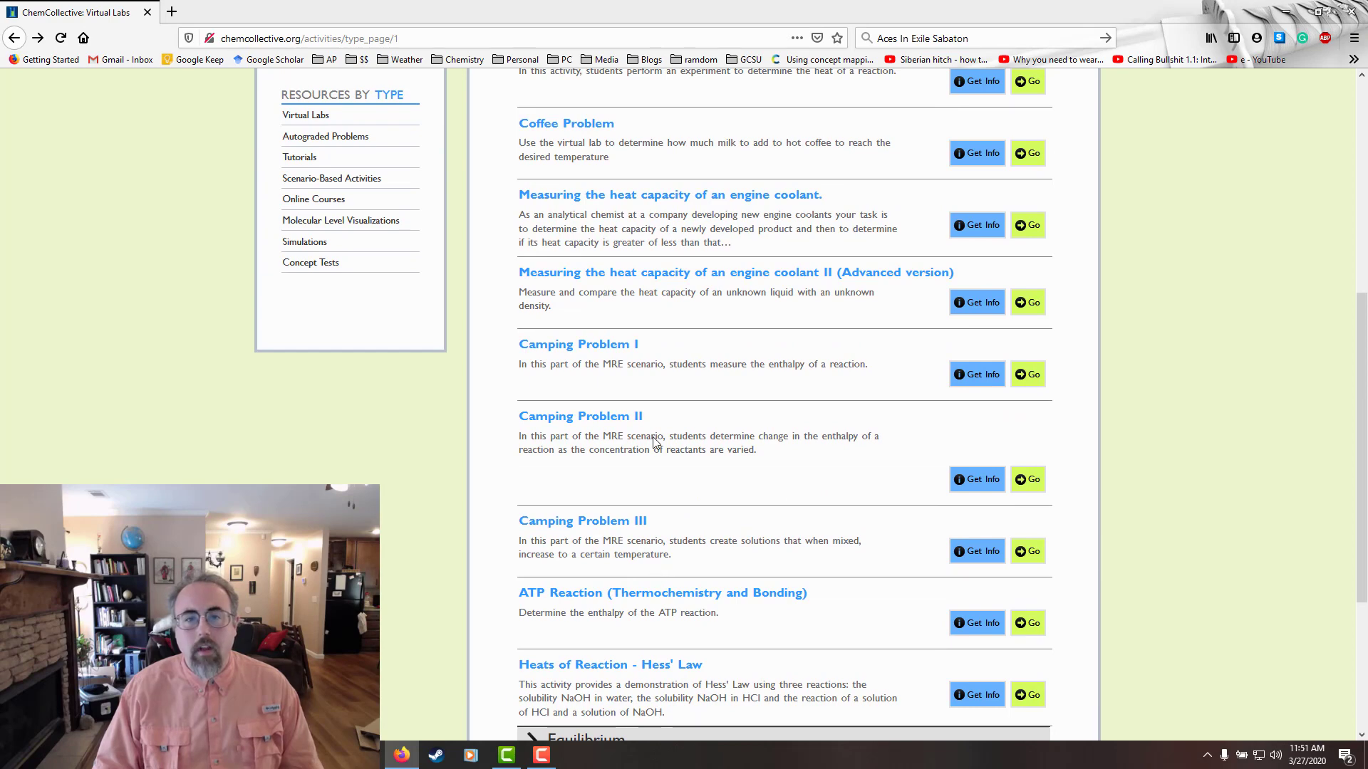
pyautogui.click(1033, 302)
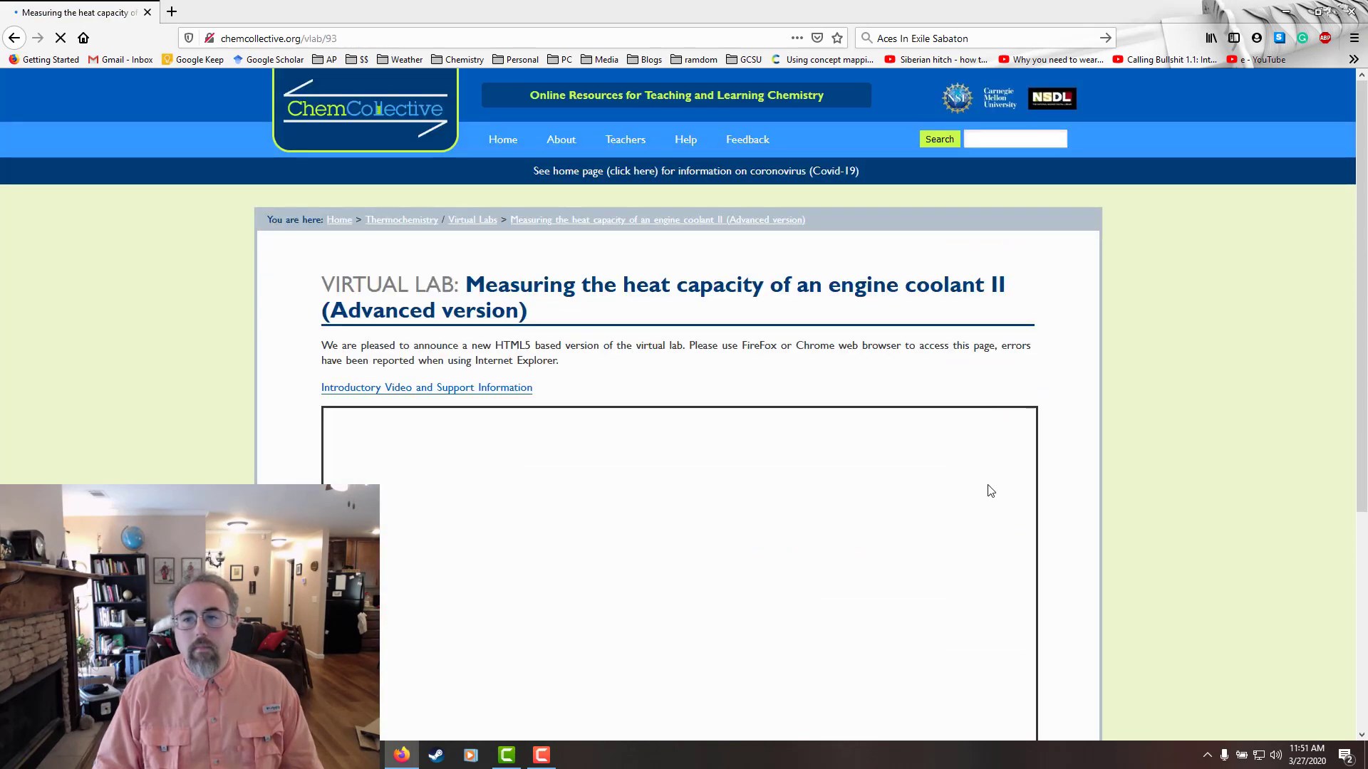
pyautogui.scroll(-3)
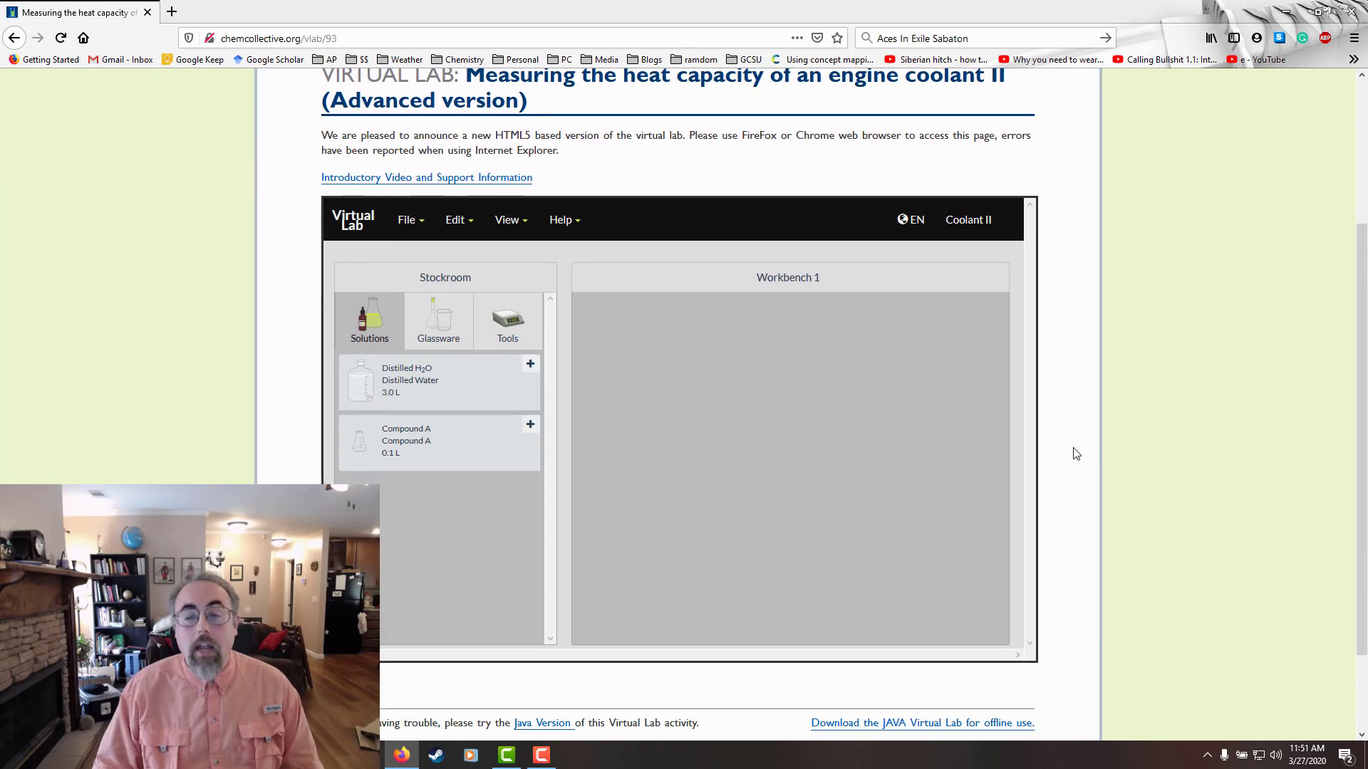
pyautogui.scroll(-3)
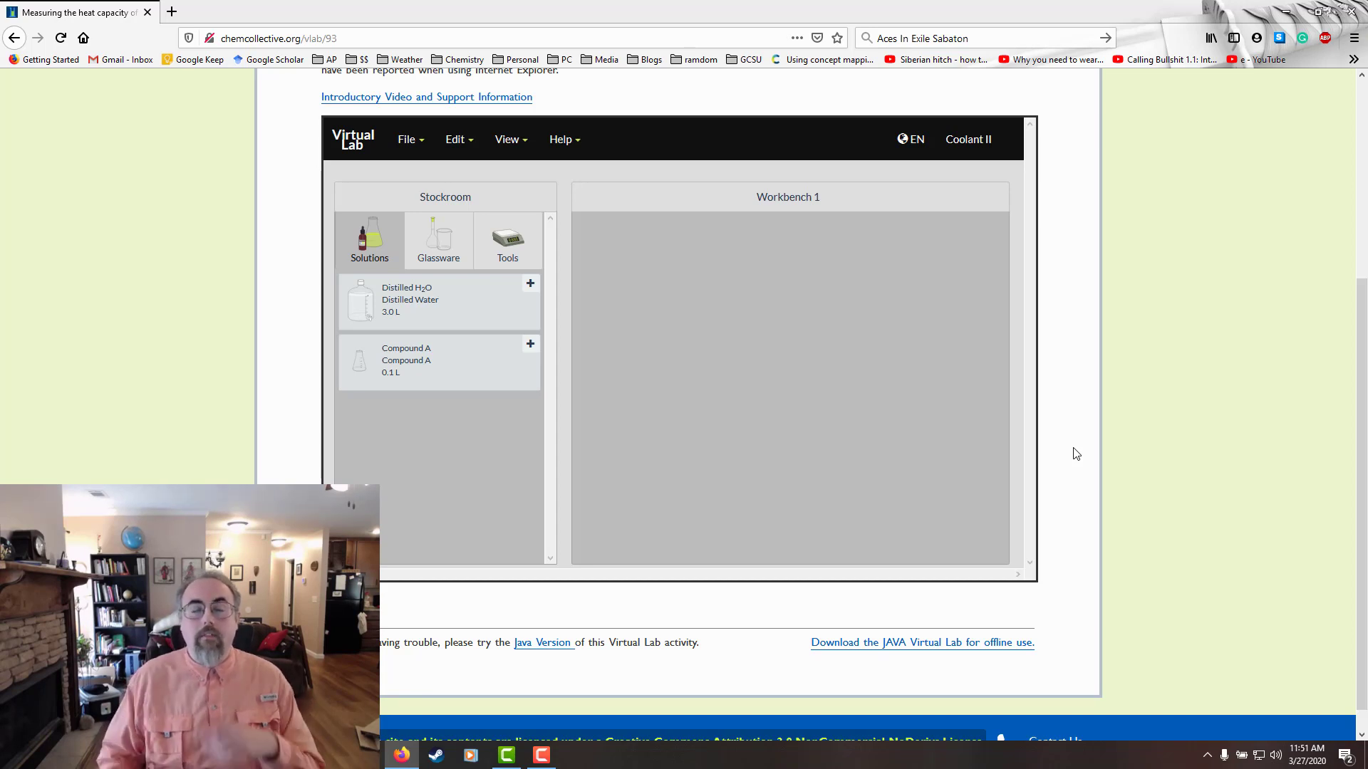
pyautogui.moveTo(417, 247)
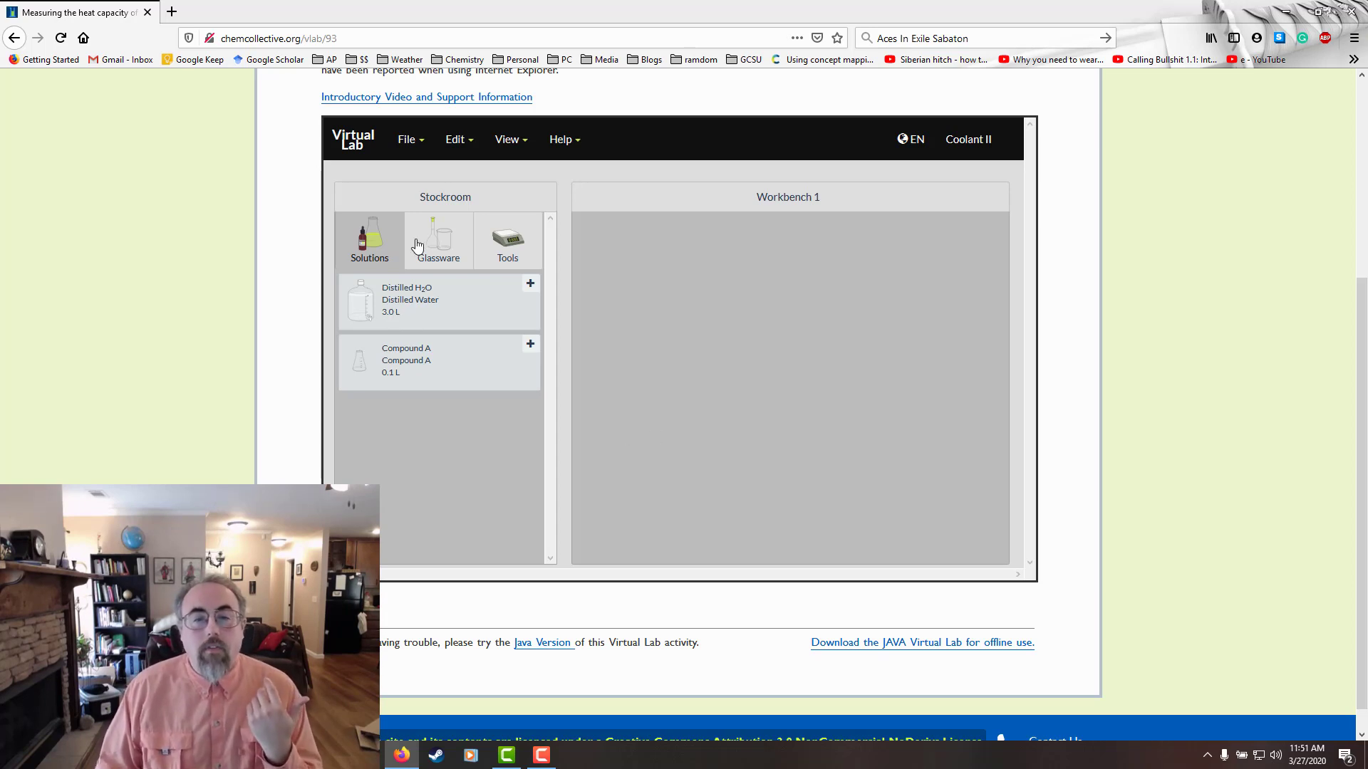
# Browse Glassware and Tools, then remove the misplaced scale from the workbench.
pyautogui.click(438, 239)
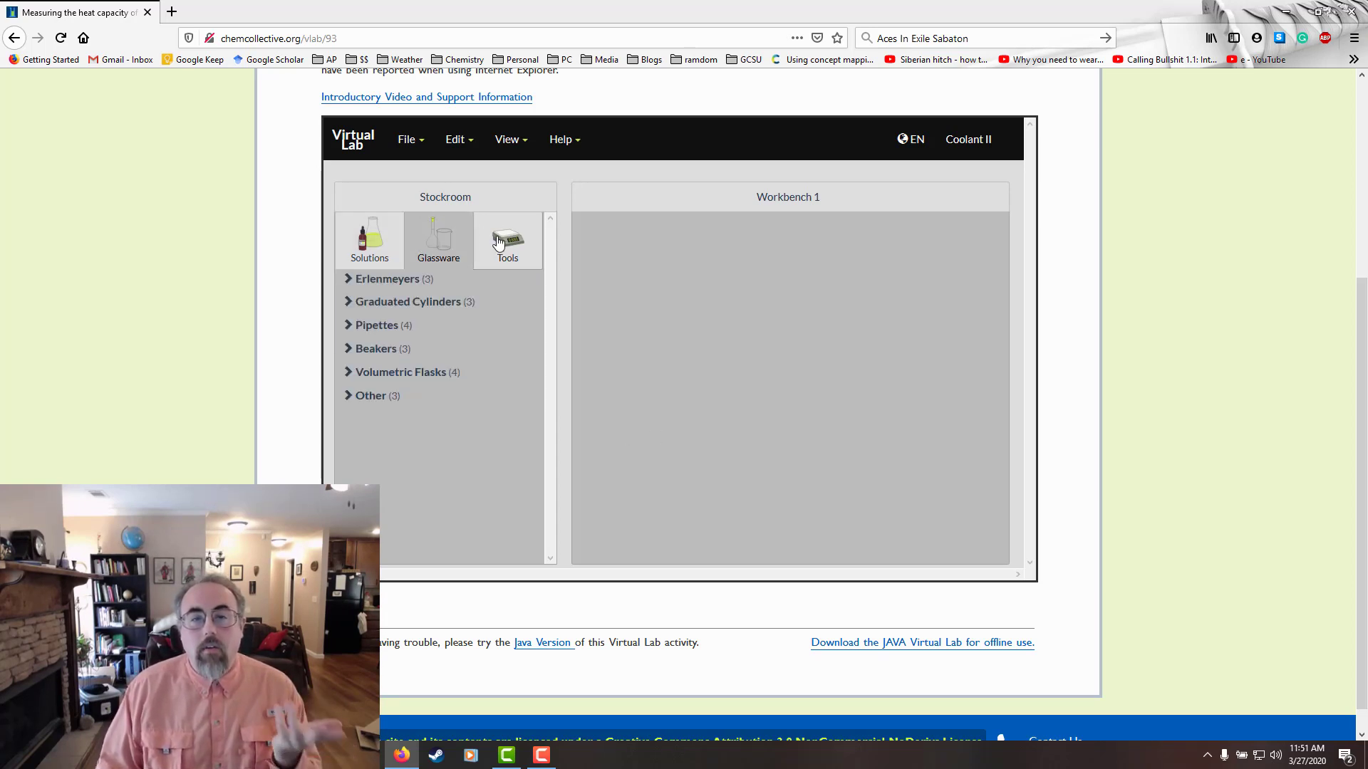
pyautogui.click(507, 240)
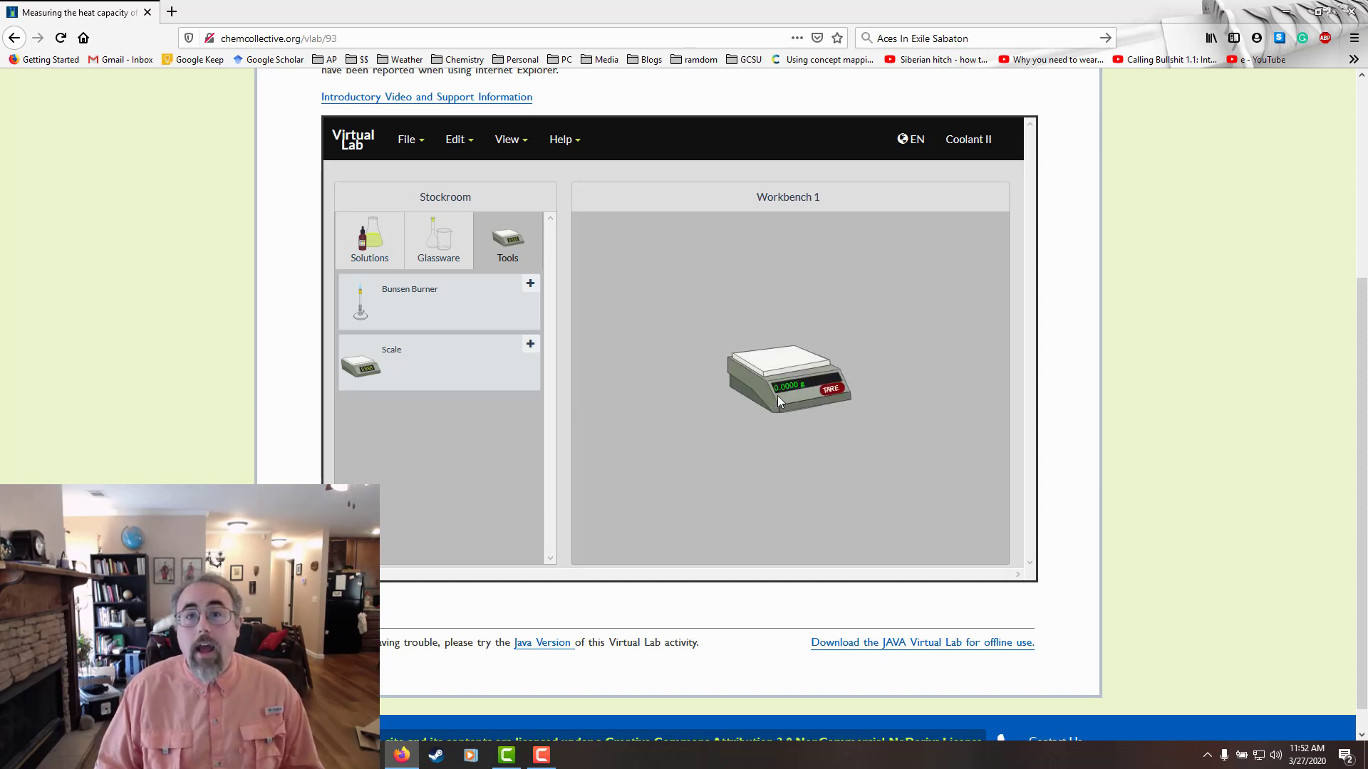
pyautogui.rightClick(785, 387)
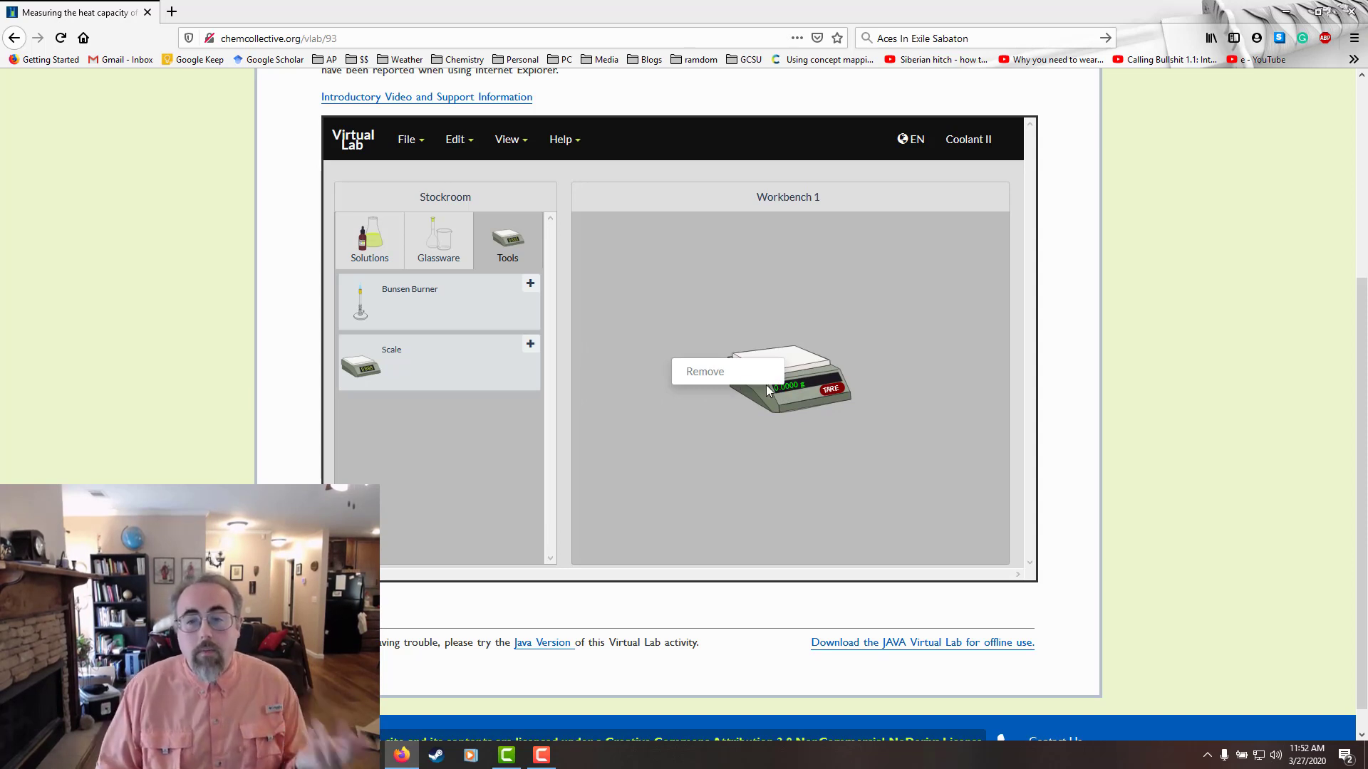
pyautogui.click(703, 371)
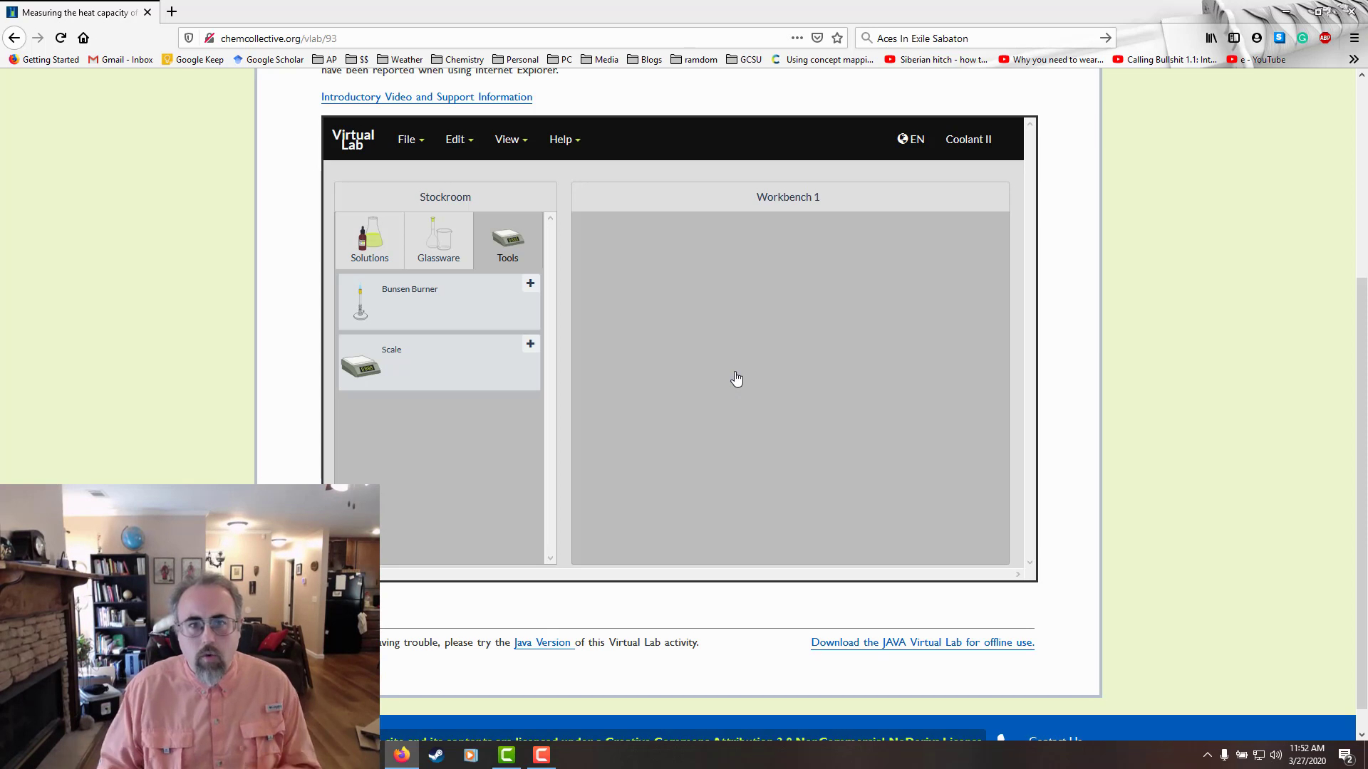
pyautogui.moveTo(619, 352)
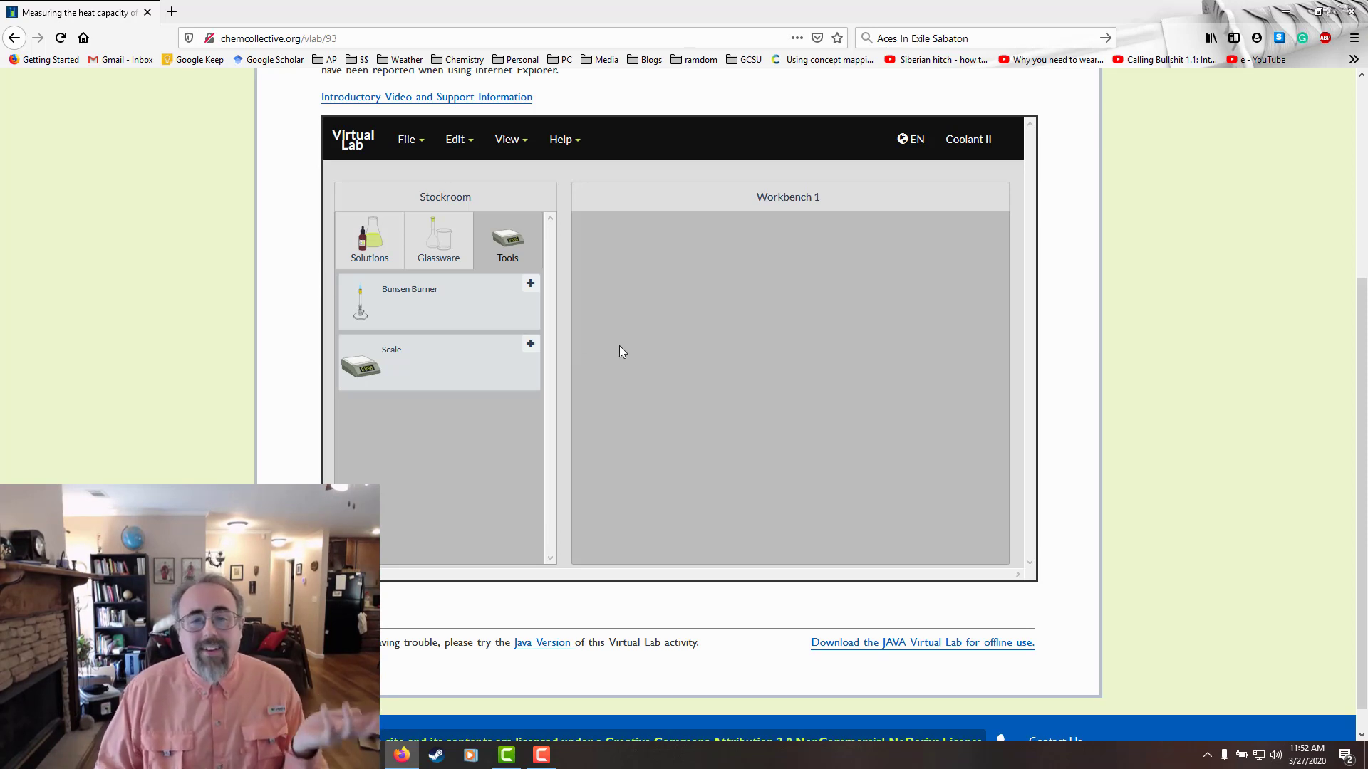
pyautogui.moveTo(507, 240)
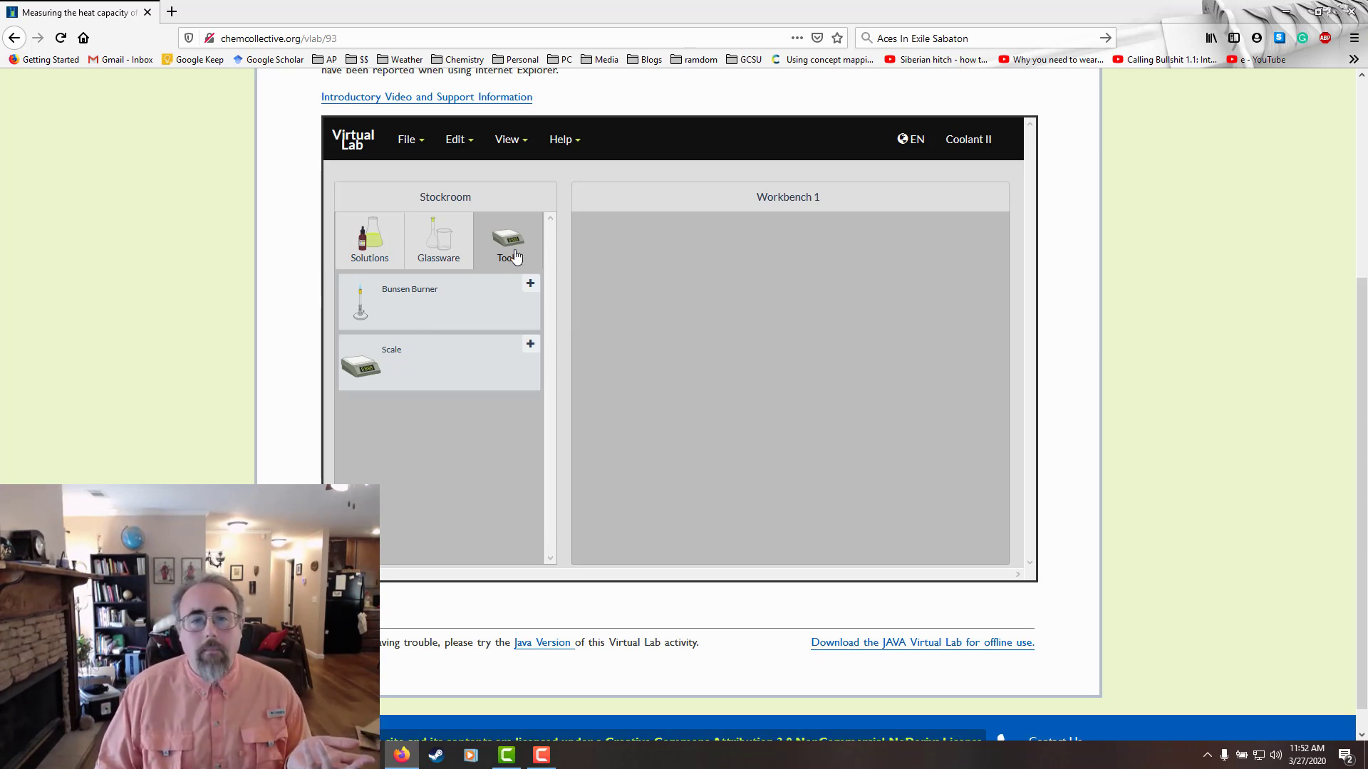
pyautogui.moveTo(390, 370)
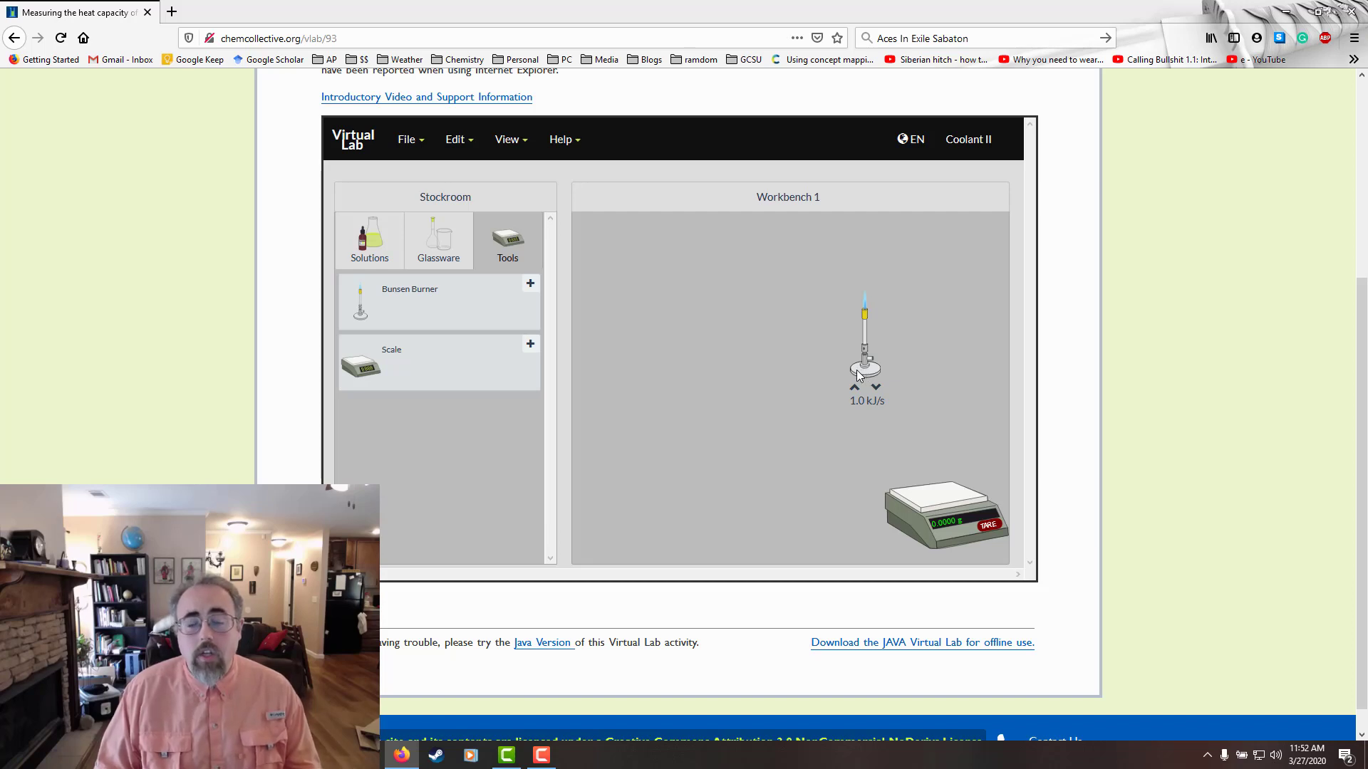
pyautogui.moveTo(416, 210)
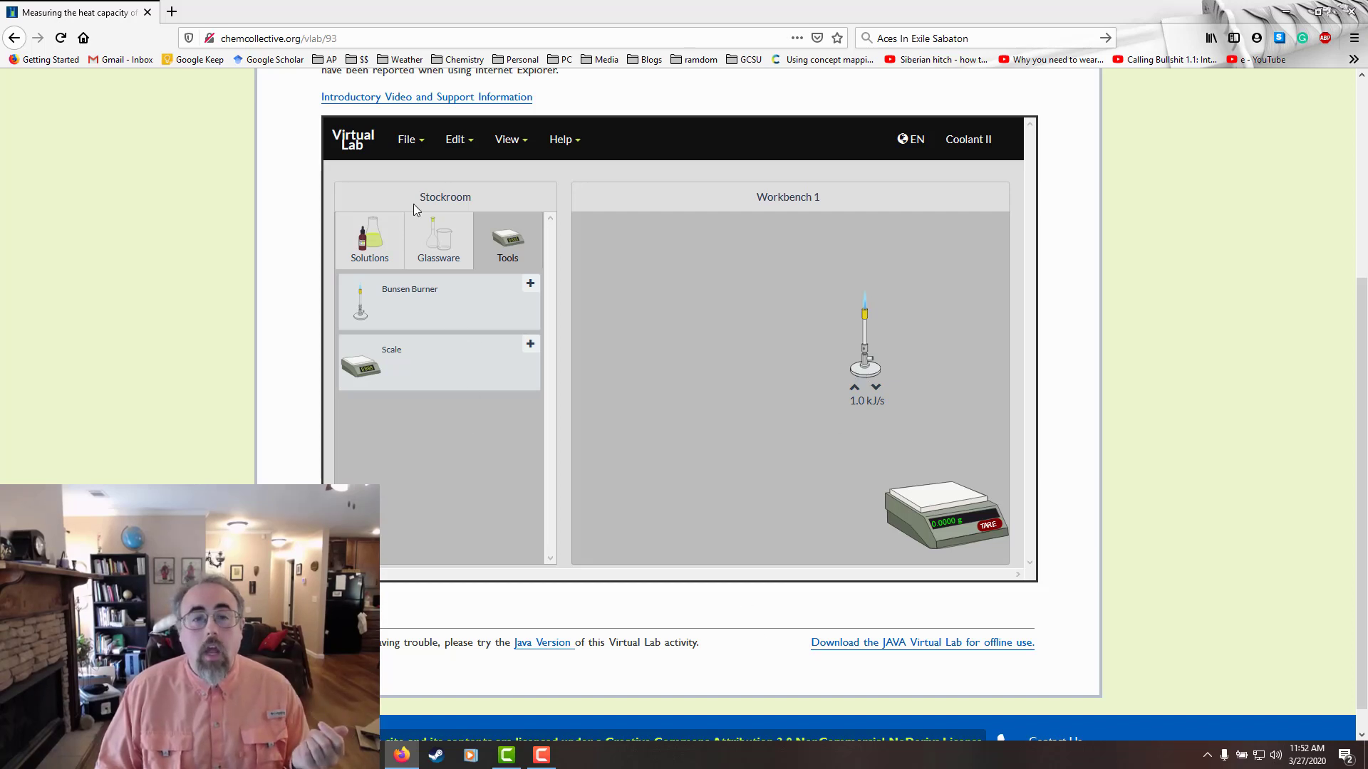
# Add a 250 mL beaker from Glassware > Beakers and the distilled water from Solutions.
pyautogui.click(438, 240)
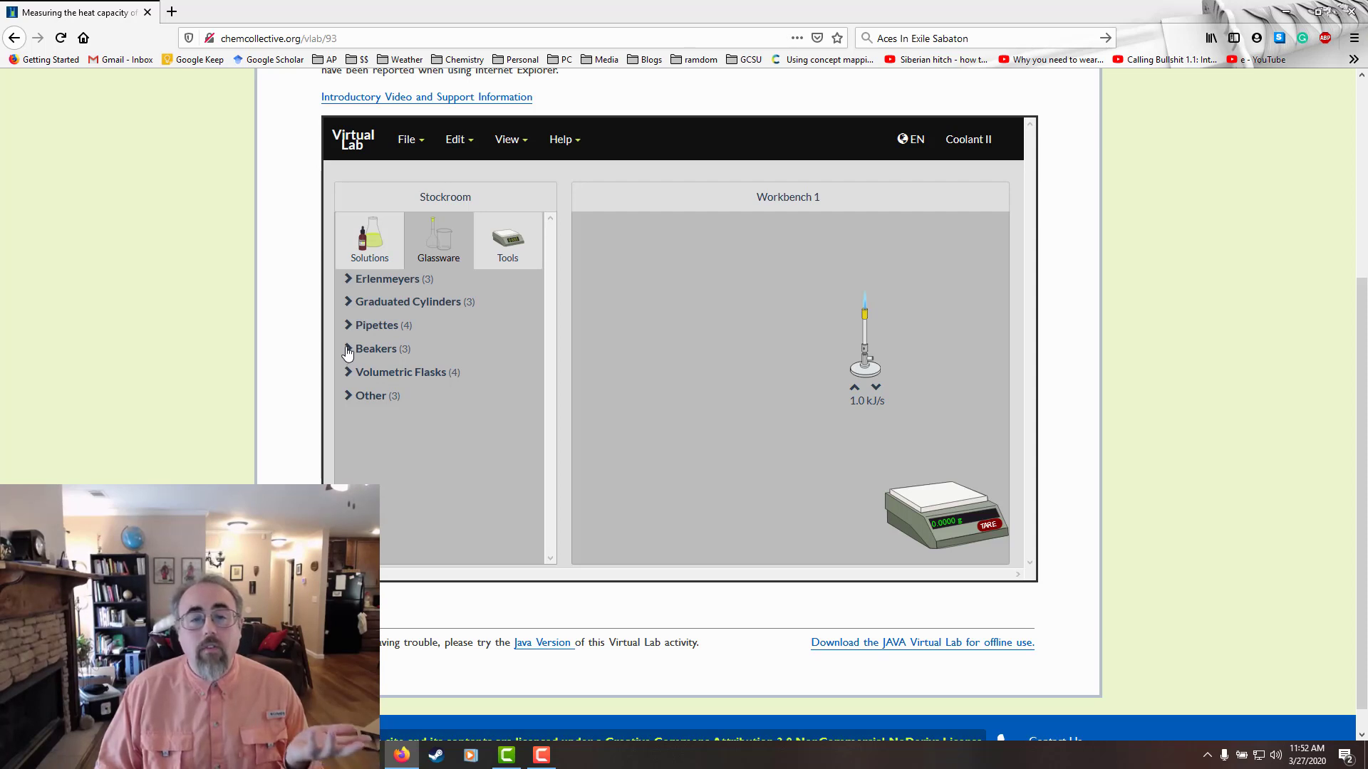
pyautogui.click(377, 347)
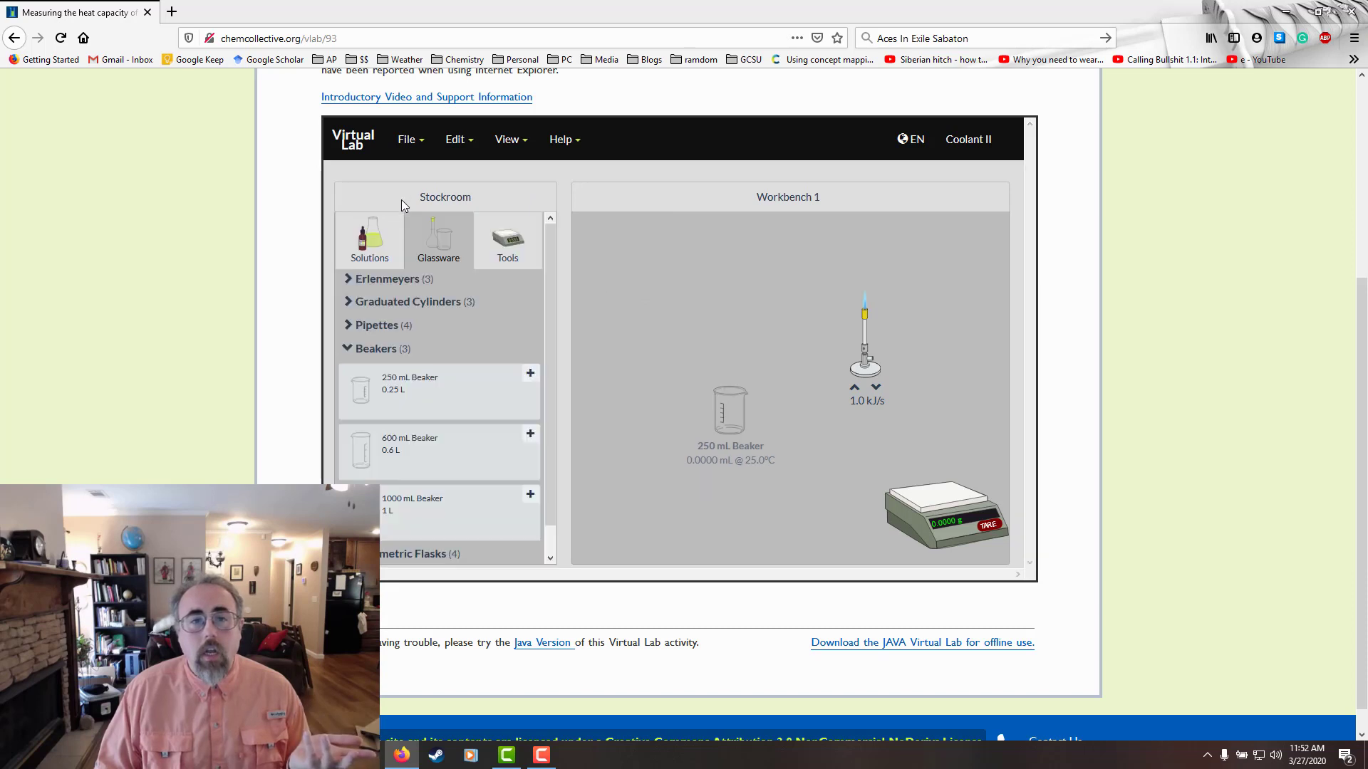
pyautogui.click(369, 239)
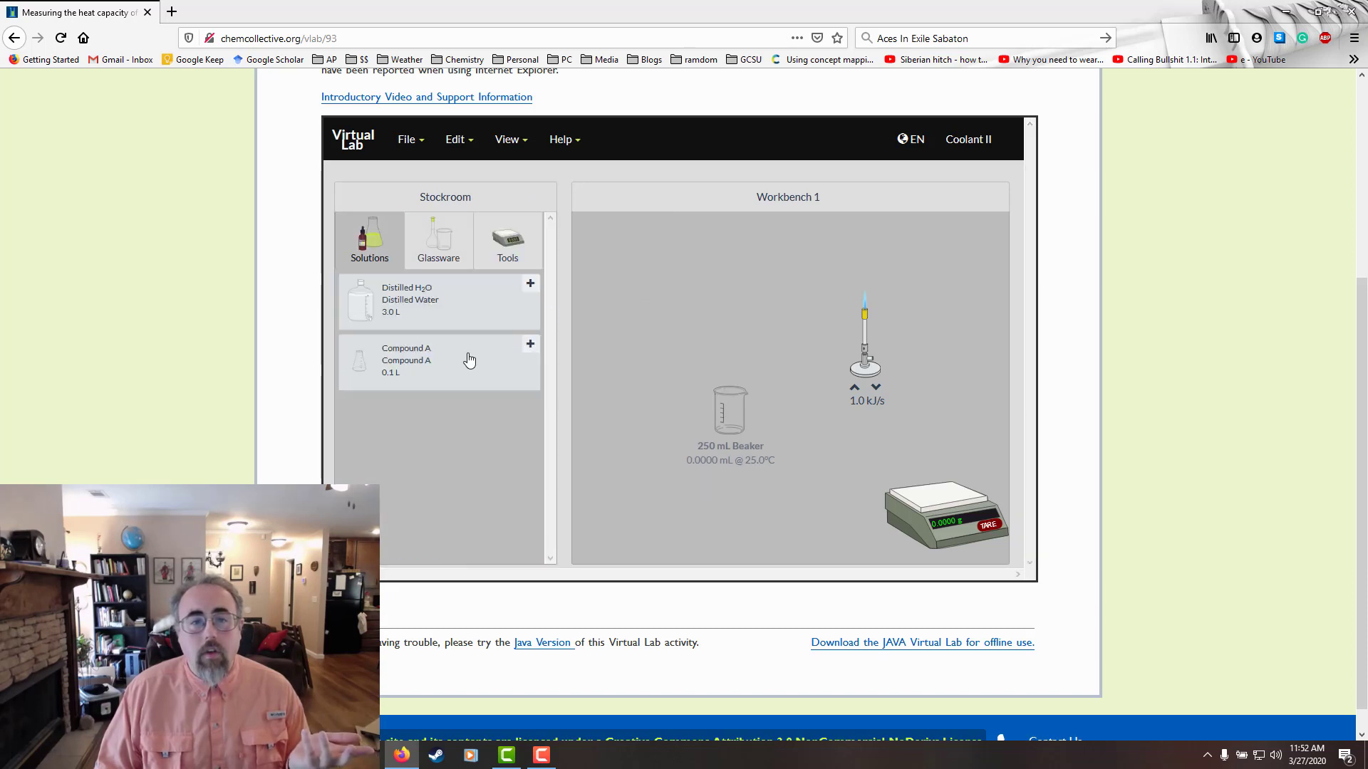
pyautogui.click(530, 283)
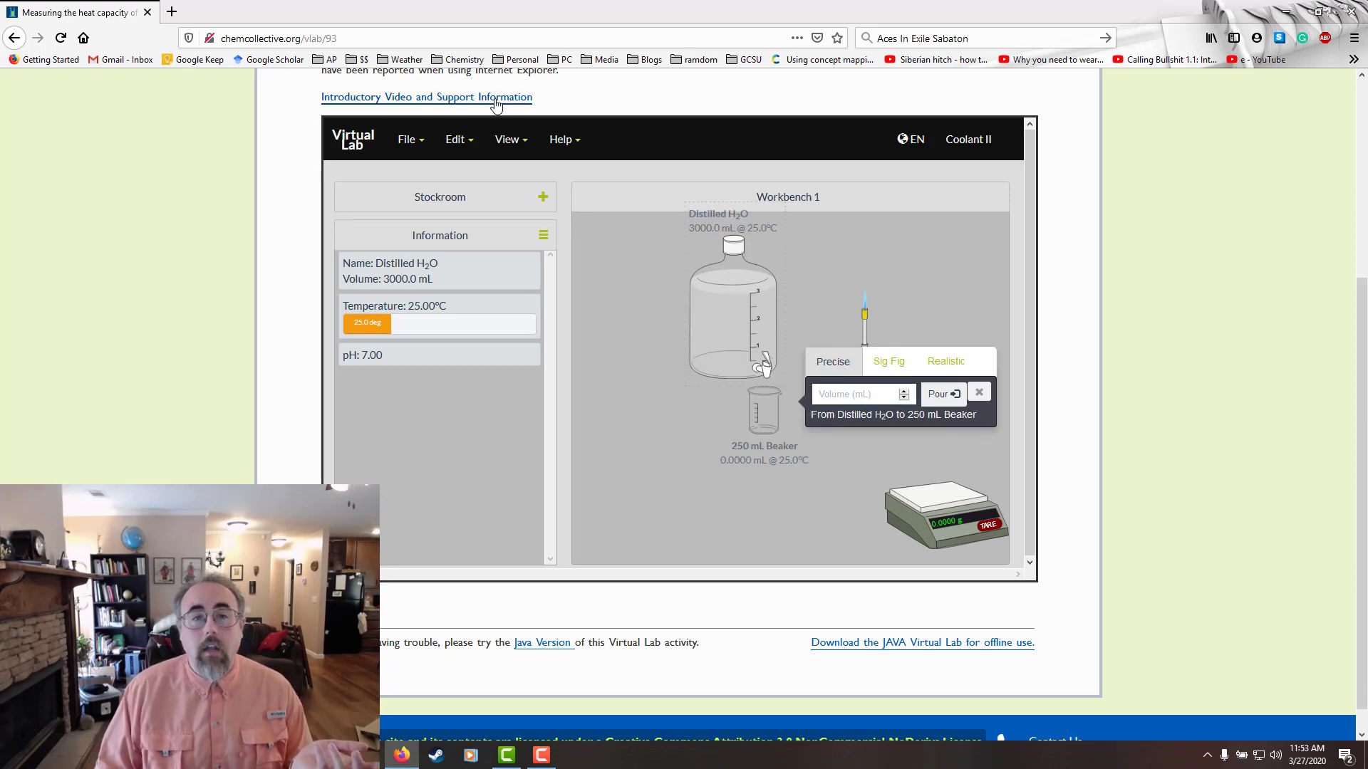
pyautogui.moveTo(835, 382)
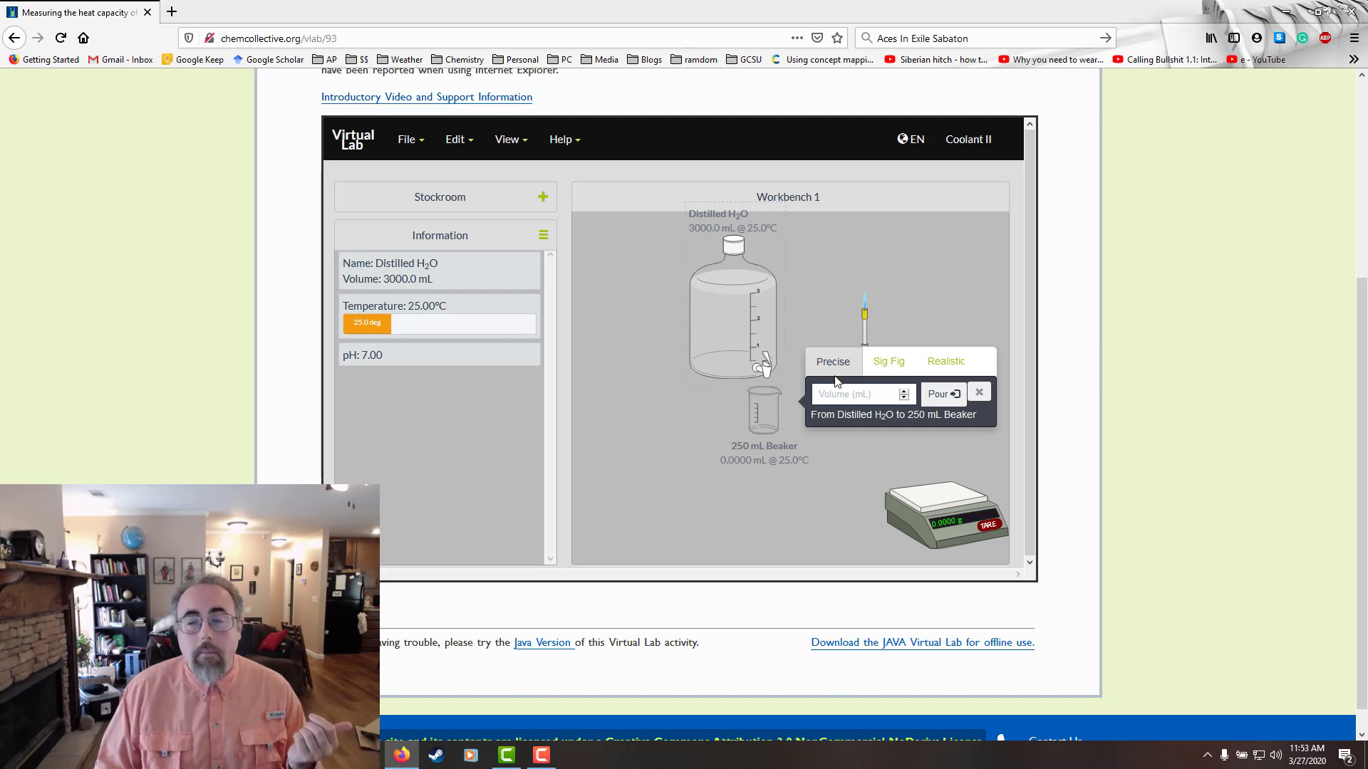
pyautogui.moveTo(804, 356)
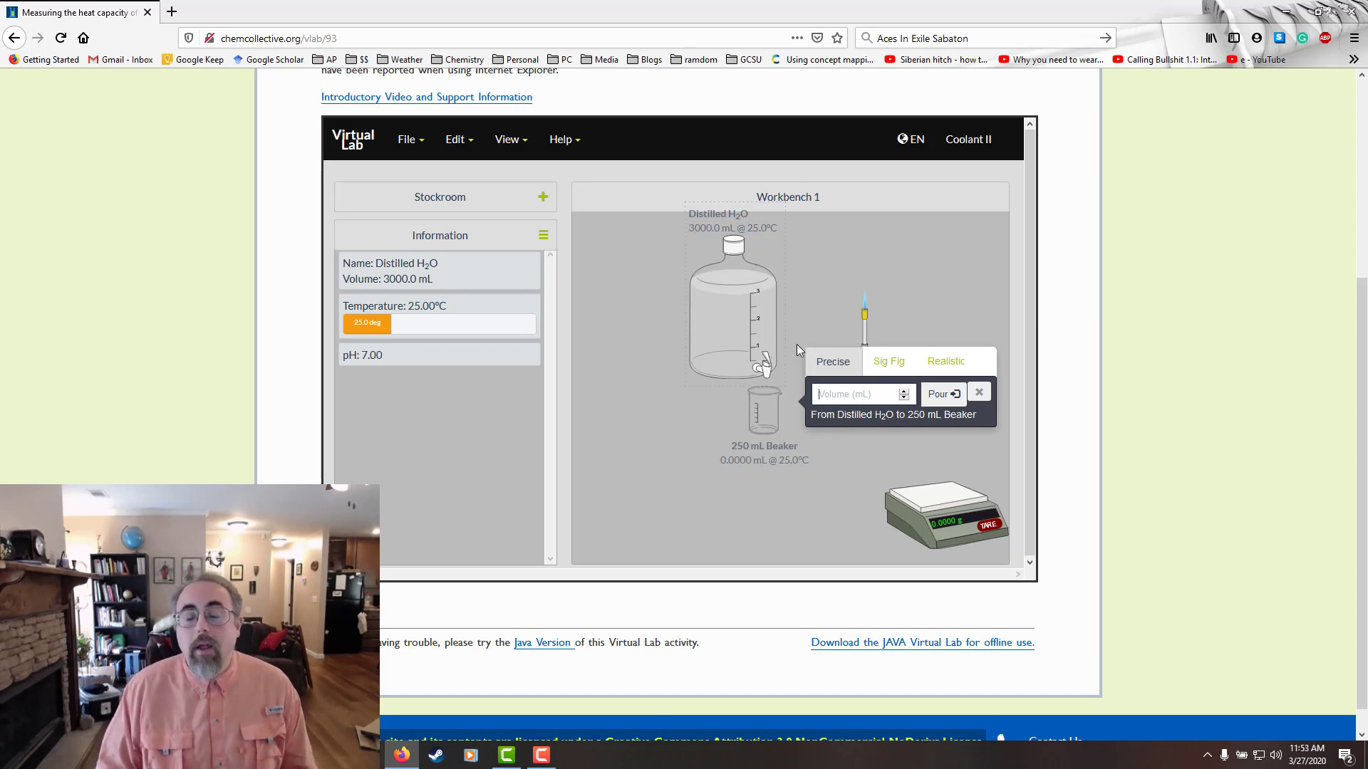
pyautogui.moveTo(792, 466)
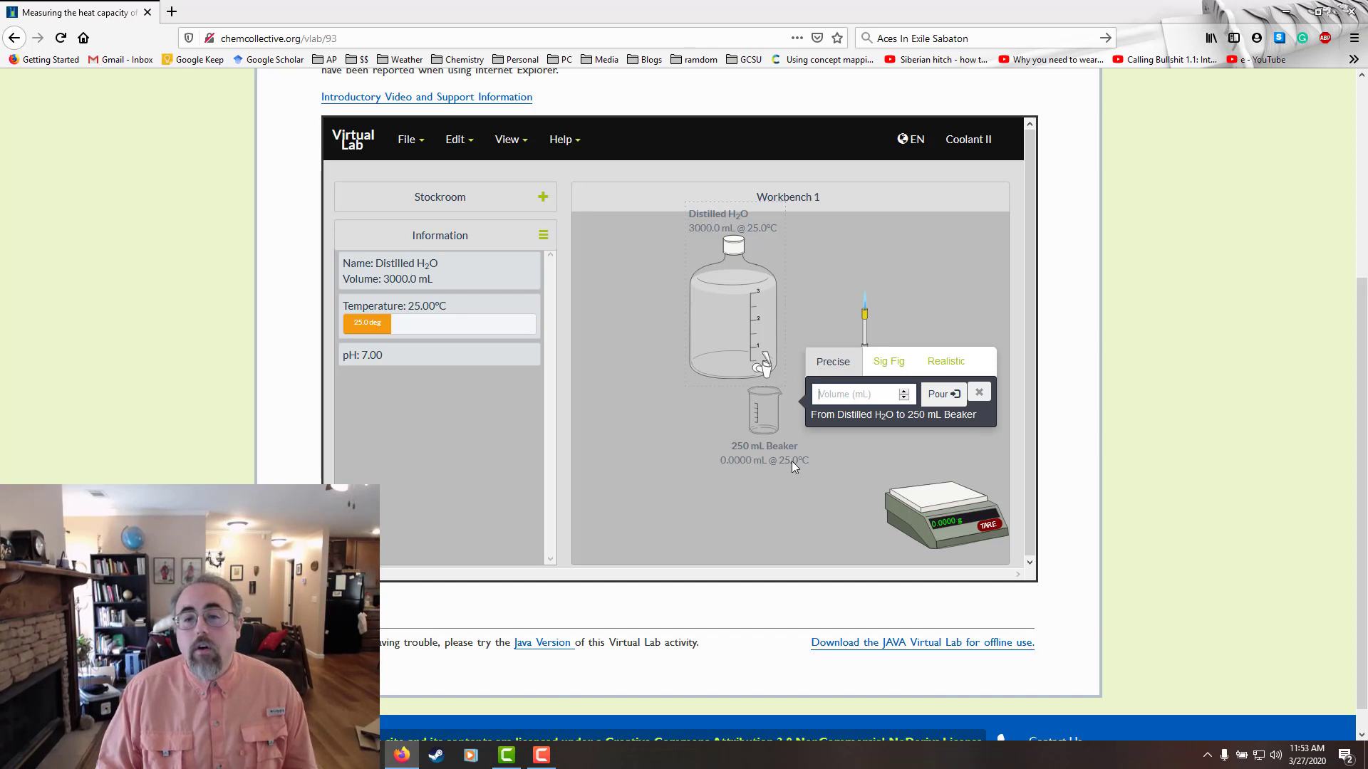
pyautogui.moveTo(846, 395)
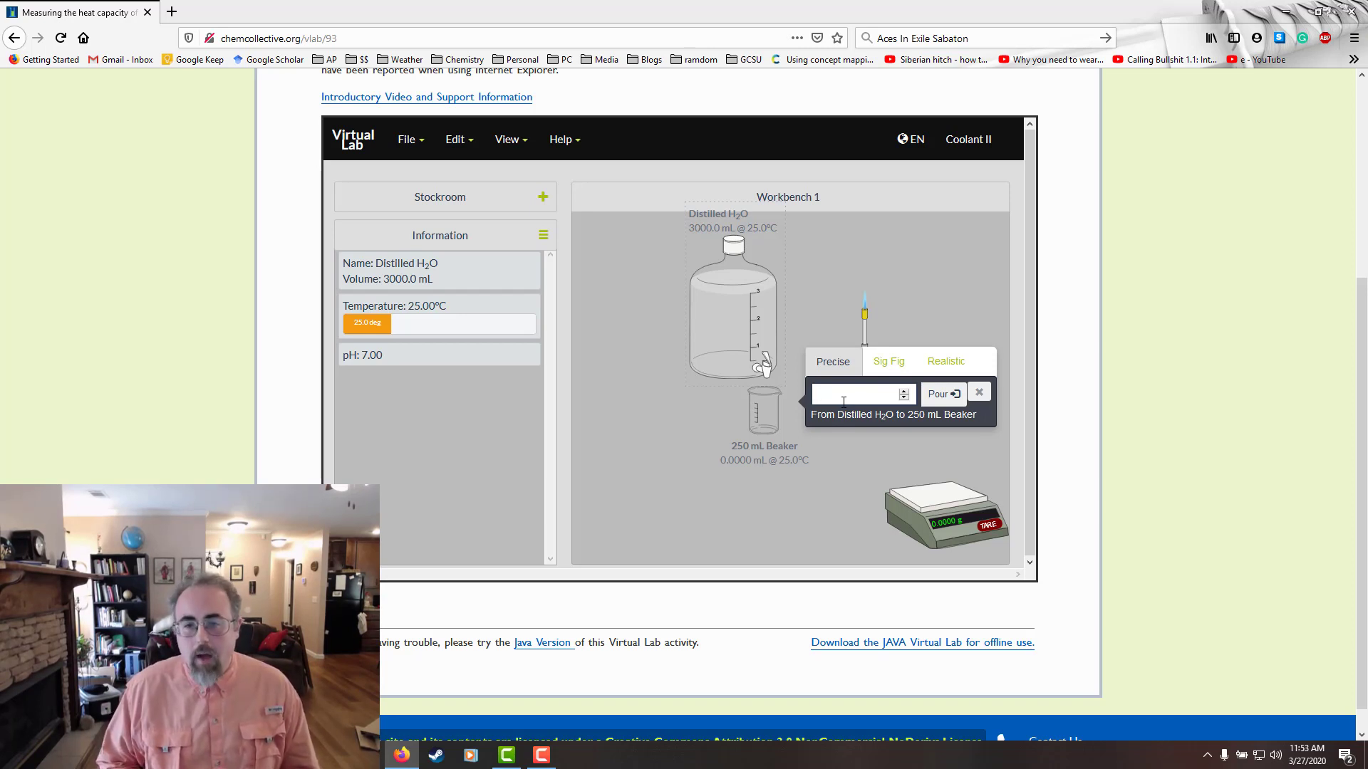
# Dismiss the pour dialog (15 entered) without pouring, leaving the empty beaker to weigh.
pyautogui.write('15')
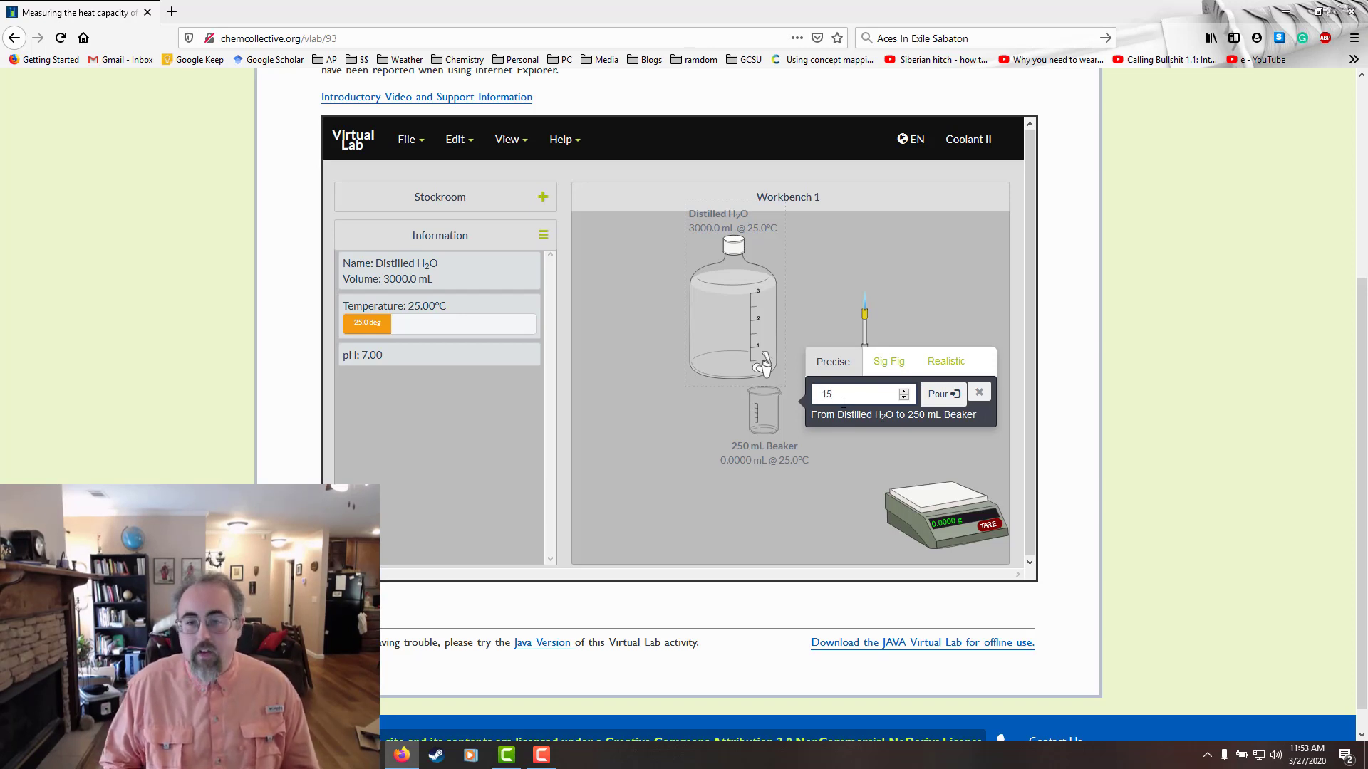
pyautogui.click(979, 391)
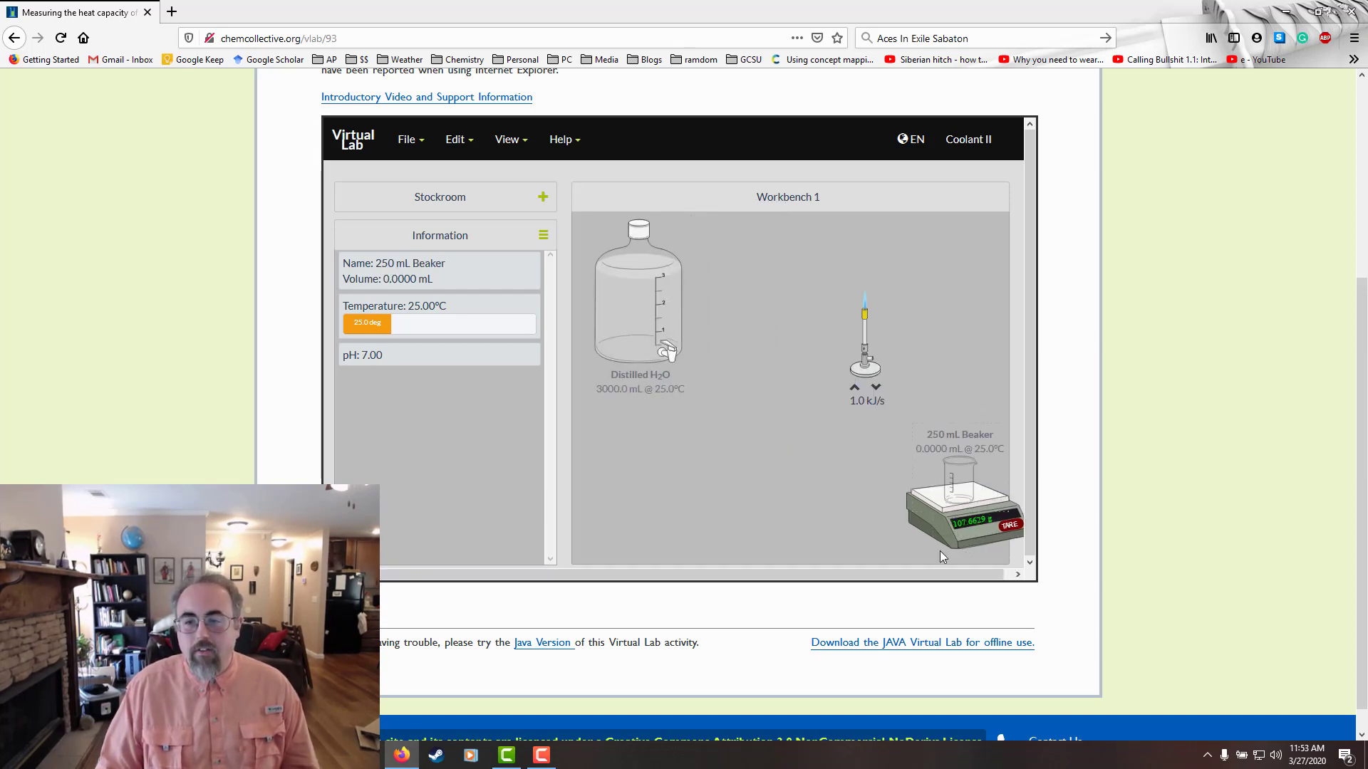
# Bring the distilled water bottle over the empty beaker to start a pour.
pyautogui.click(1008, 524)
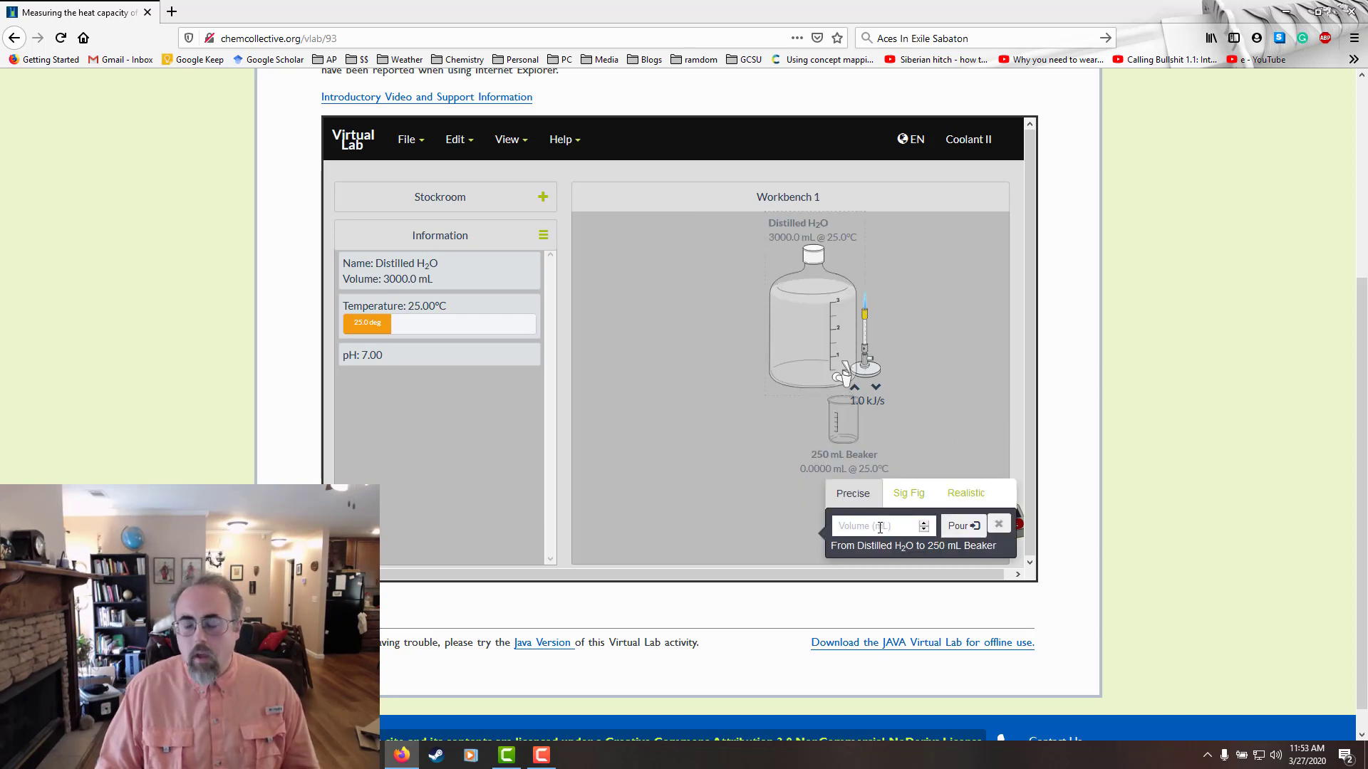
# Pour a precise 150 mL of distilled water into the beaker and dismiss the dialog.
pyautogui.write('150')
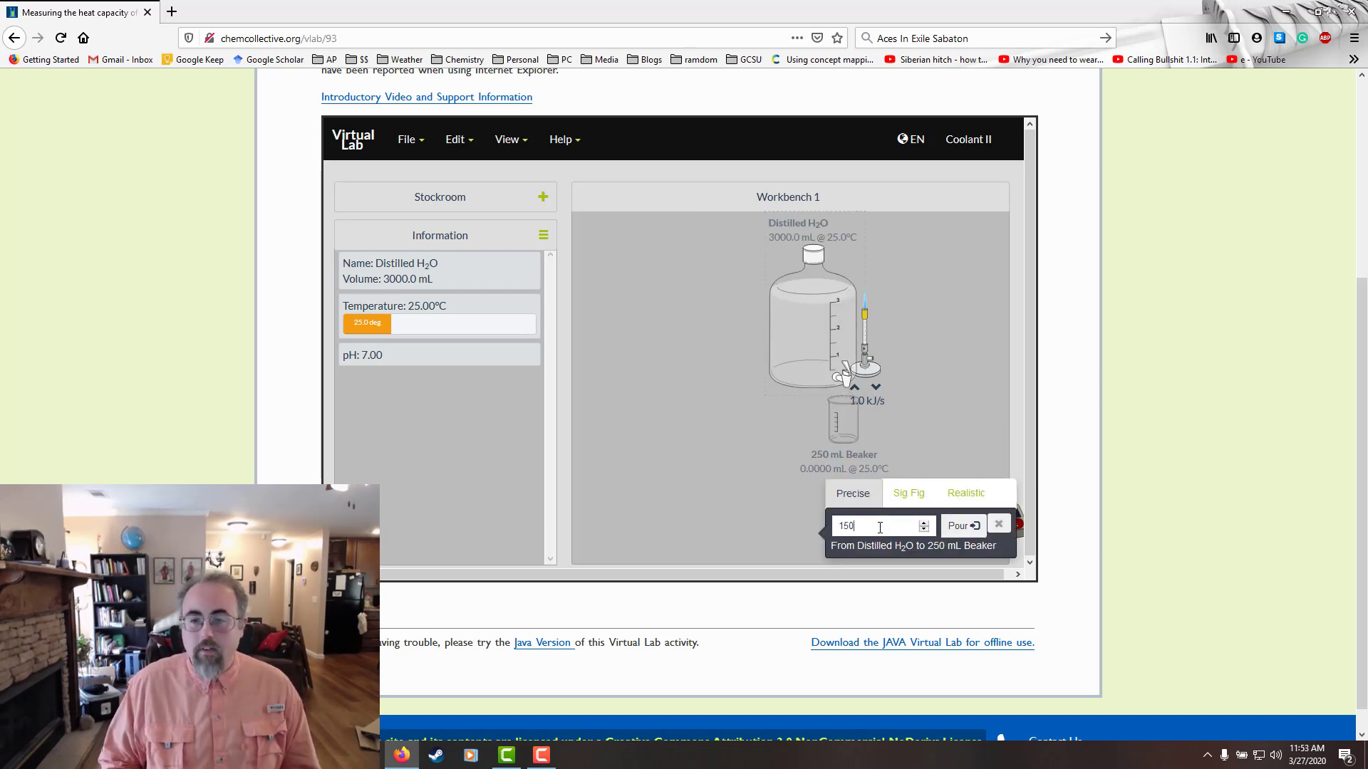
pyautogui.click(961, 526)
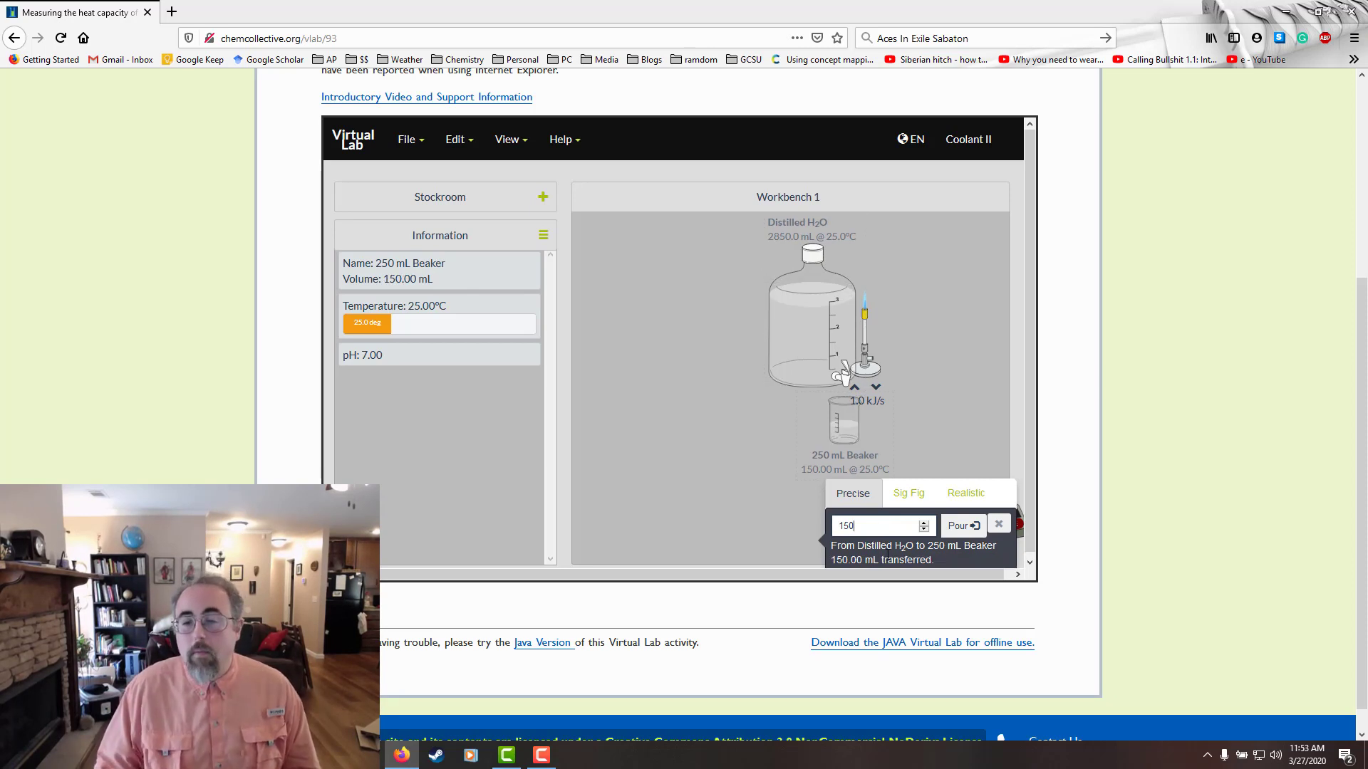
pyautogui.click(936, 493)
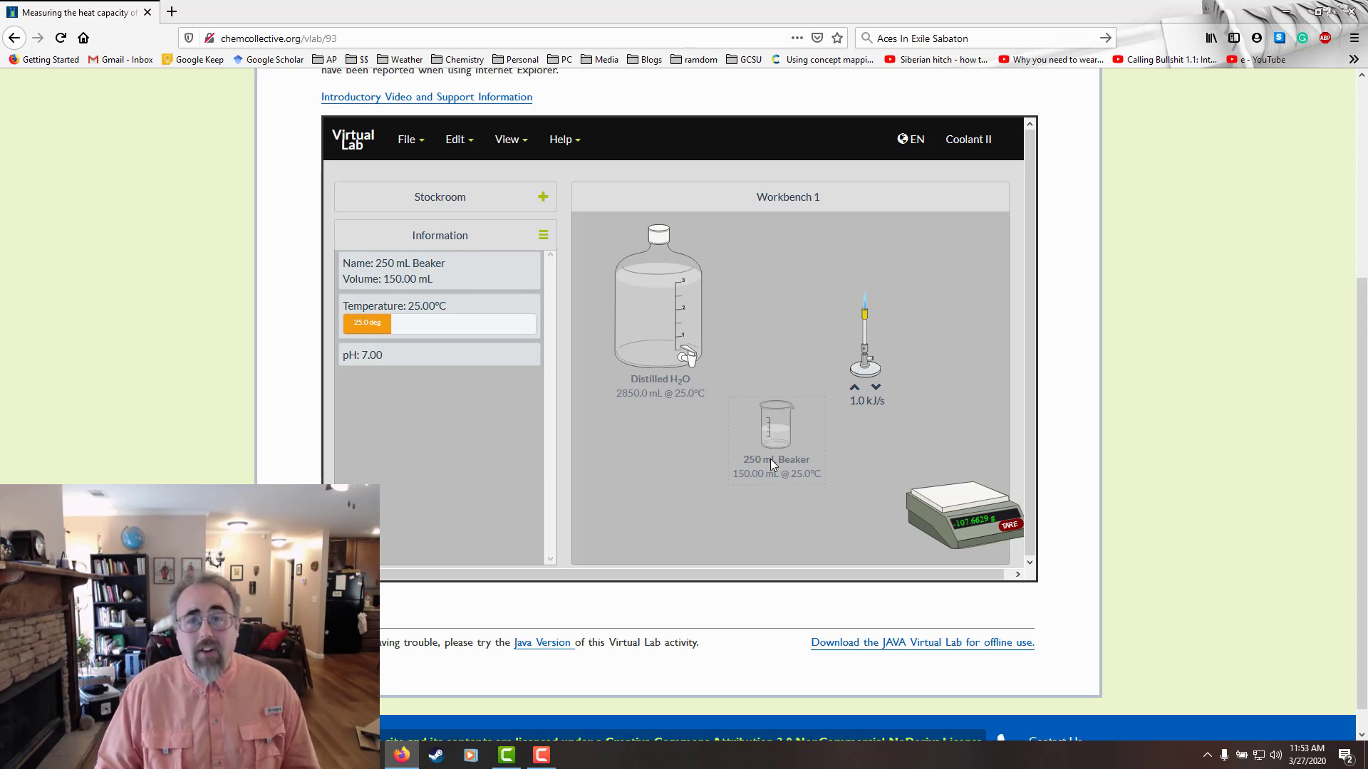
pyautogui.moveTo(777, 479)
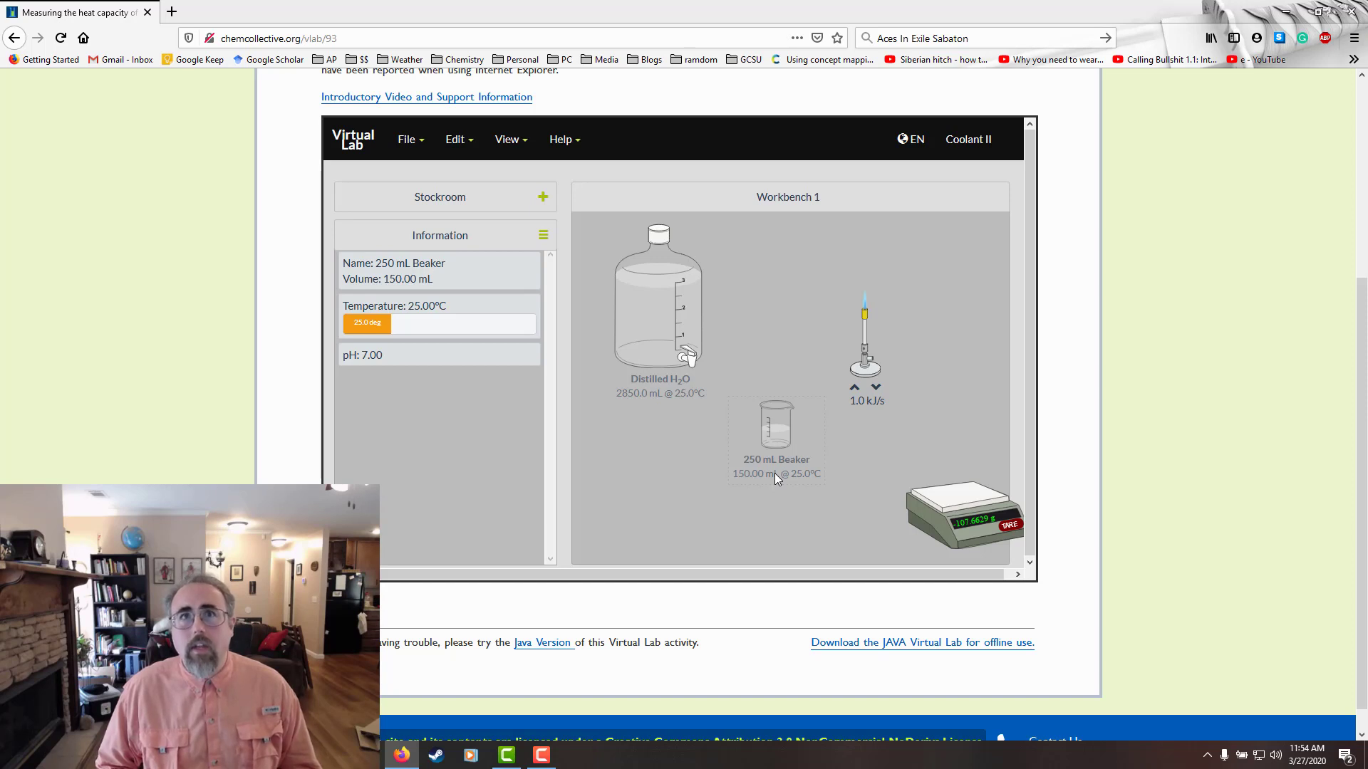
pyautogui.moveTo(739, 419)
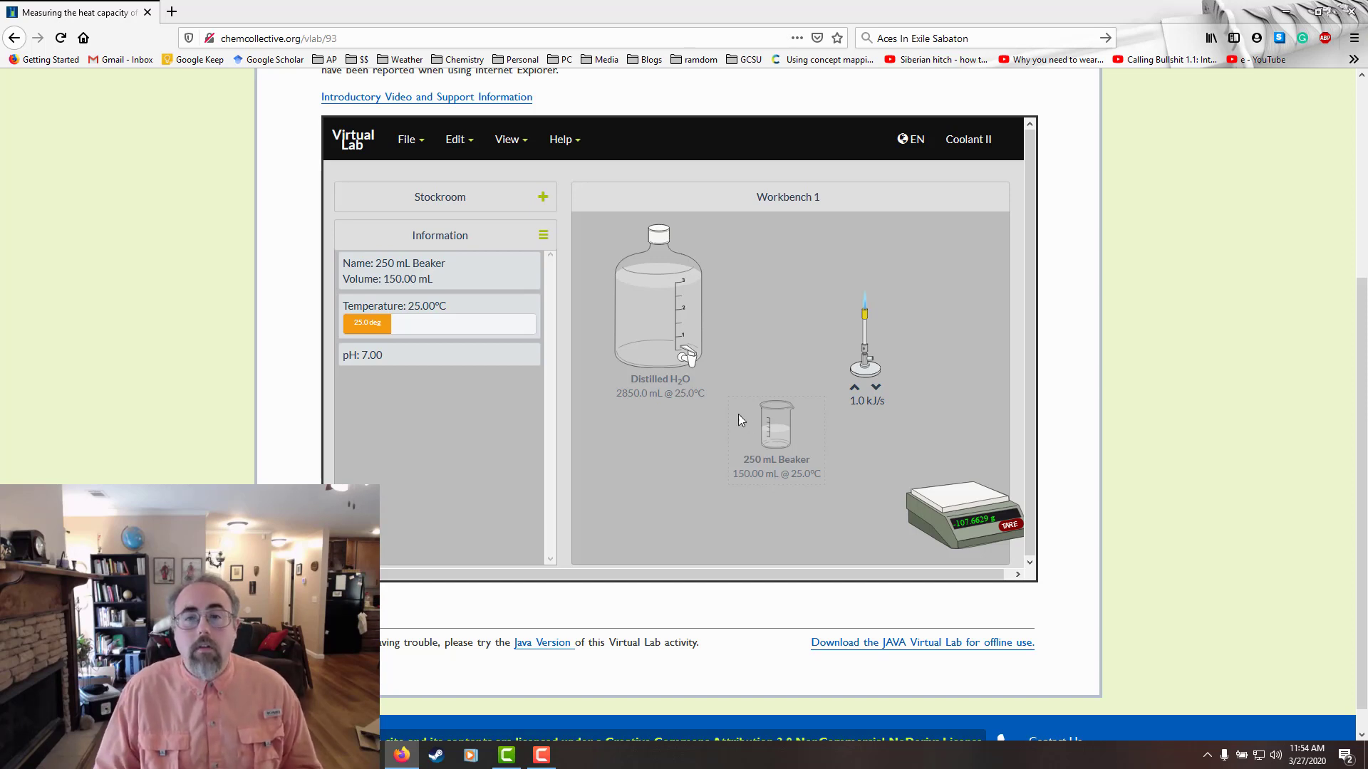
# Remove the distilled water bottle from the workbench via its context menu.
pyautogui.click(655, 305)
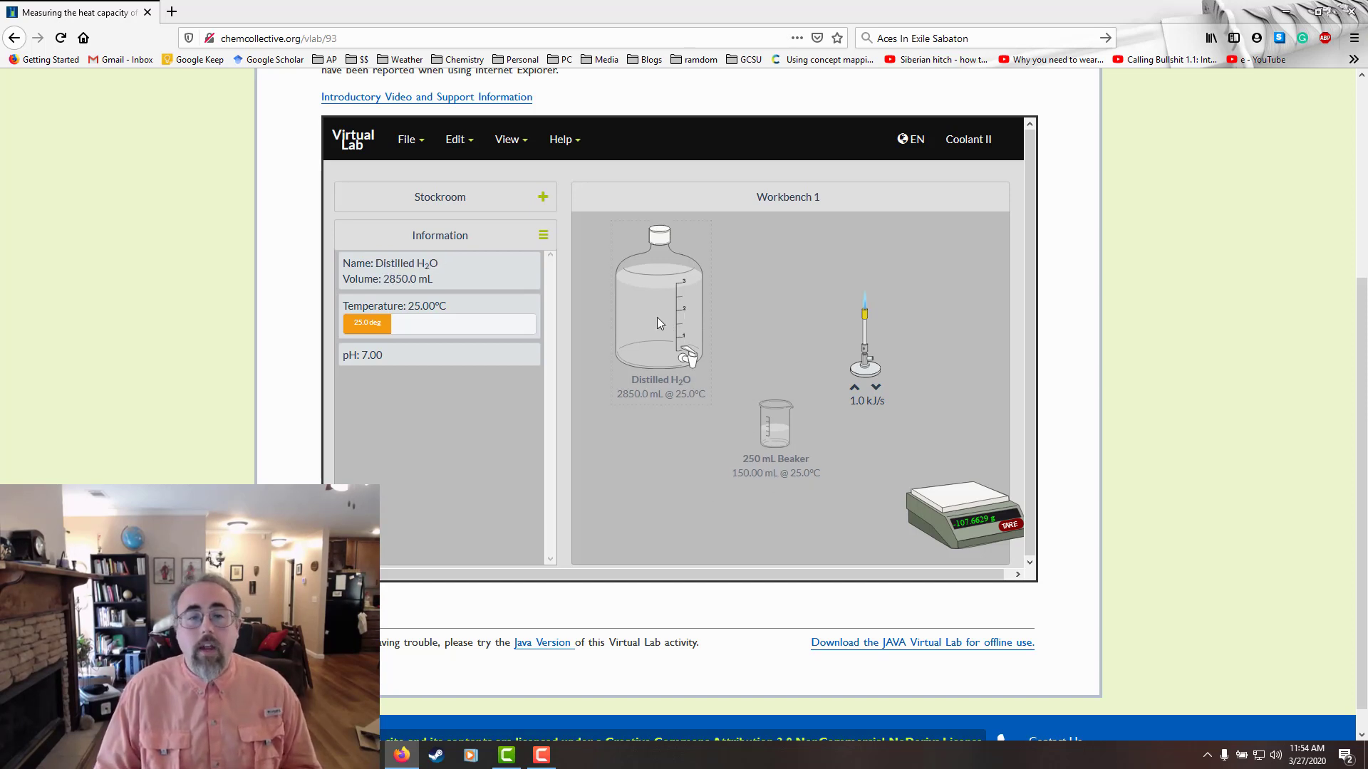
pyautogui.rightClick(658, 323)
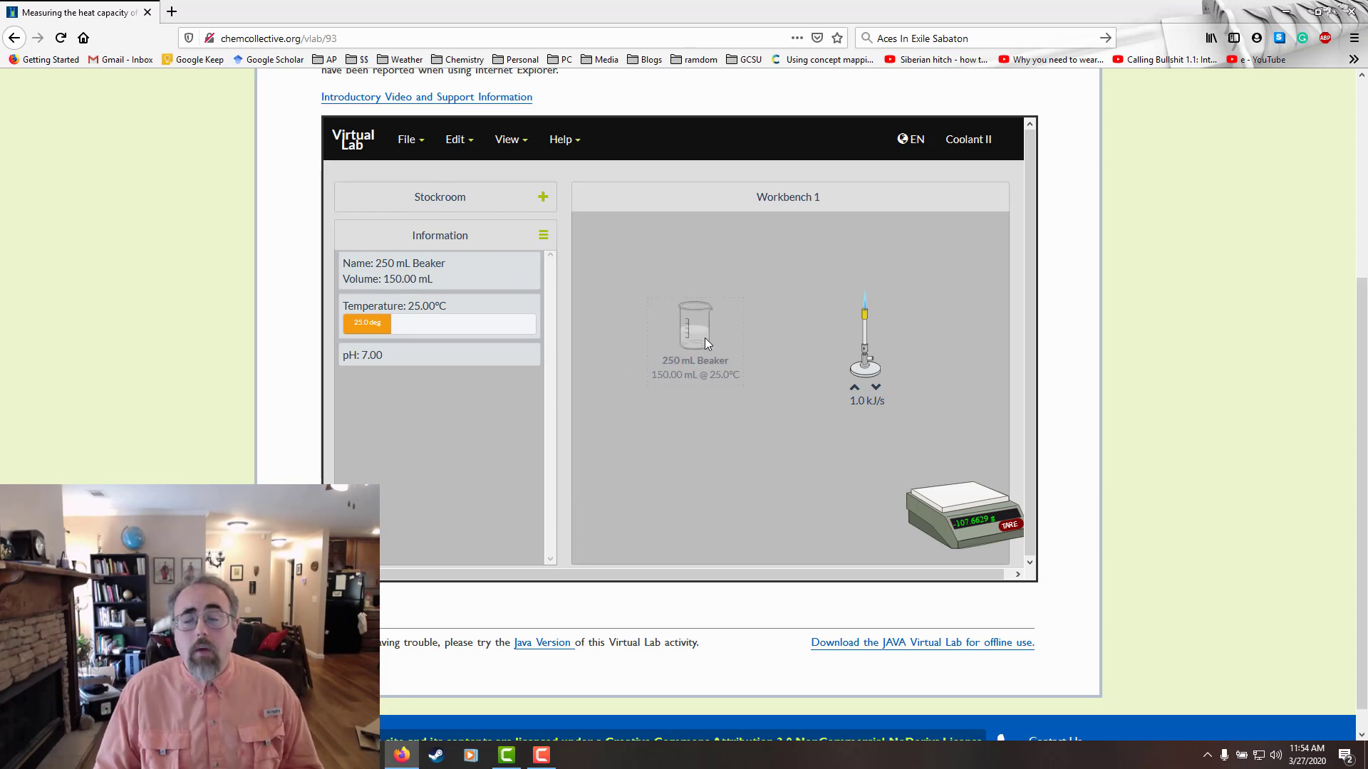
pyautogui.moveTo(366, 339)
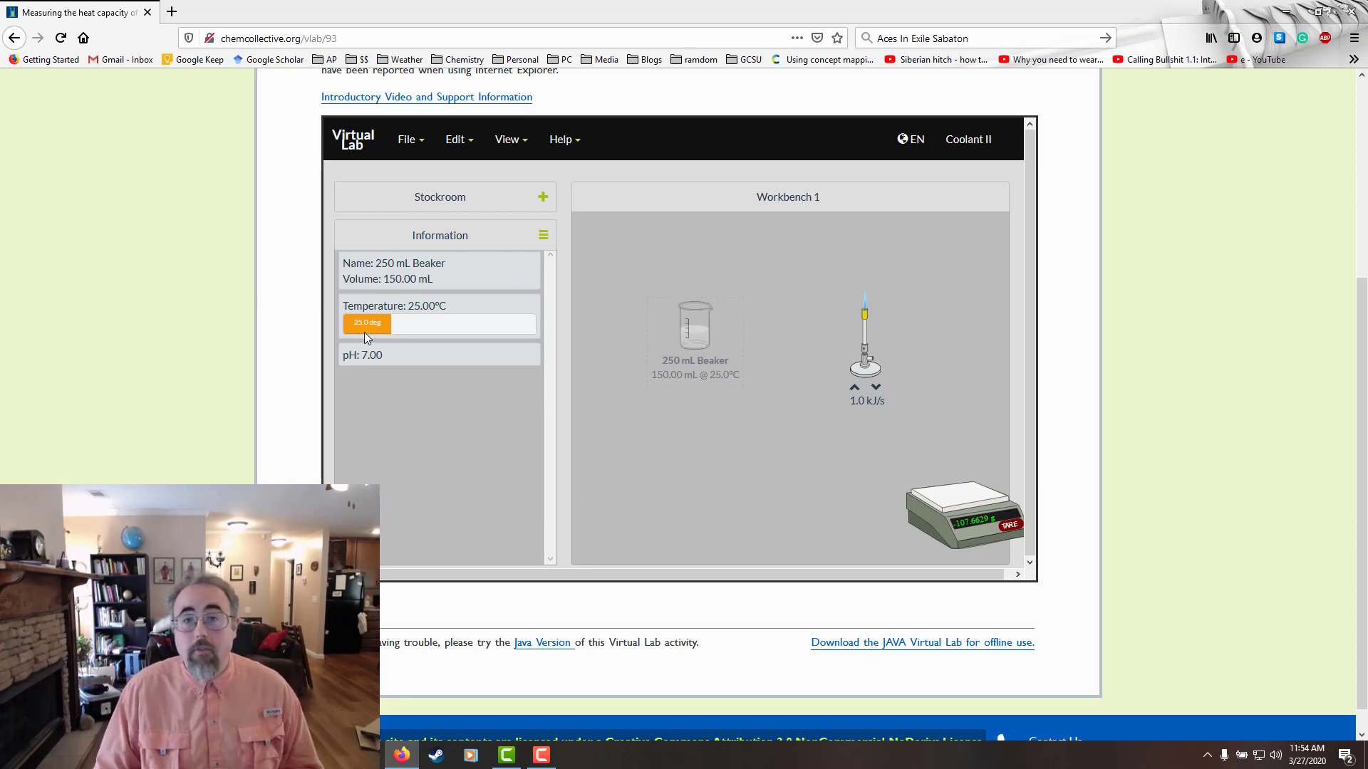
pyautogui.moveTo(716, 184)
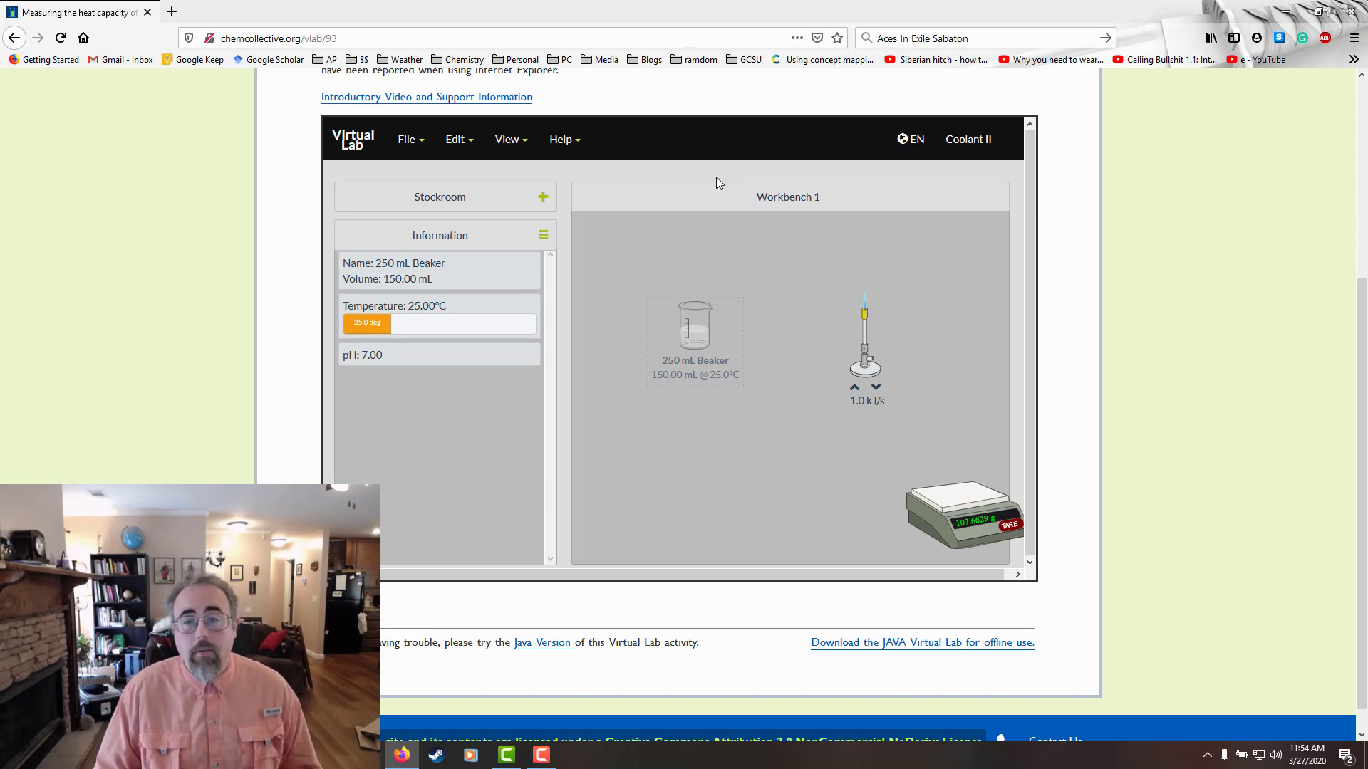
pyautogui.moveTo(666, 335)
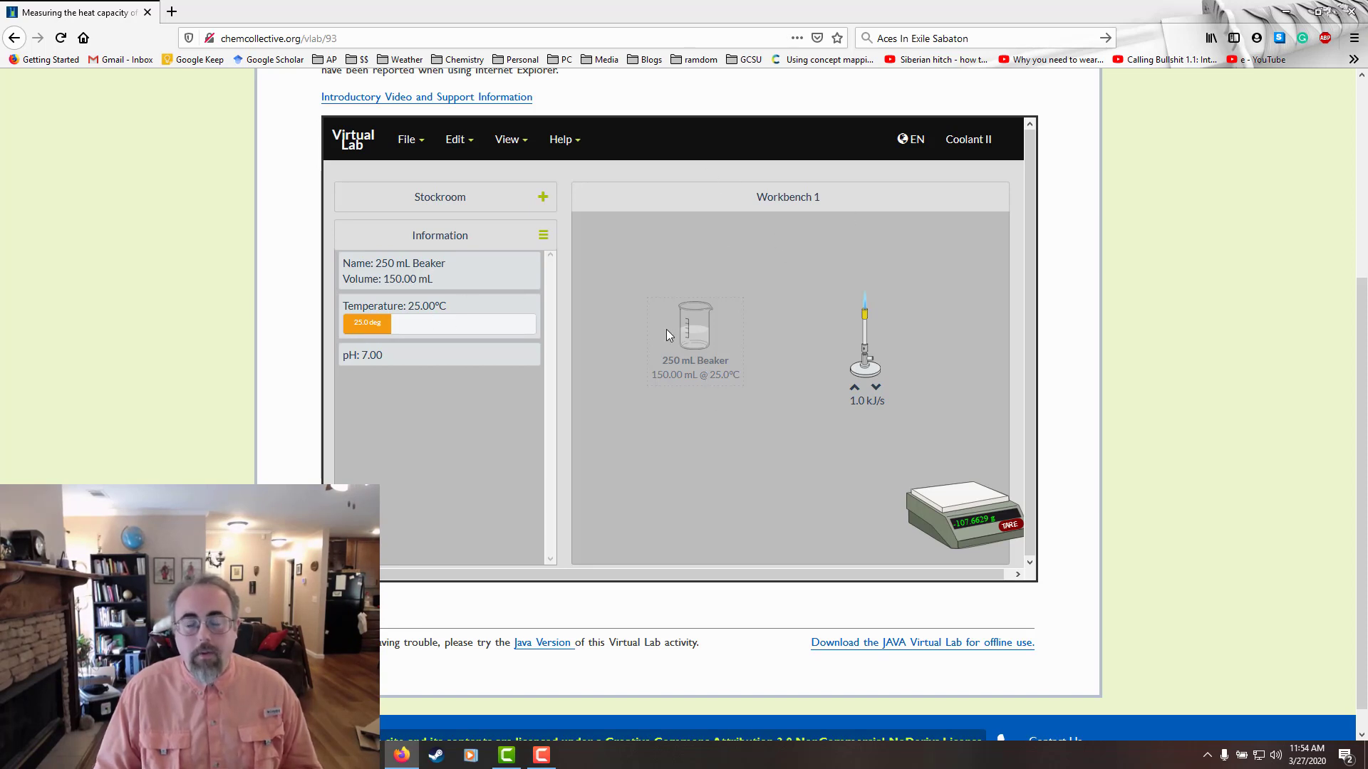
# Mark the 150 mL water beaker as insulated from its surroundings in Thermal properties.
pyautogui.rightClick(695, 329)
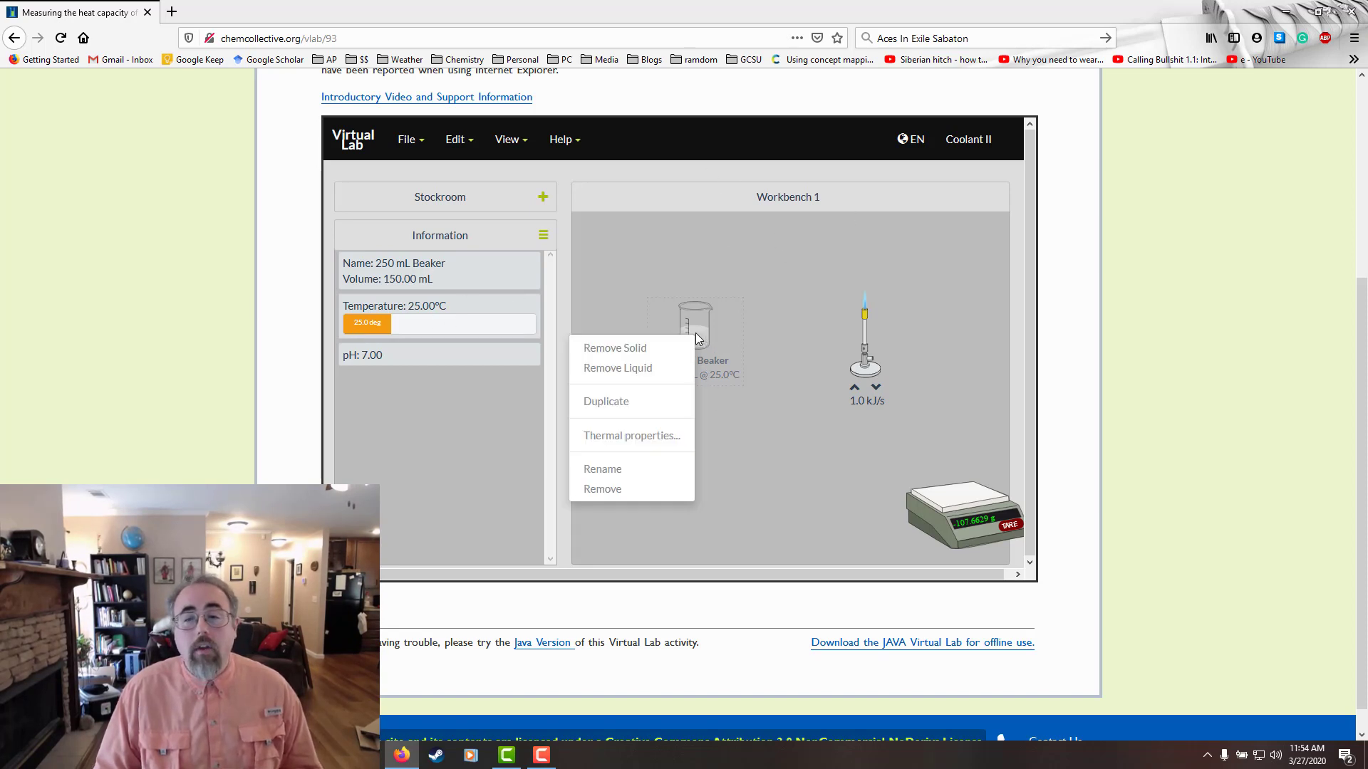
pyautogui.moveTo(630, 421)
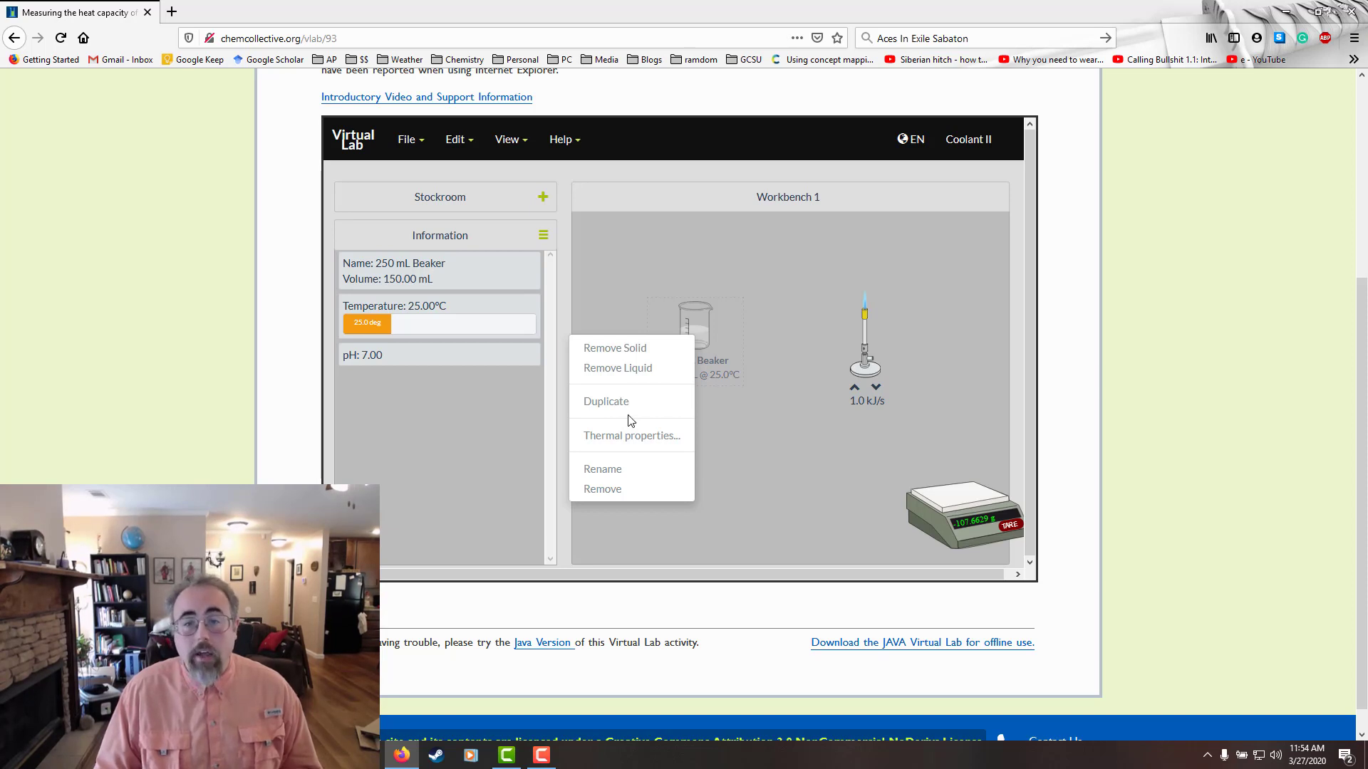
pyautogui.click(631, 436)
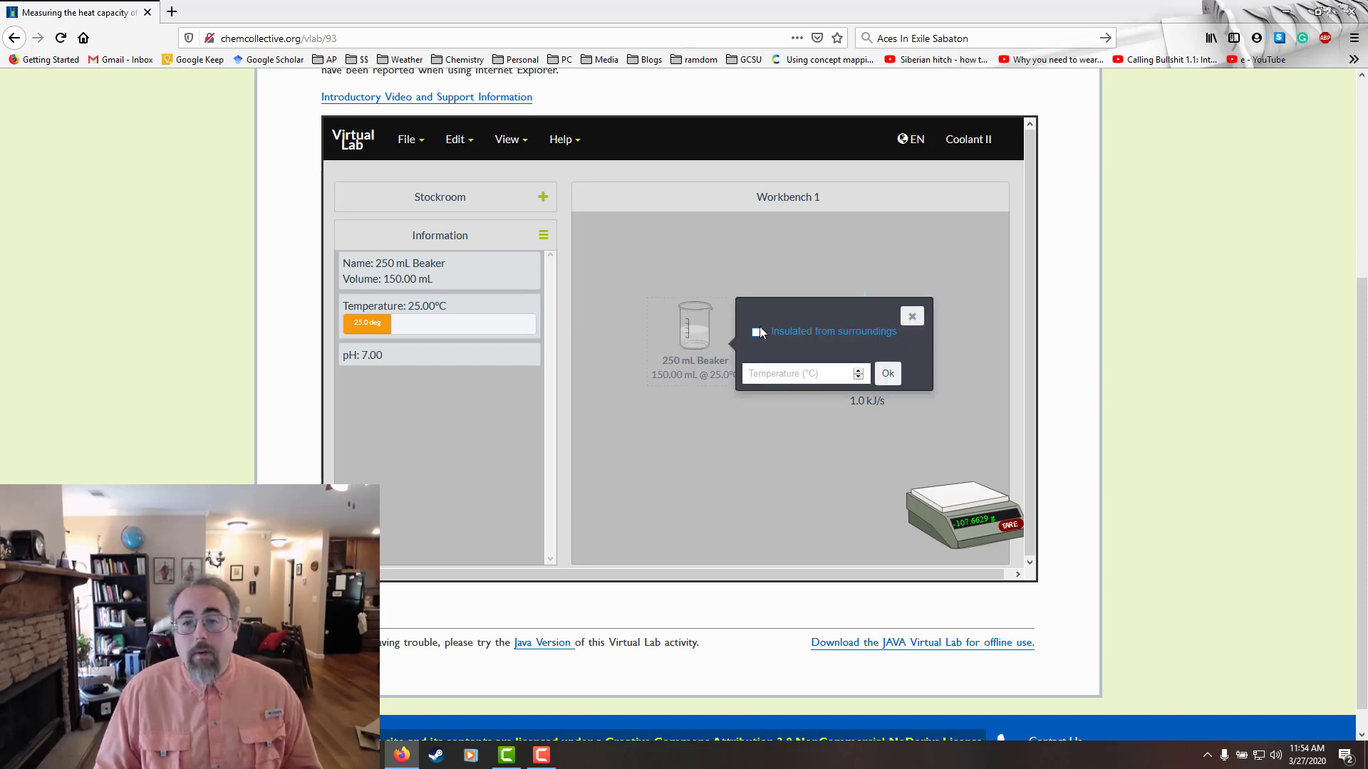
pyautogui.click(756, 332)
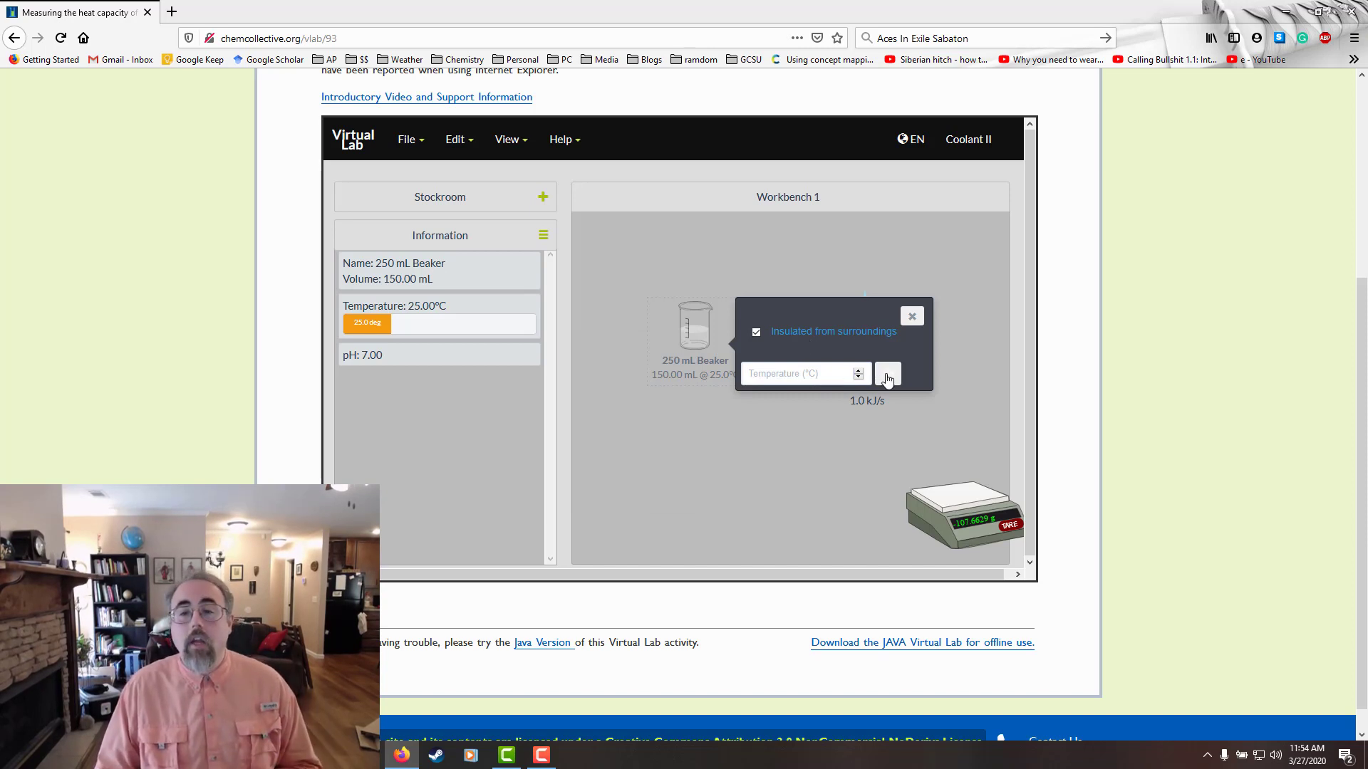
pyautogui.click(912, 316)
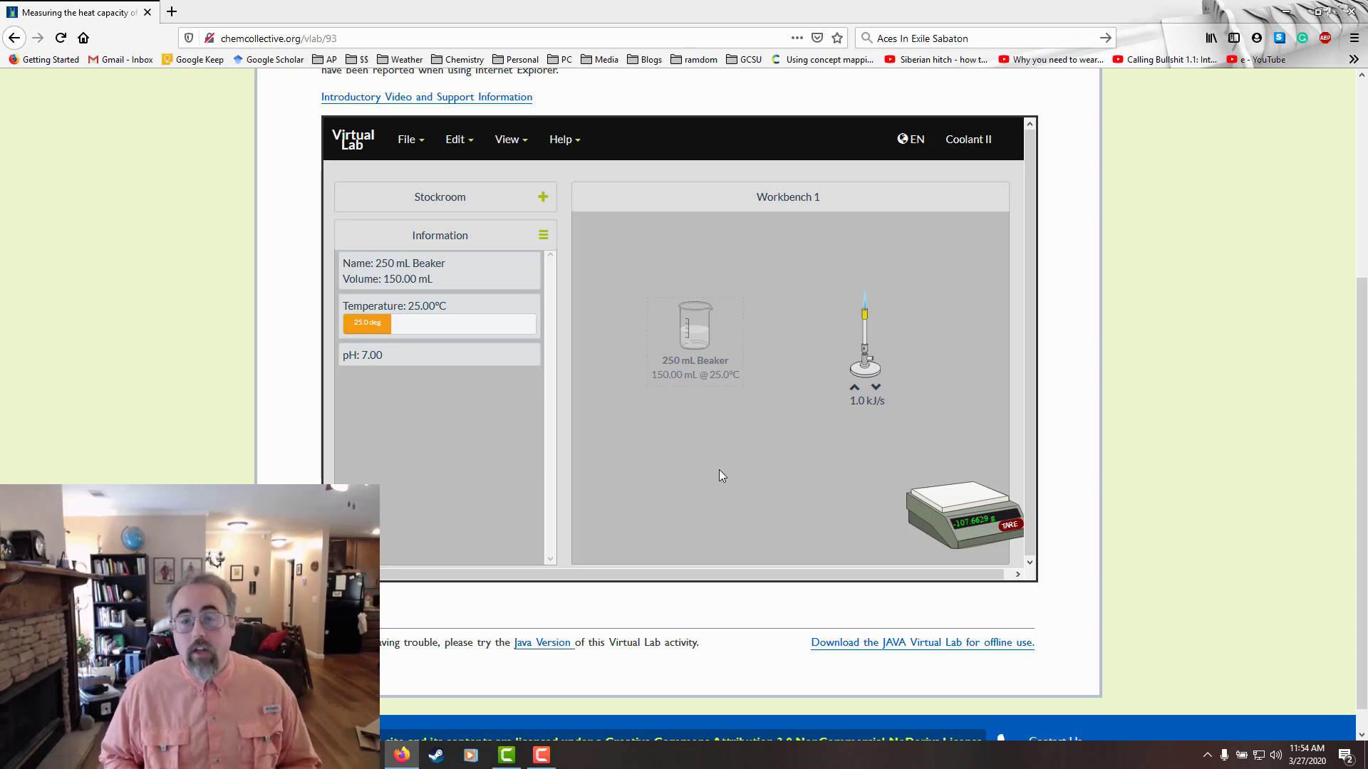
pyautogui.moveTo(755, 476)
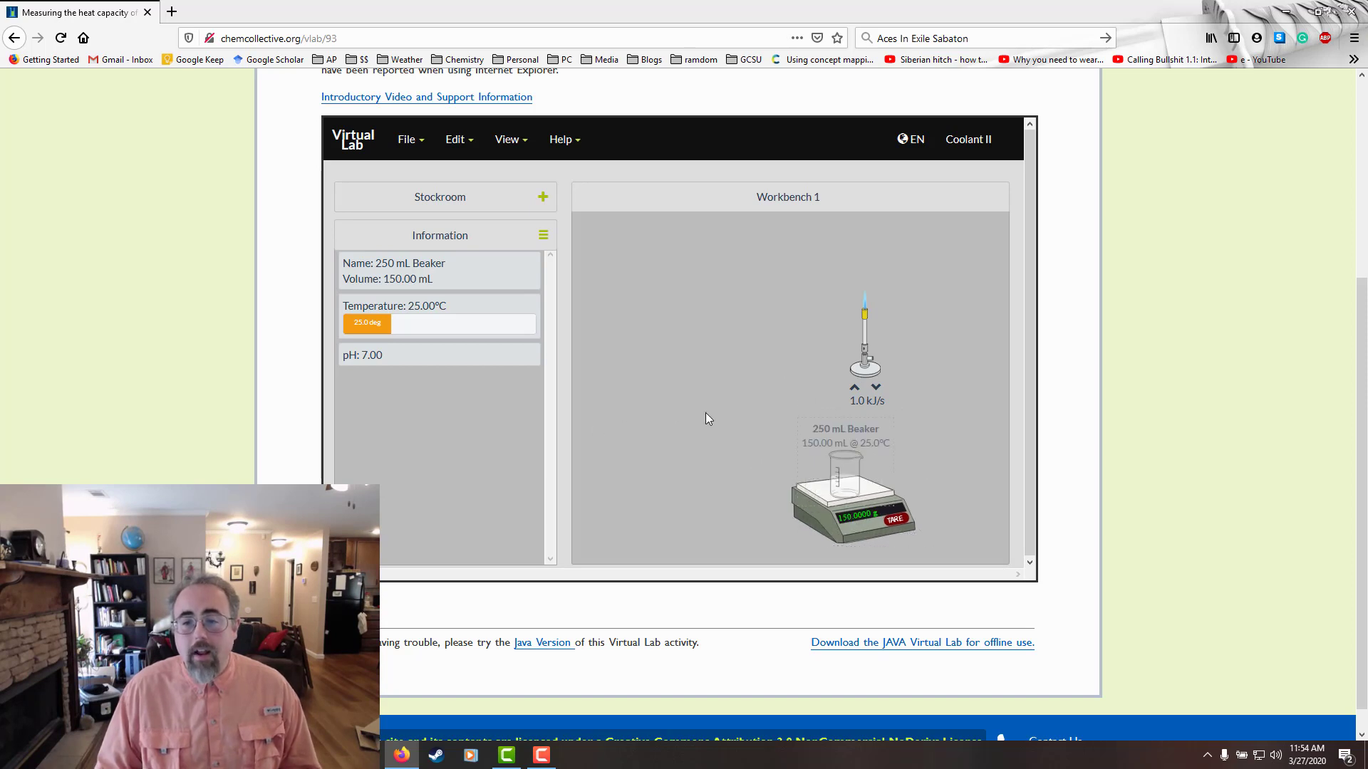
pyautogui.moveTo(806, 451)
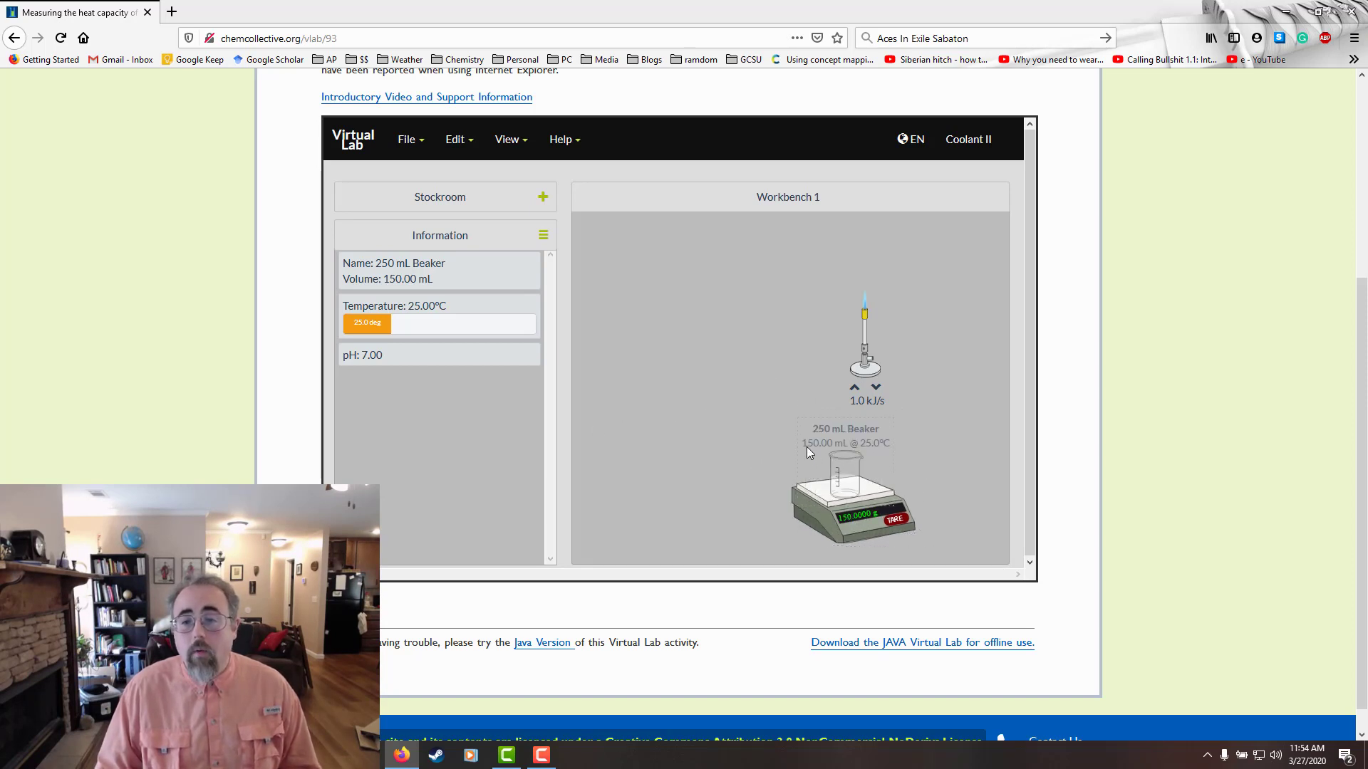
pyautogui.moveTo(845, 530)
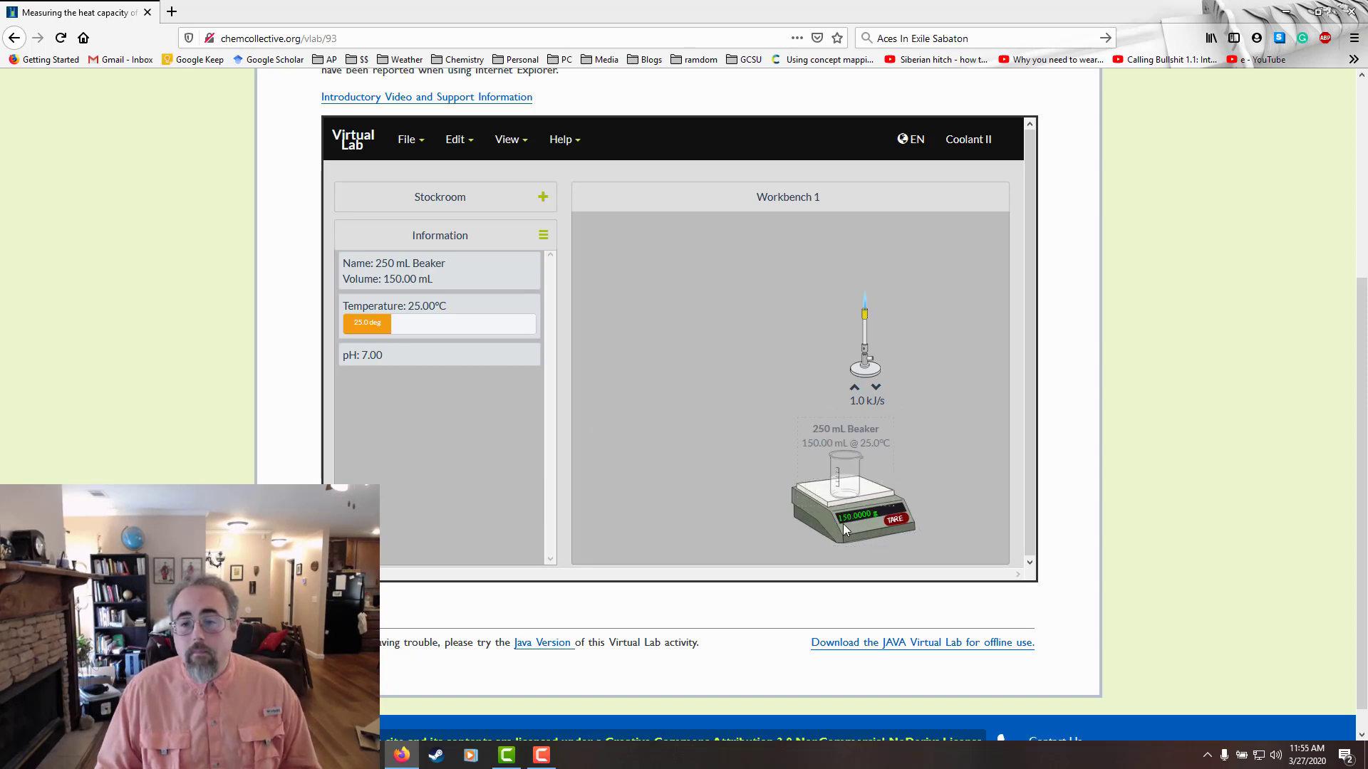
pyautogui.moveTo(862, 530)
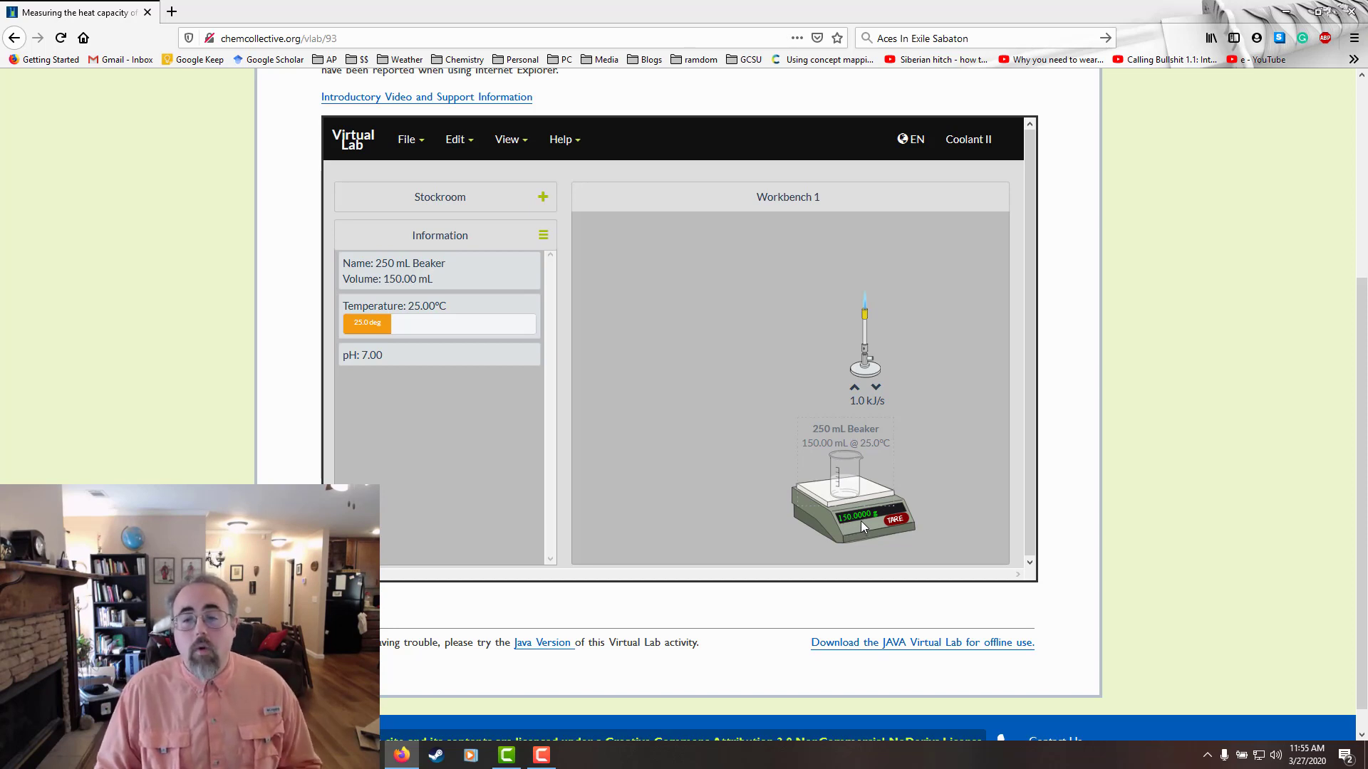
pyautogui.moveTo(856, 527)
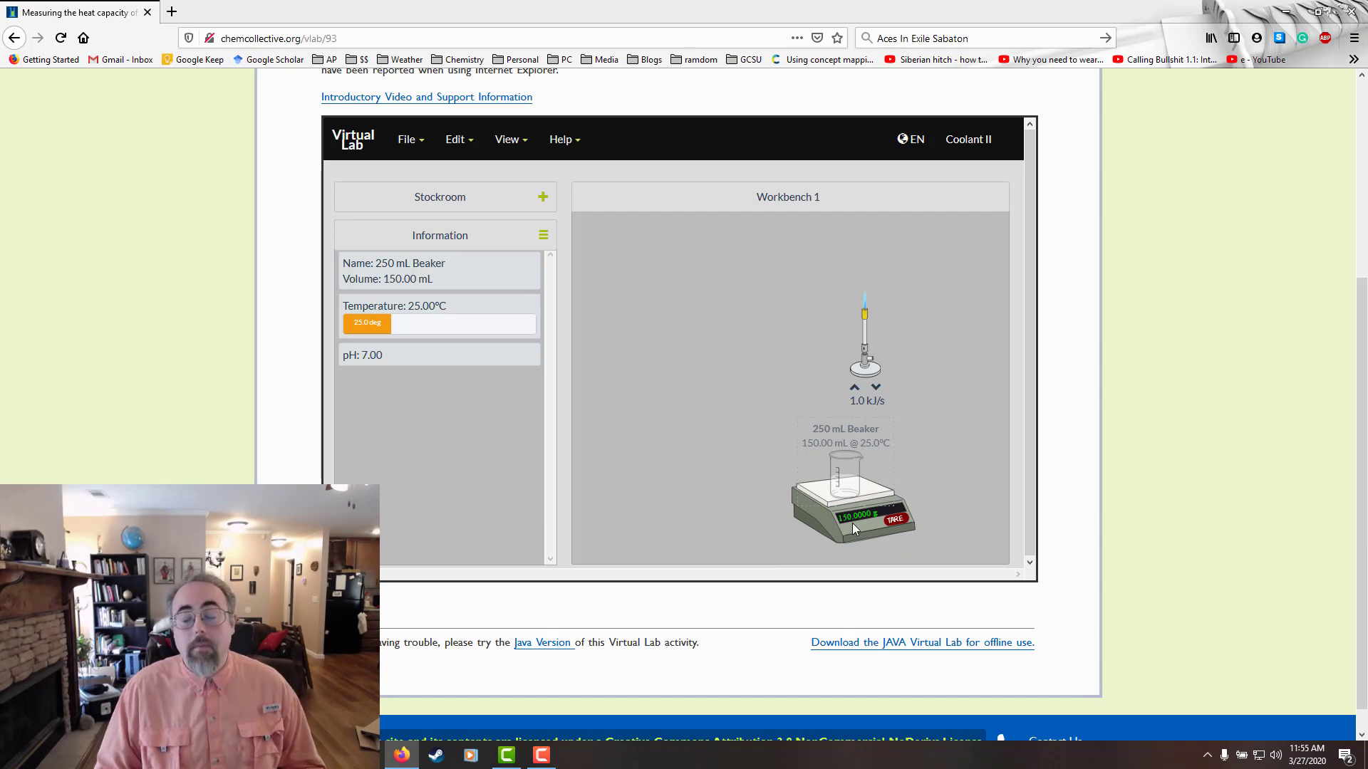
pyautogui.moveTo(842, 439)
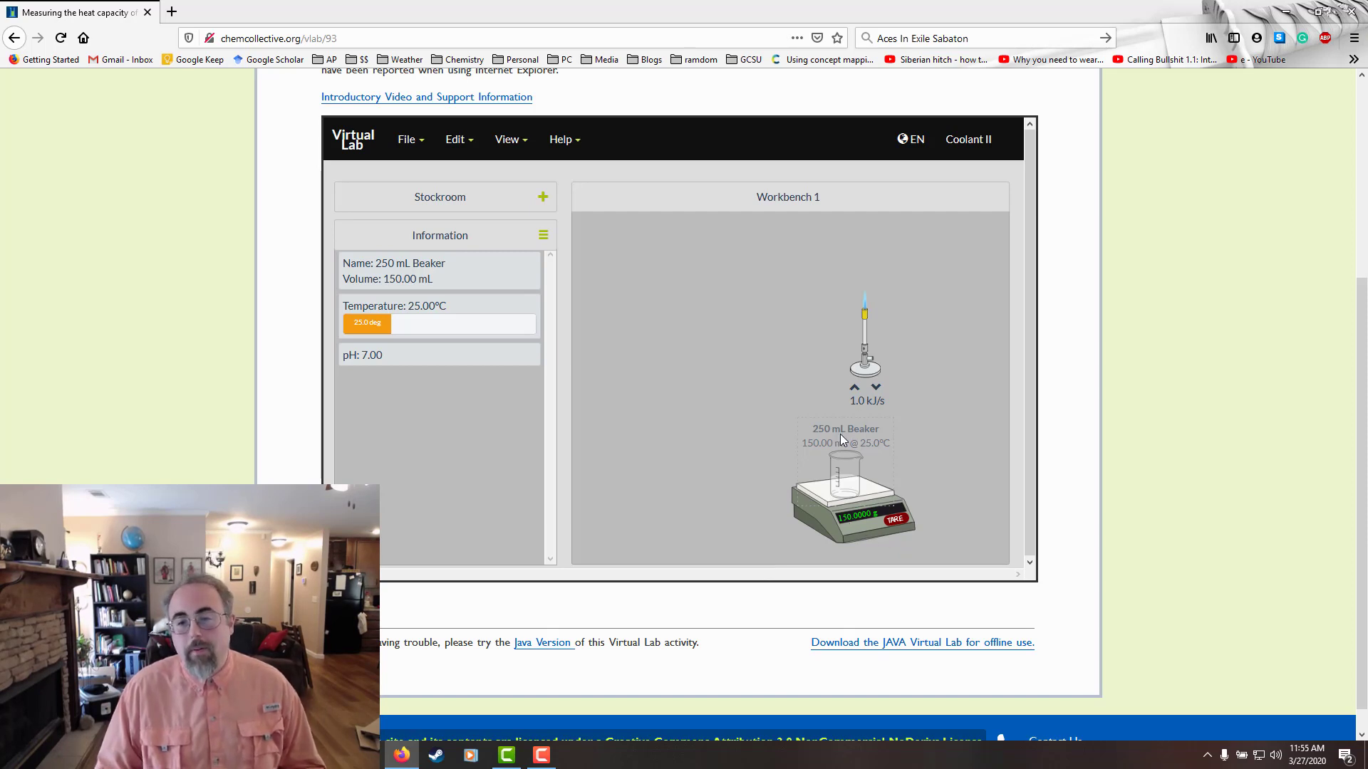
pyautogui.moveTo(911, 537)
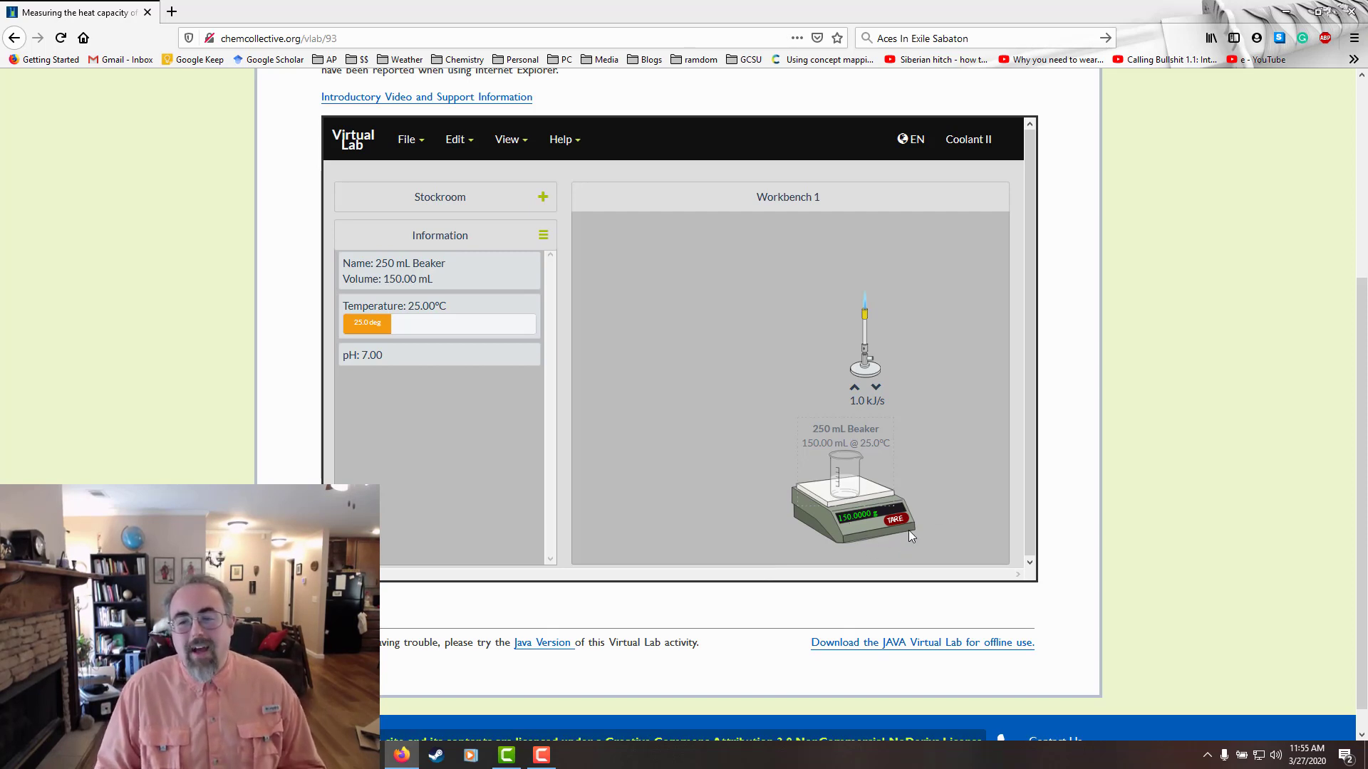
pyautogui.moveTo(880, 460)
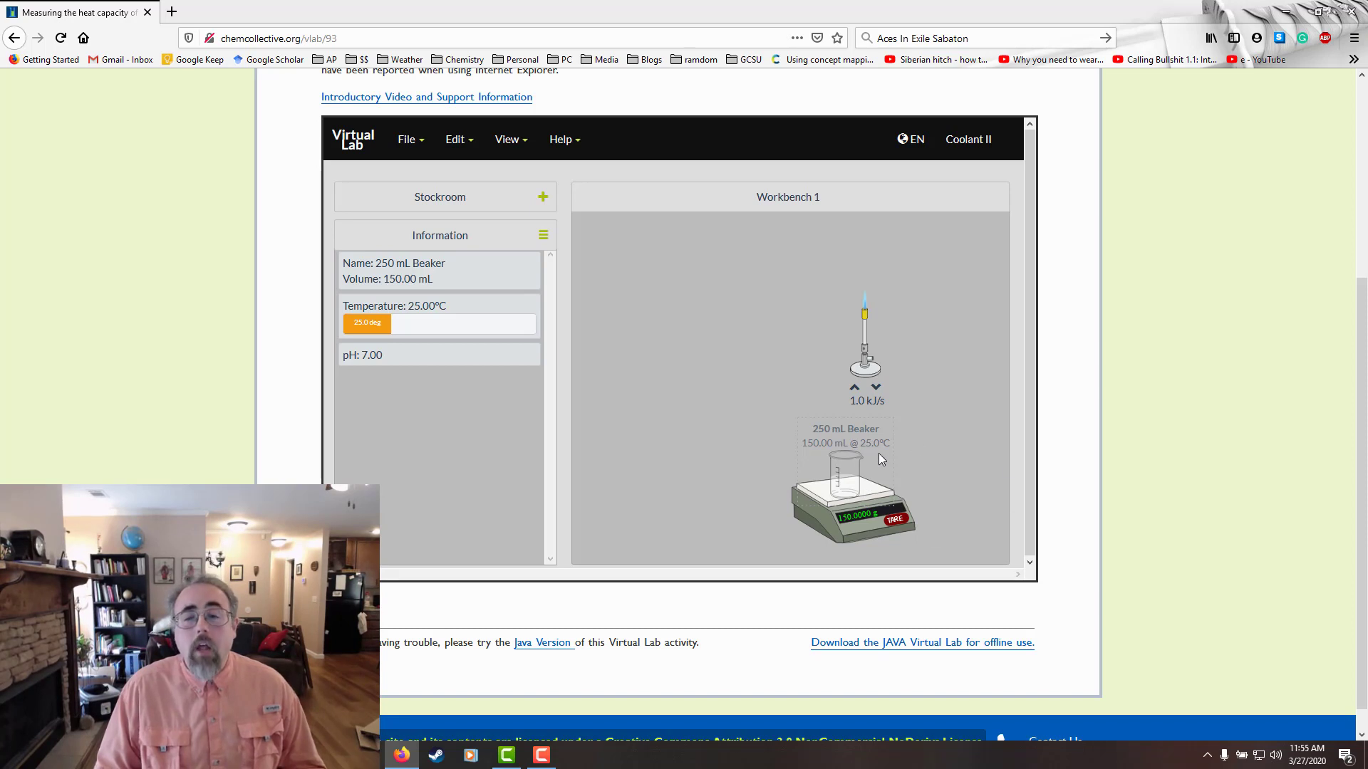
pyautogui.moveTo(868, 526)
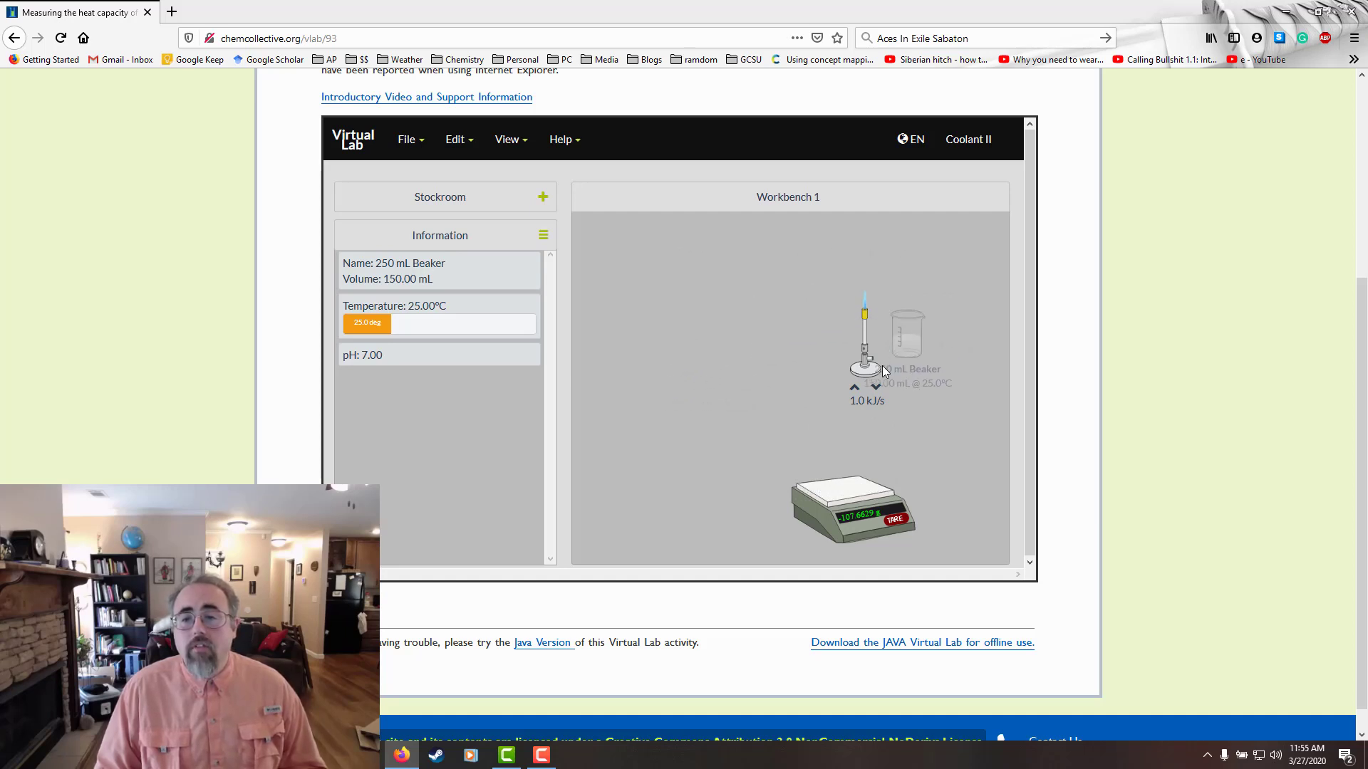
# Set the water beaker on the Bunsen burner to heat toward about 49.5 °C.
pyautogui.click(864, 353)
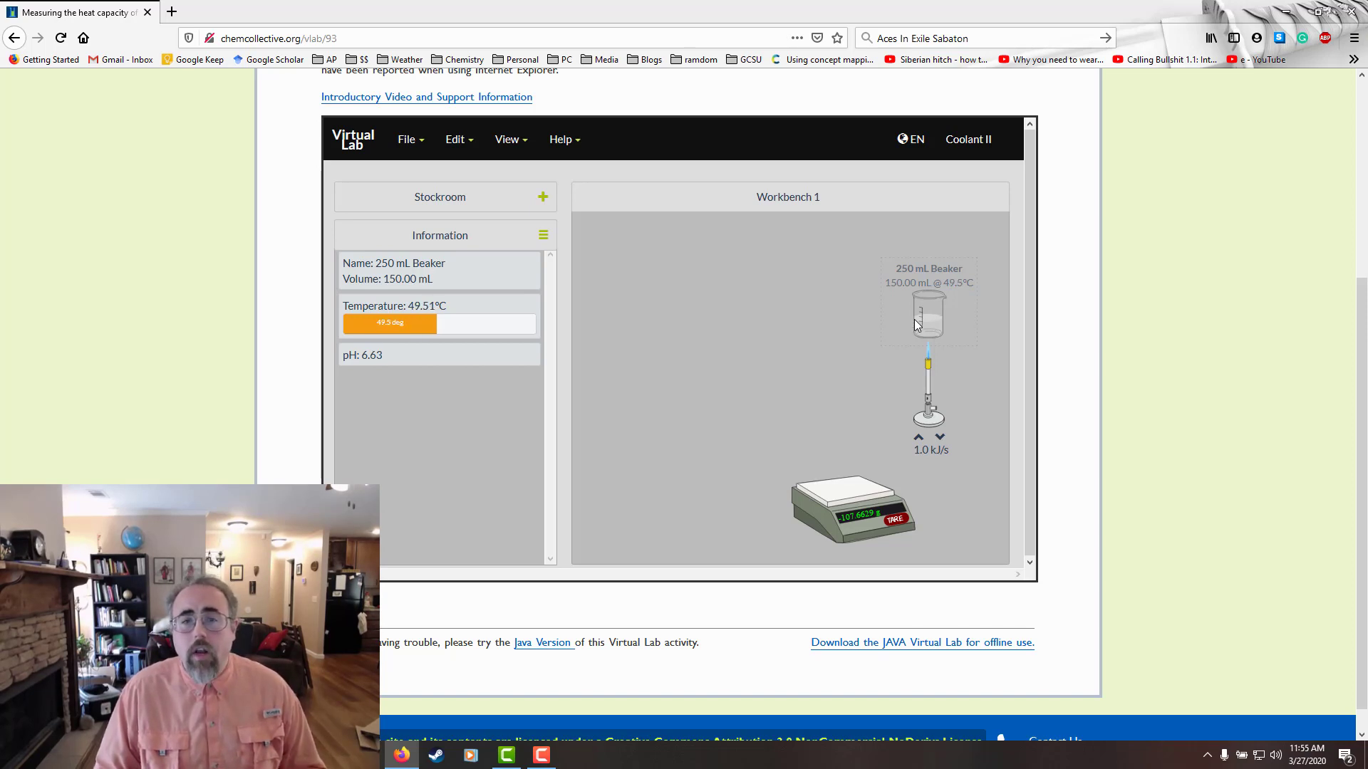
# Add Compound A flasks from Stockroom > Solutions and cancel both preview pours with the warm beaker.
pyautogui.click(445, 196)
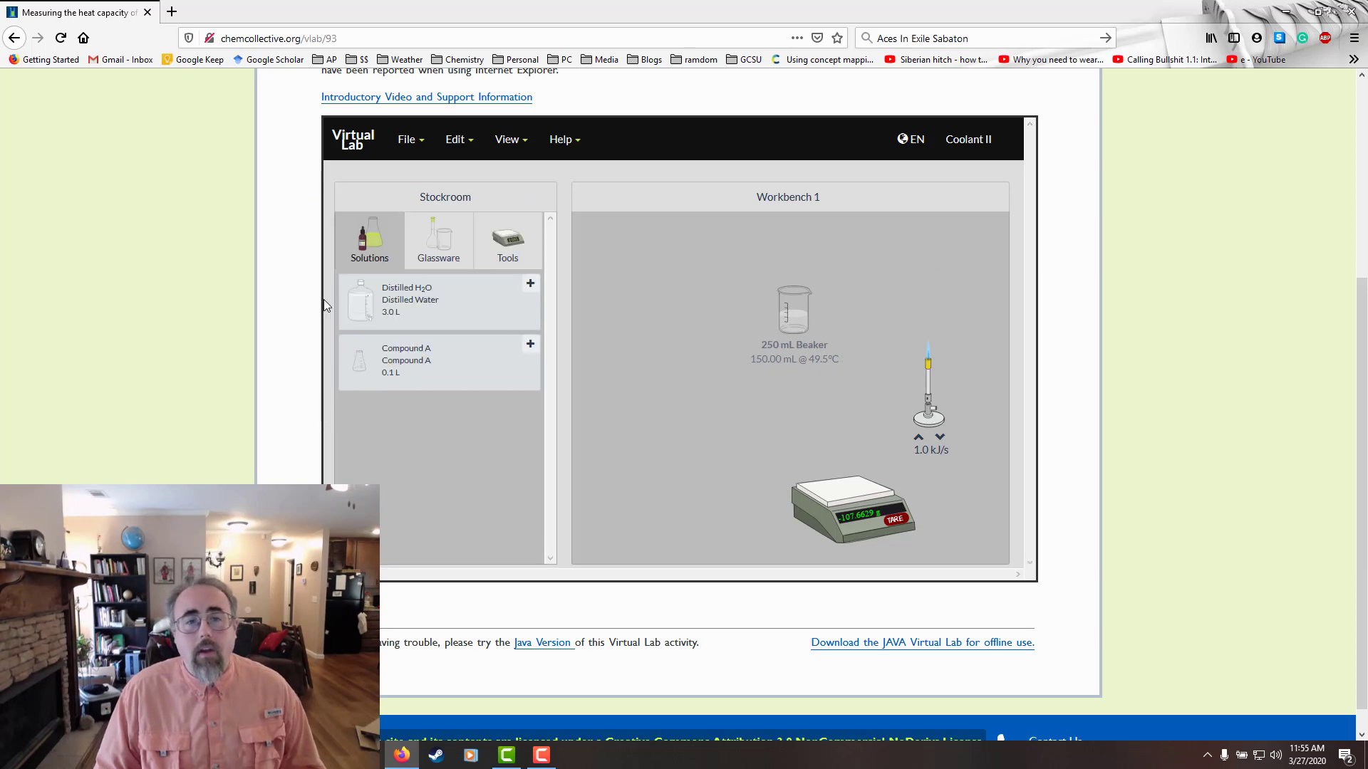
pyautogui.click(530, 343)
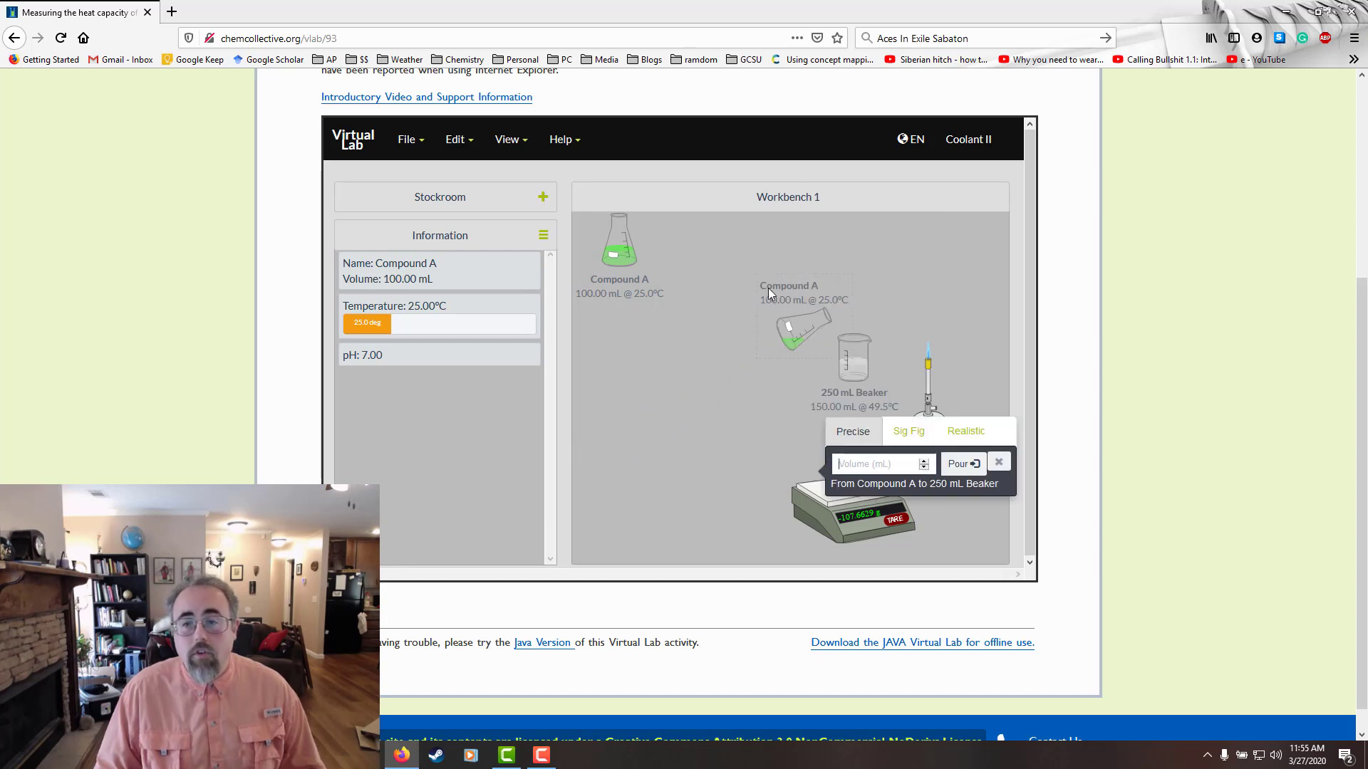
pyautogui.click(999, 461)
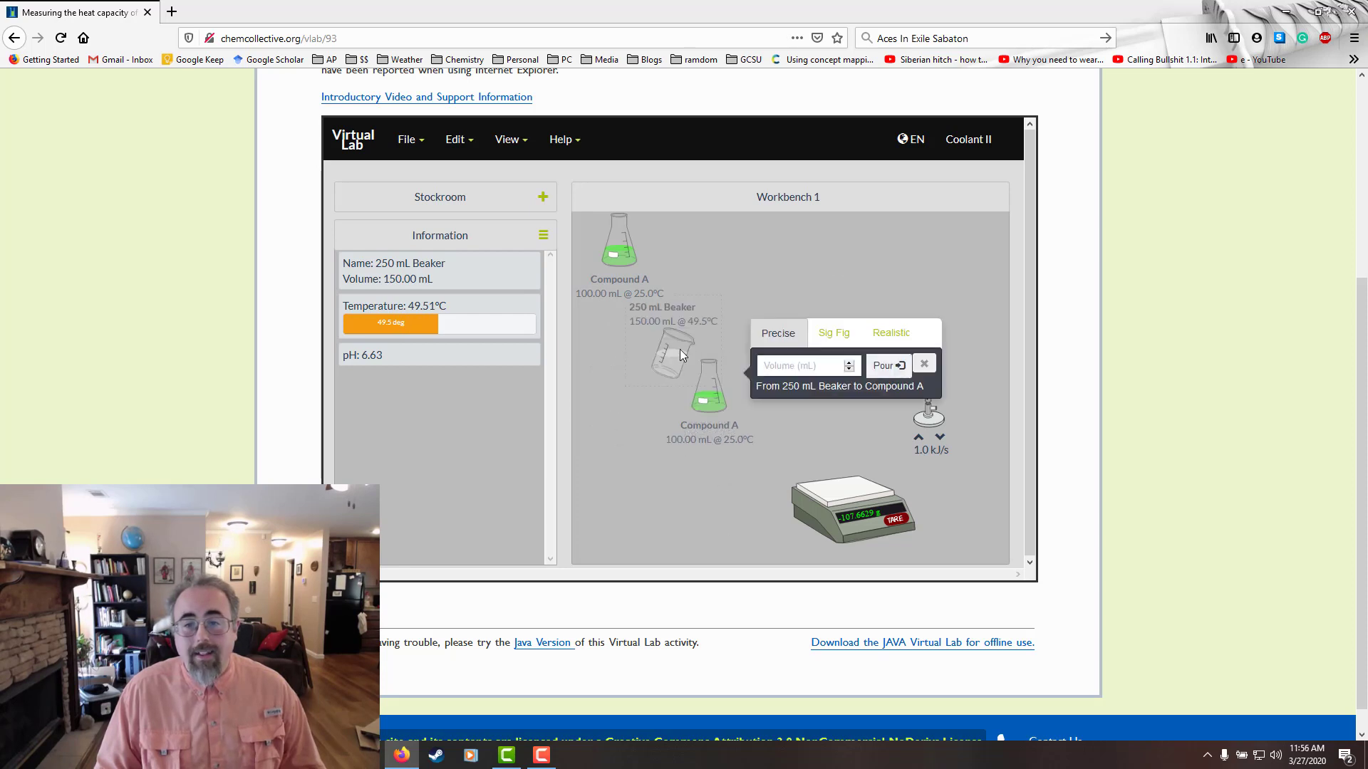
pyautogui.click(923, 363)
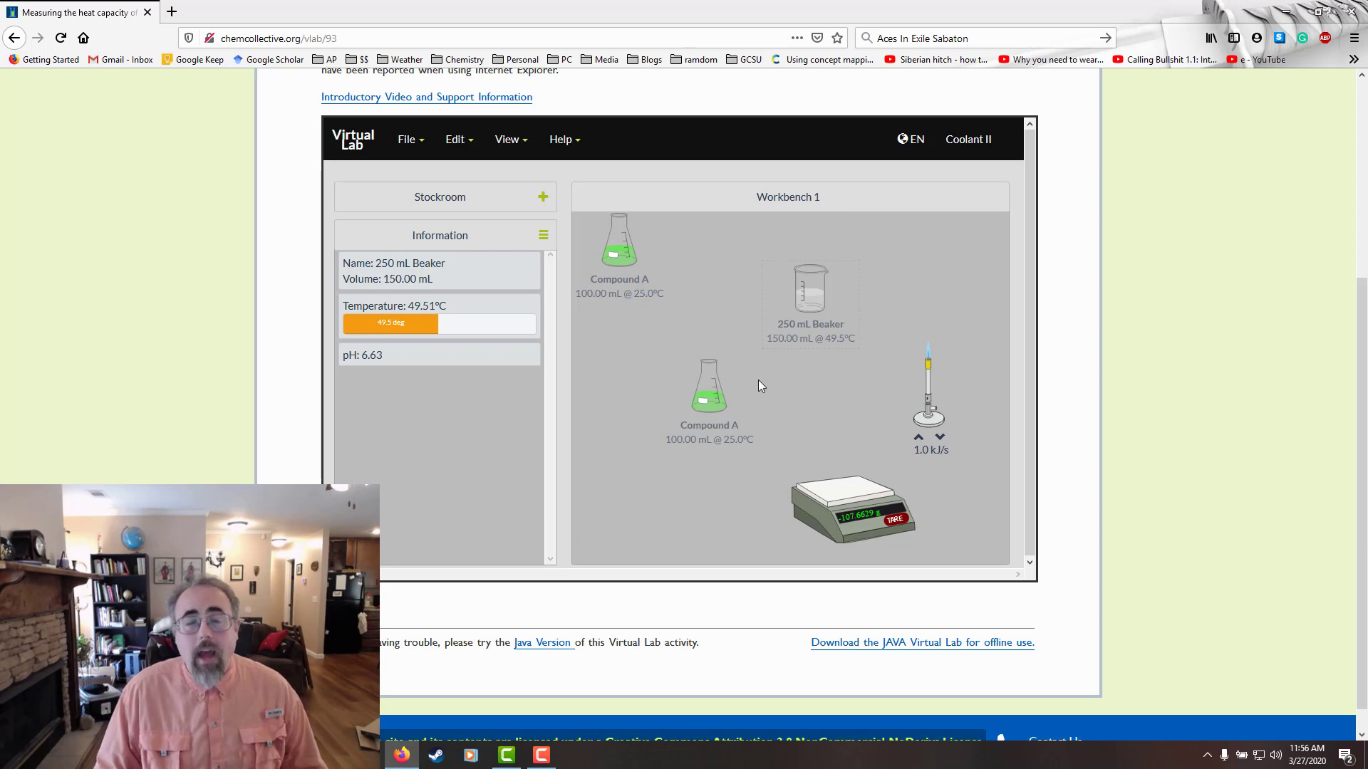
pyautogui.moveTo(770, 382)
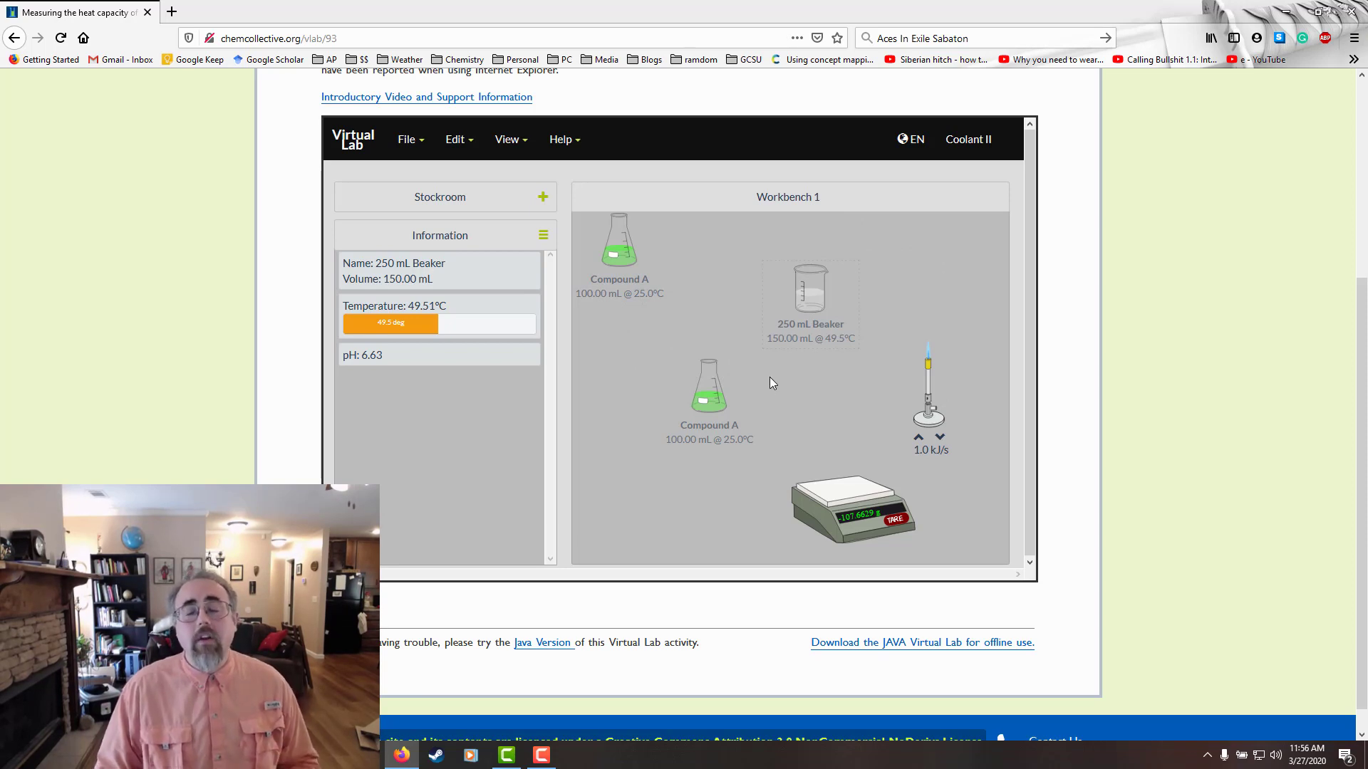
pyautogui.moveTo(745, 414)
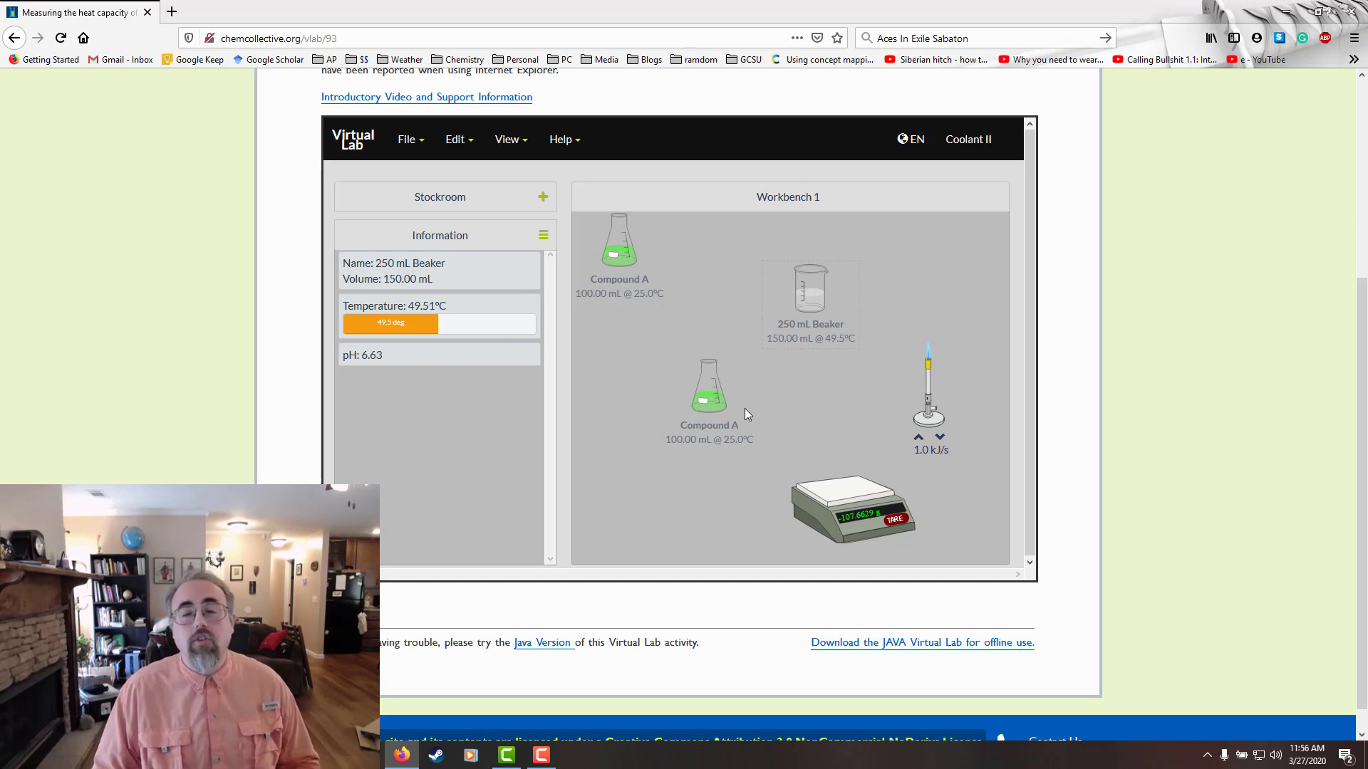
pyautogui.moveTo(733, 411)
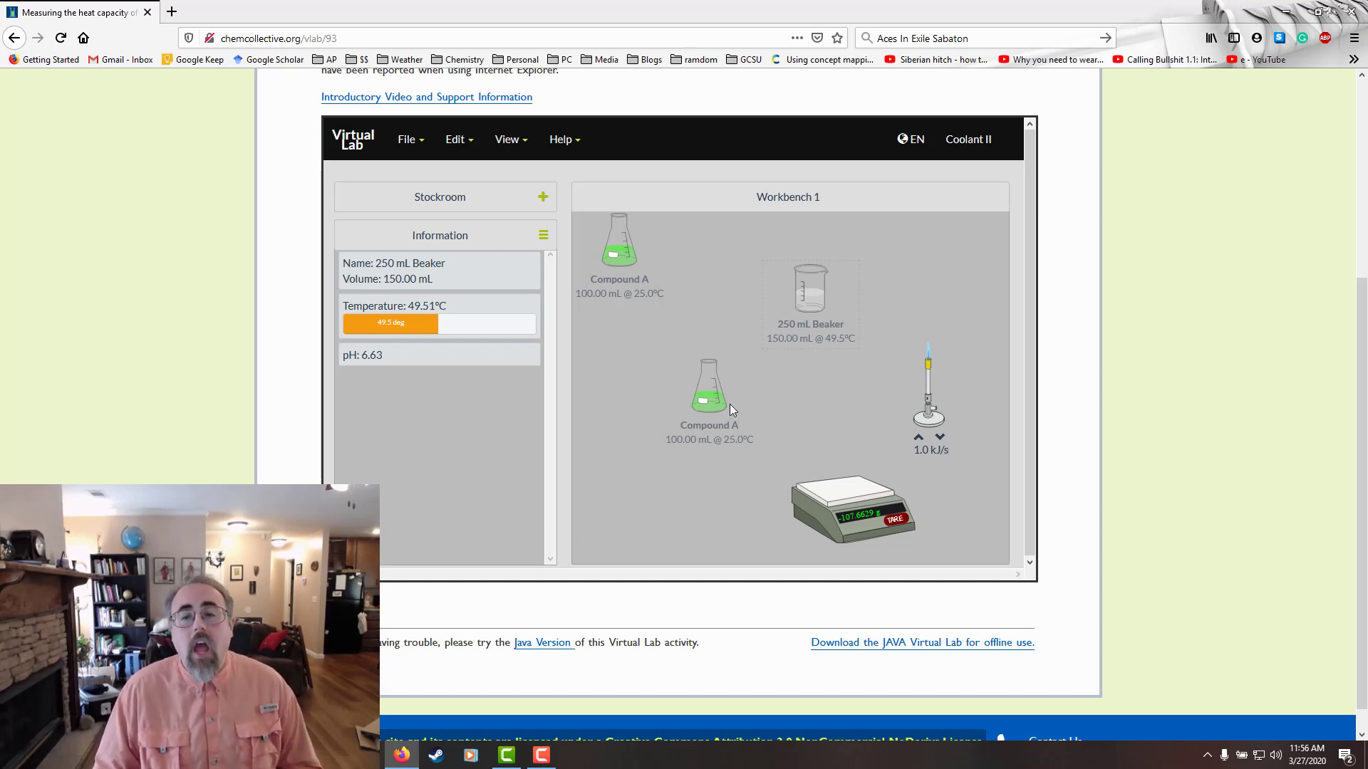
pyautogui.moveTo(789, 432)
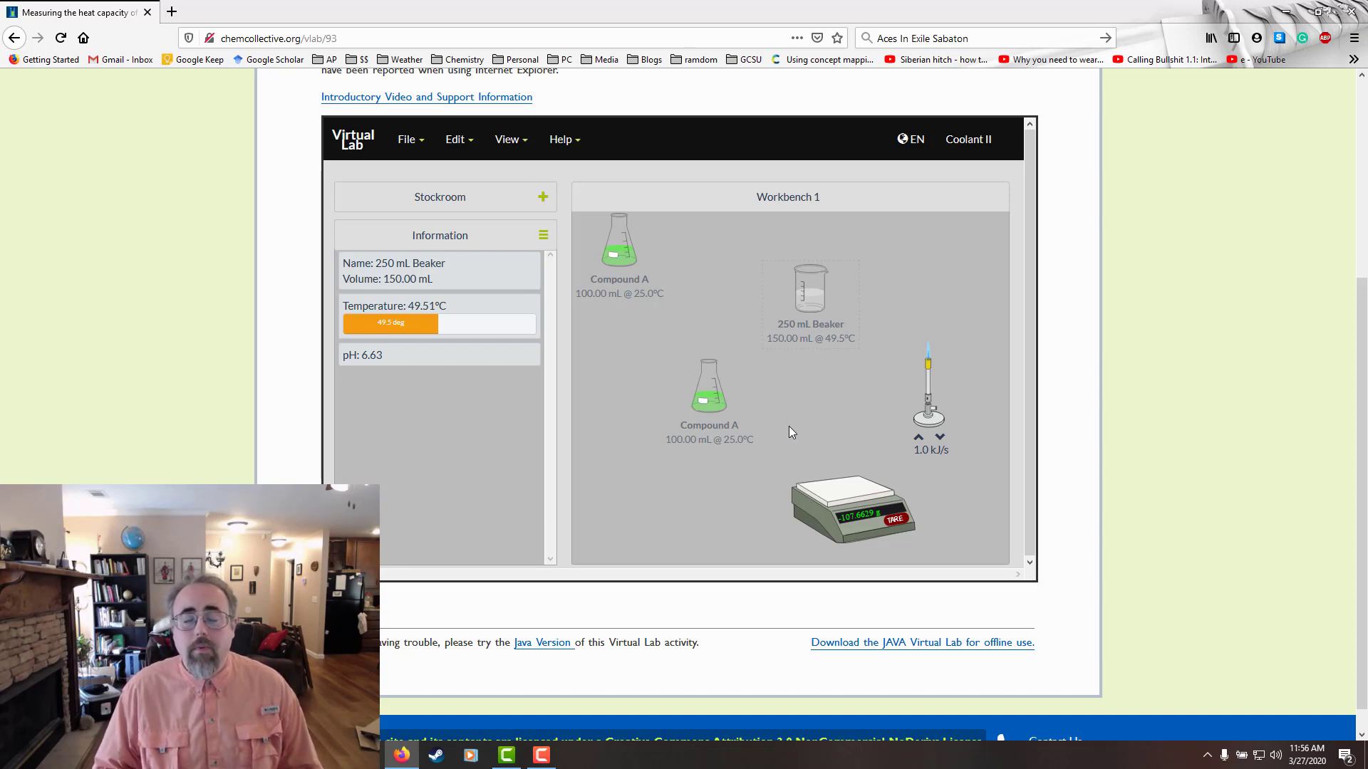
pyautogui.moveTo(543, 643)
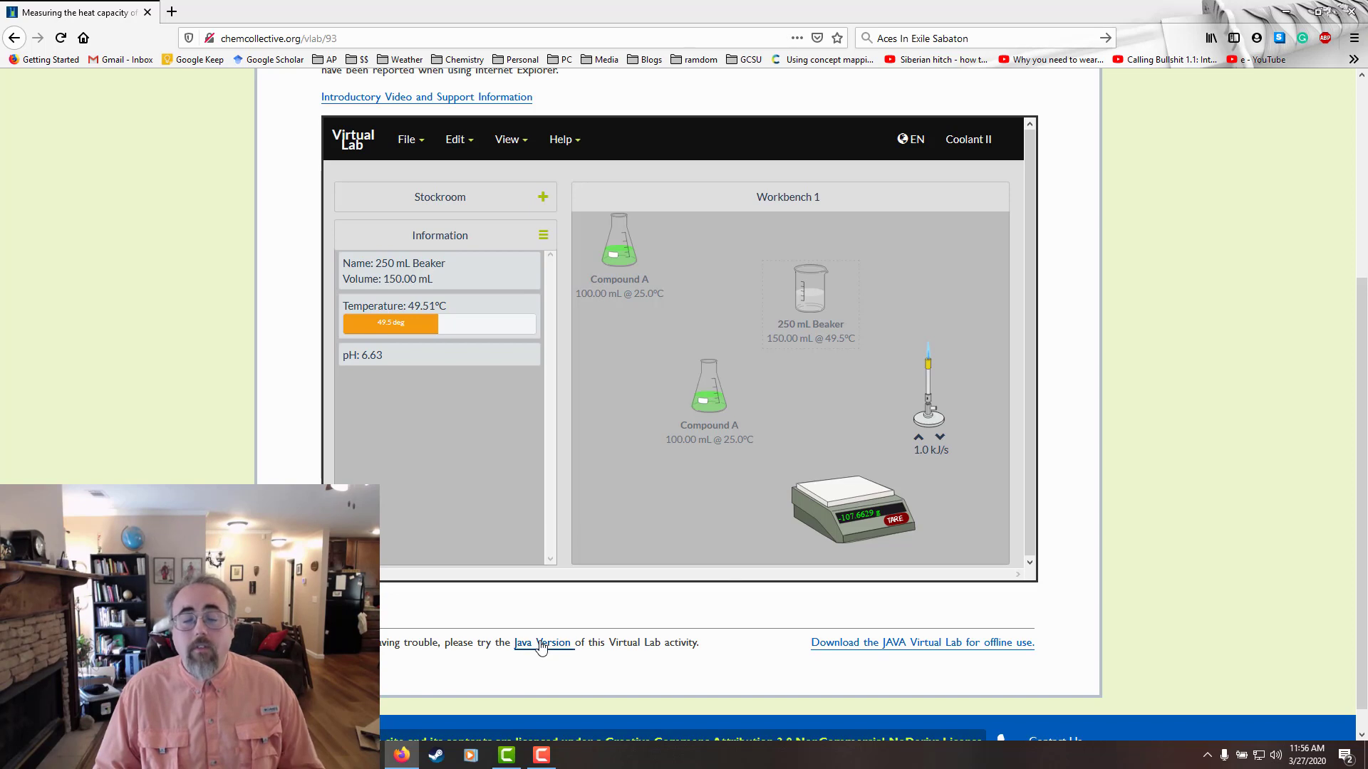
pyautogui.moveTo(624, 419)
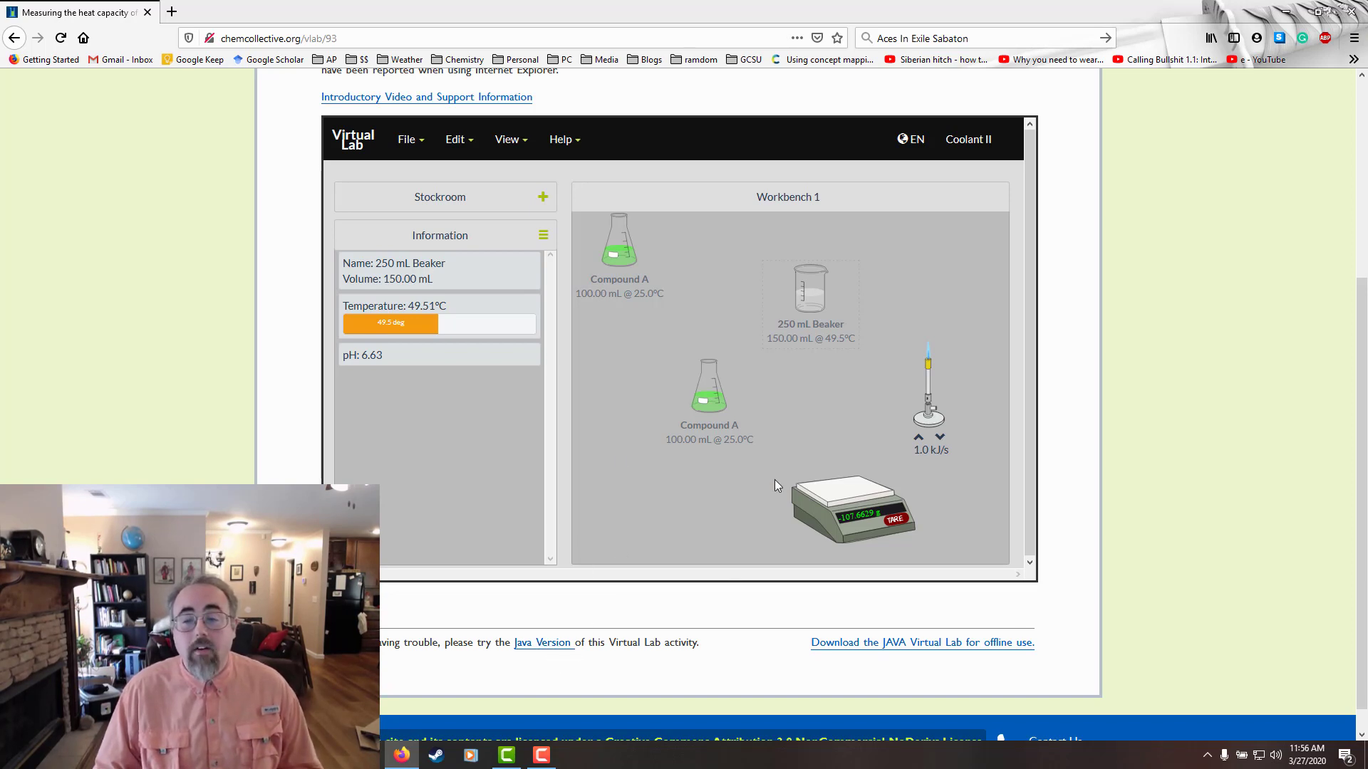
pyautogui.scroll(3)
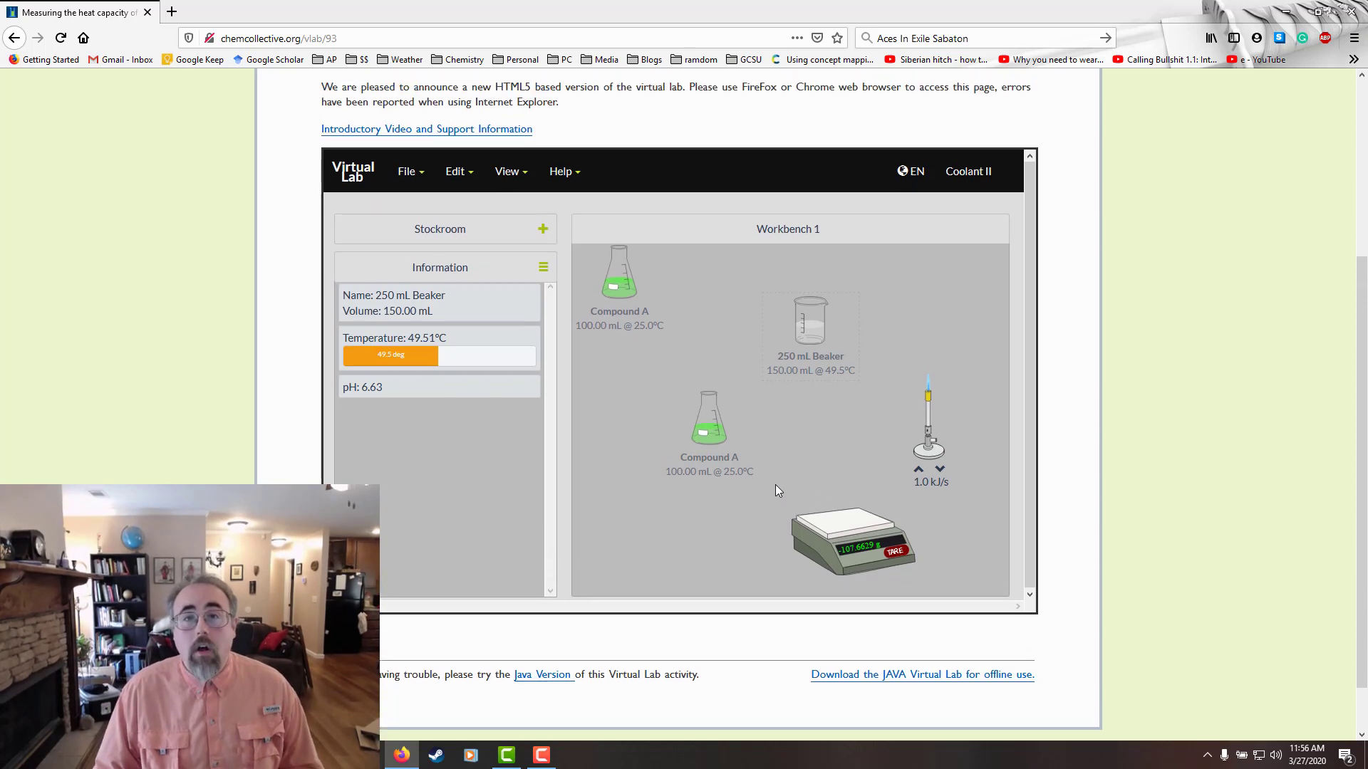
pyautogui.scroll(3)
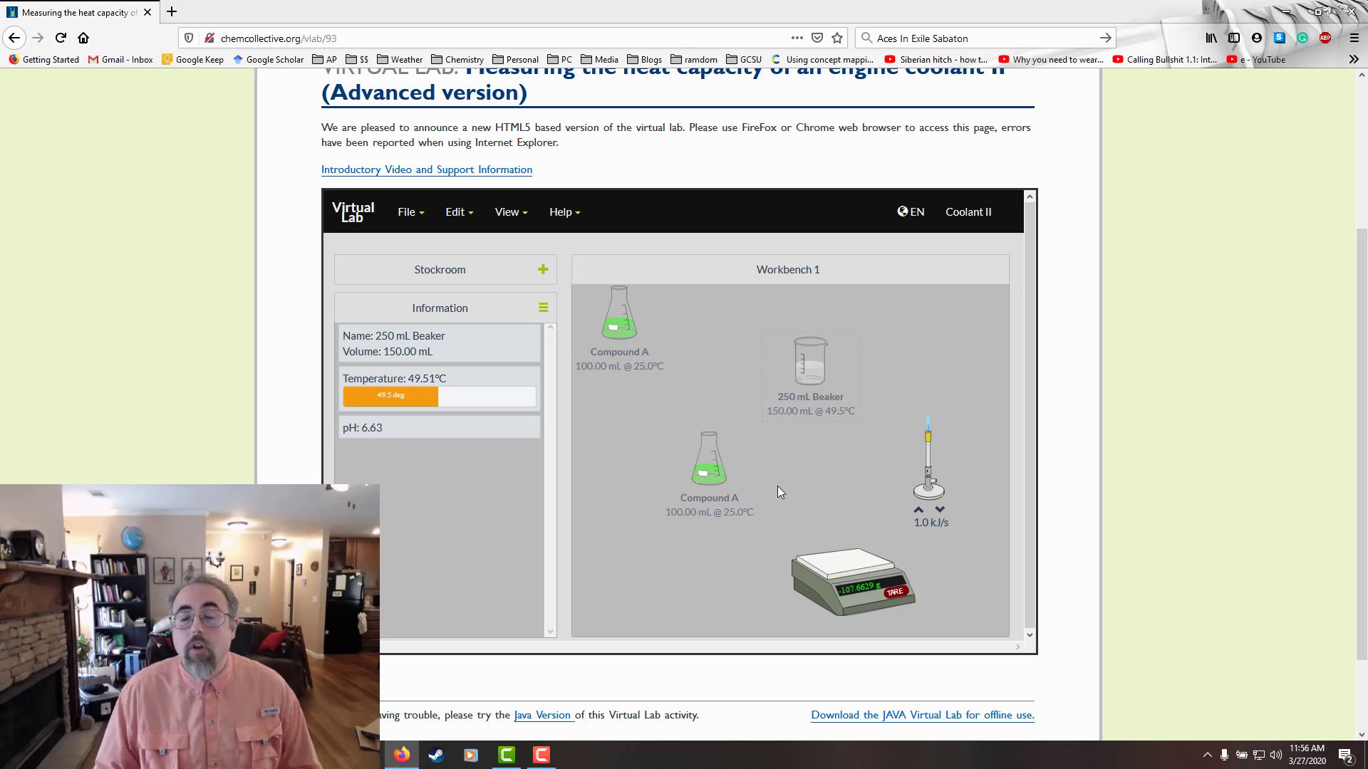
pyautogui.moveTo(778, 449)
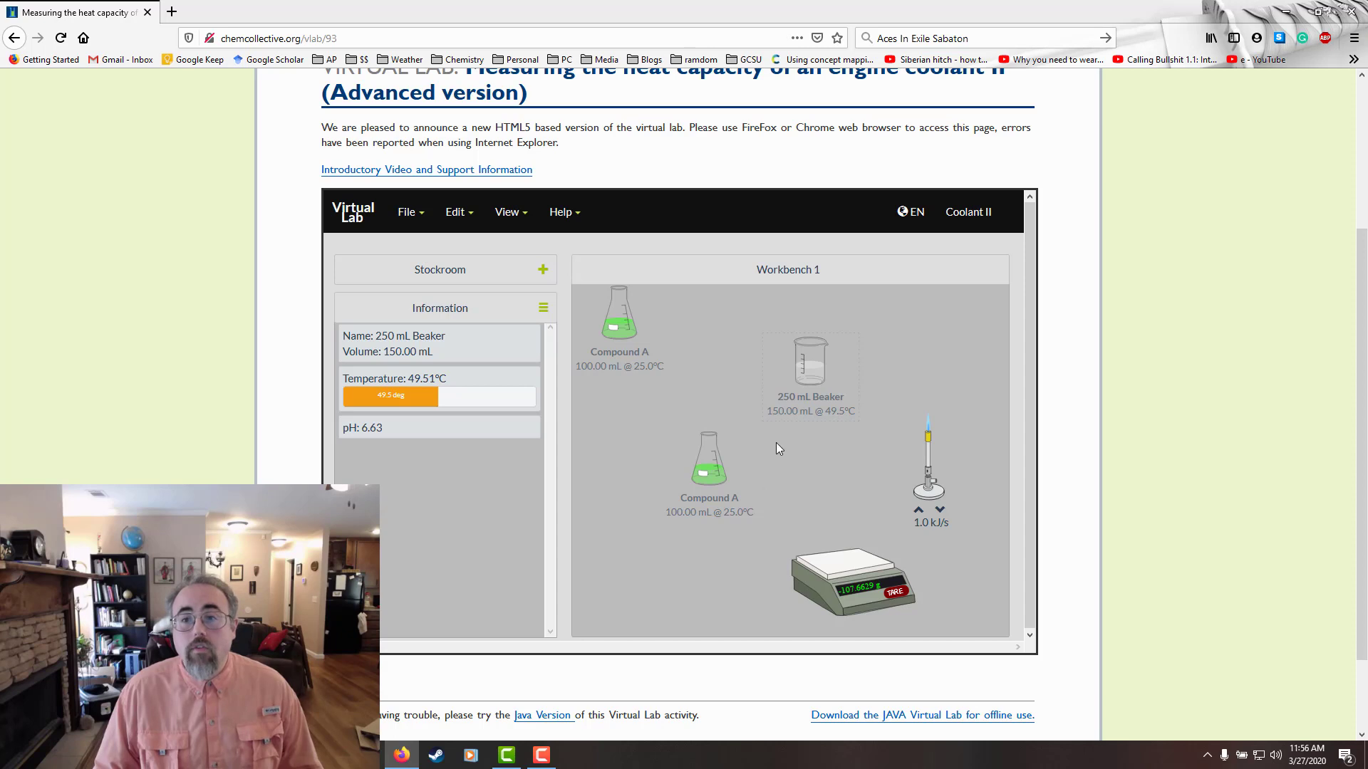
pyautogui.moveTo(949, 362)
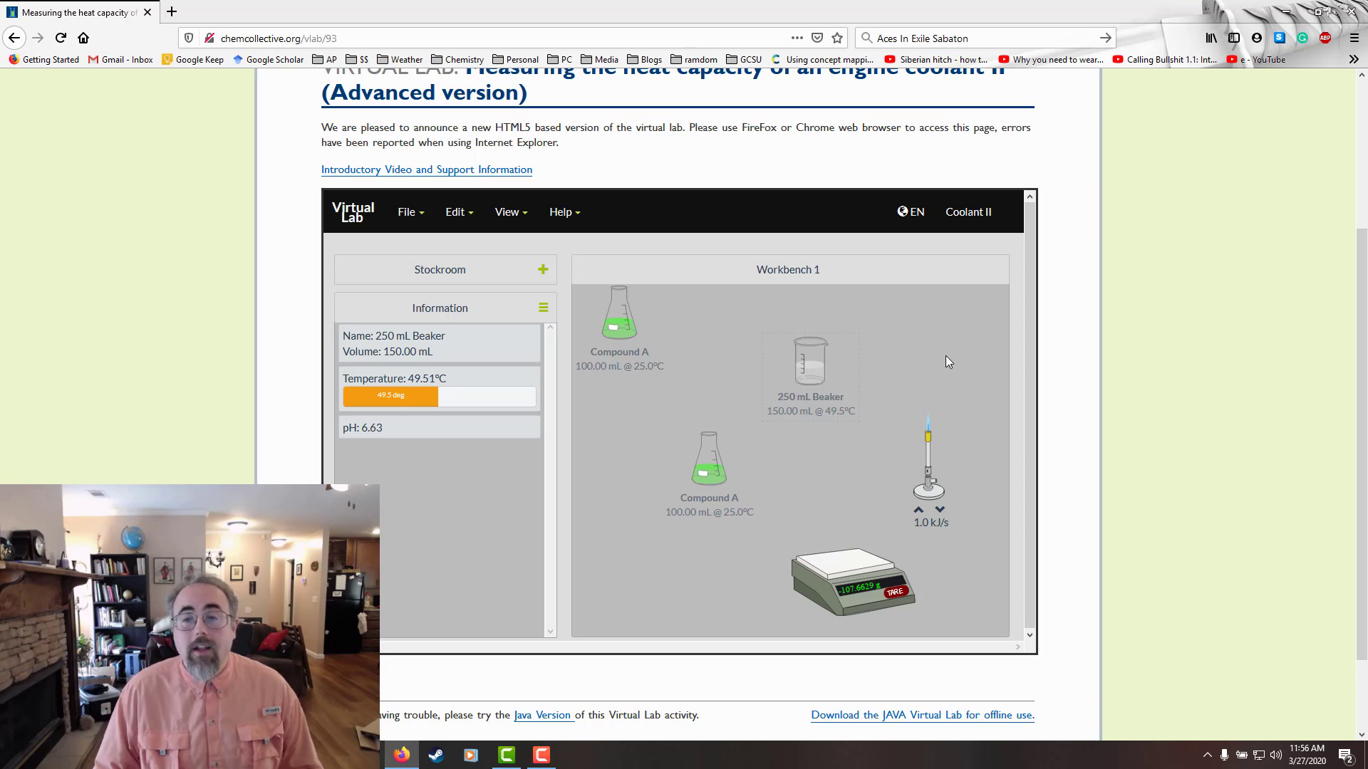
pyautogui.moveTo(888, 395)
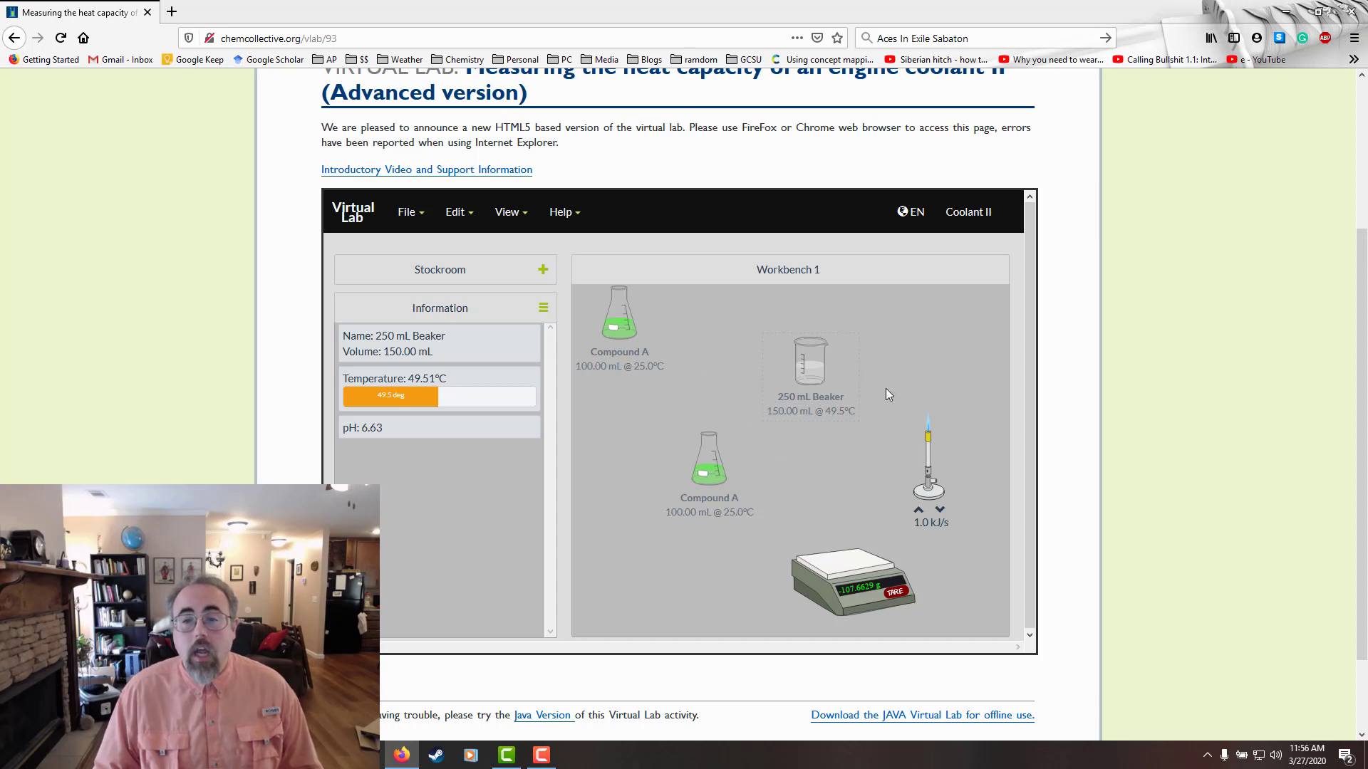
pyautogui.moveTo(782, 368)
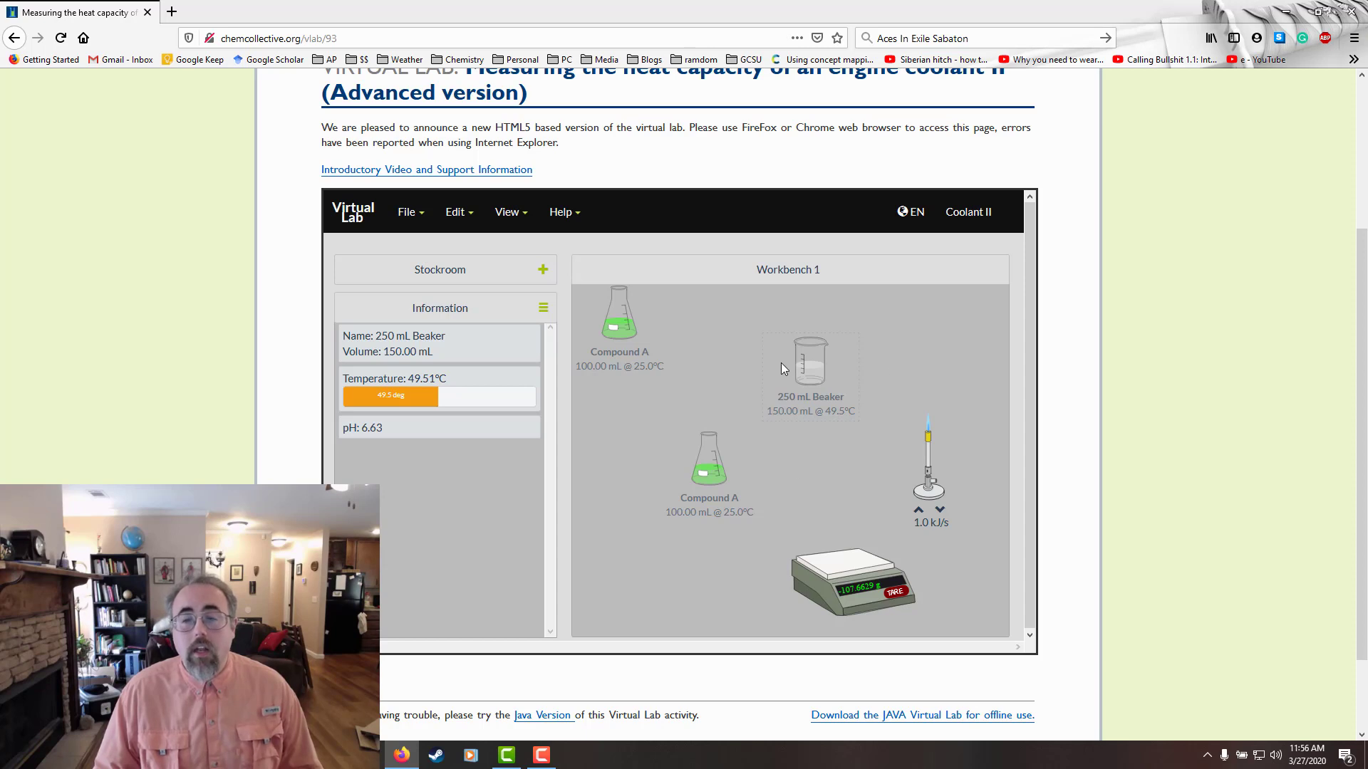
pyautogui.moveTo(901, 399)
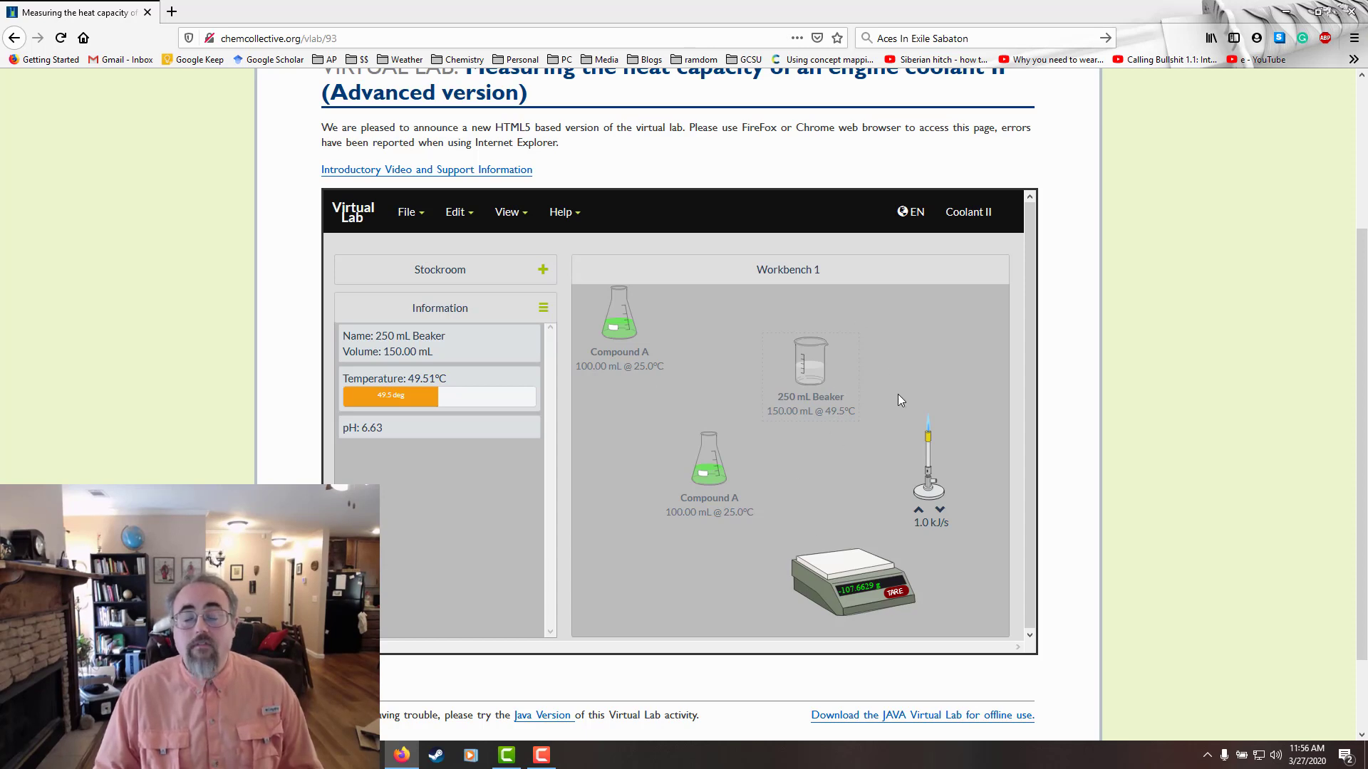